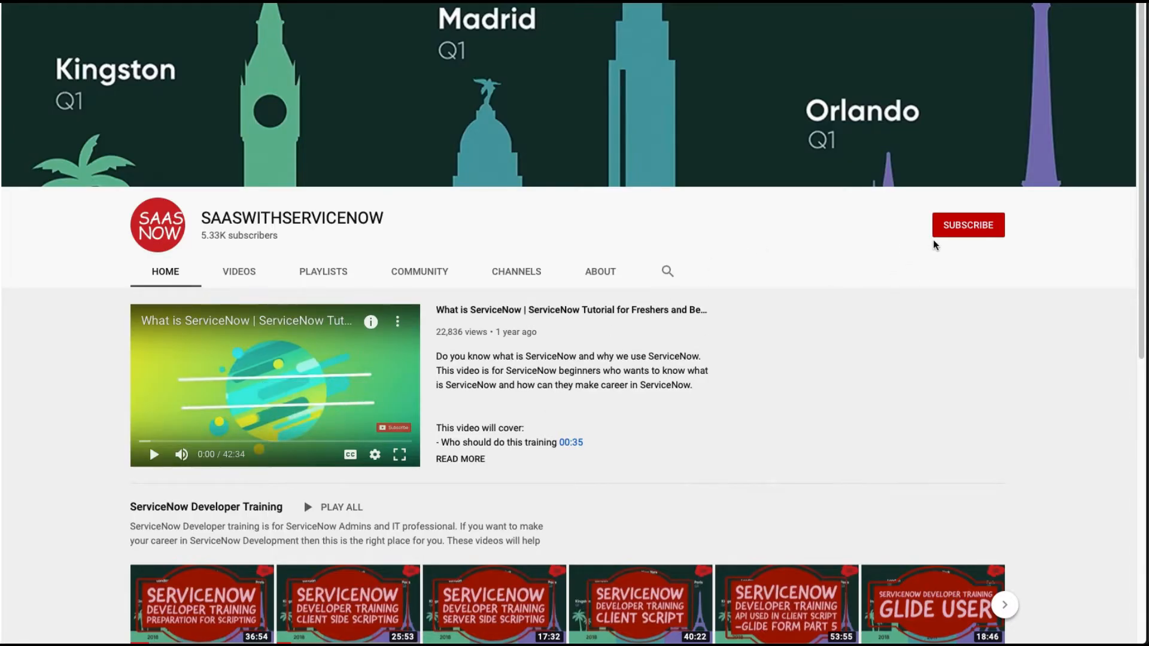
# Switch from the YouTube channel page to the ServiceNow System Administration home
pyautogui.click(967, 225)
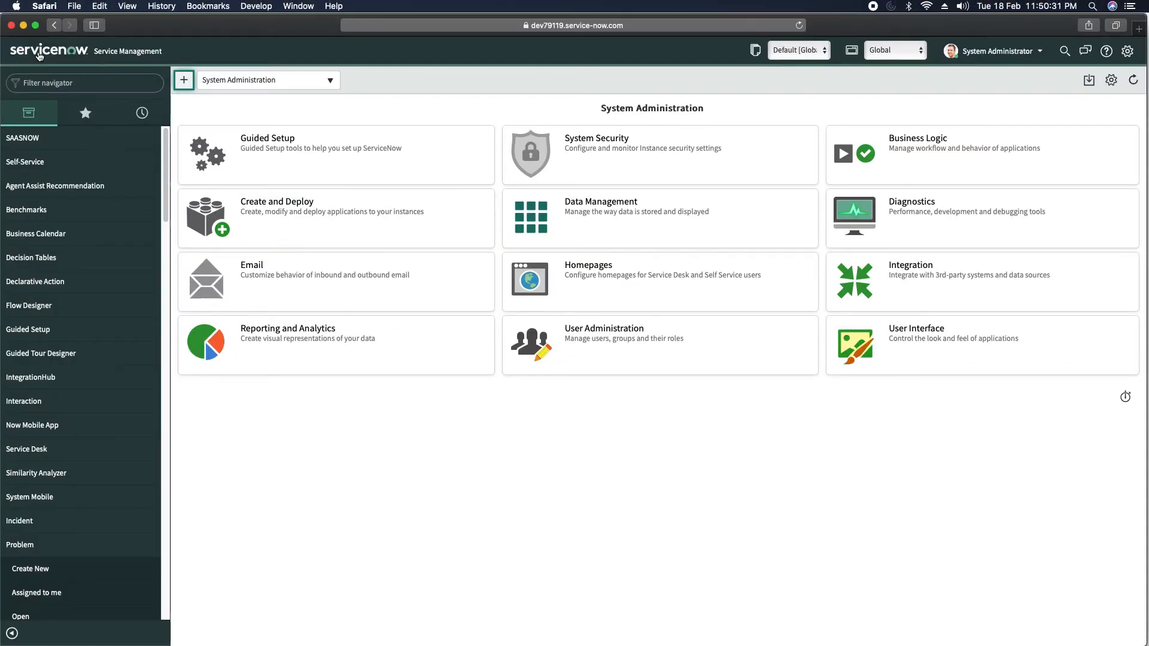
pyautogui.moveTo(183, 79)
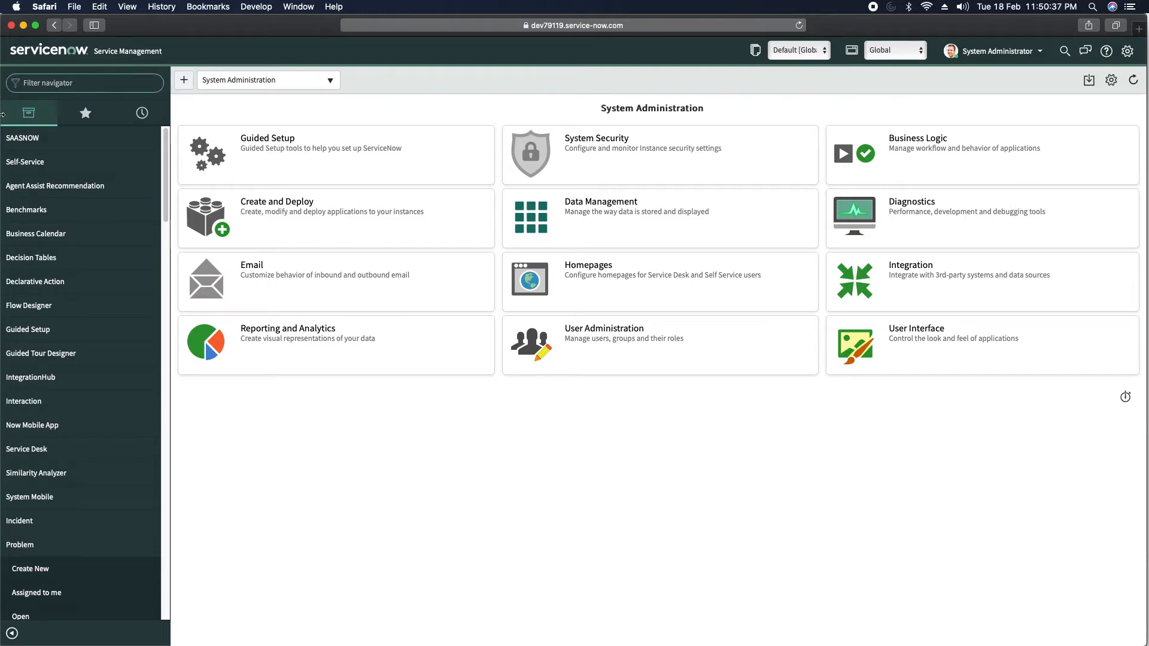
# Filter the navigator for 'scripted r' and show the Scripted REST APIs list
pyautogui.write('scripted')
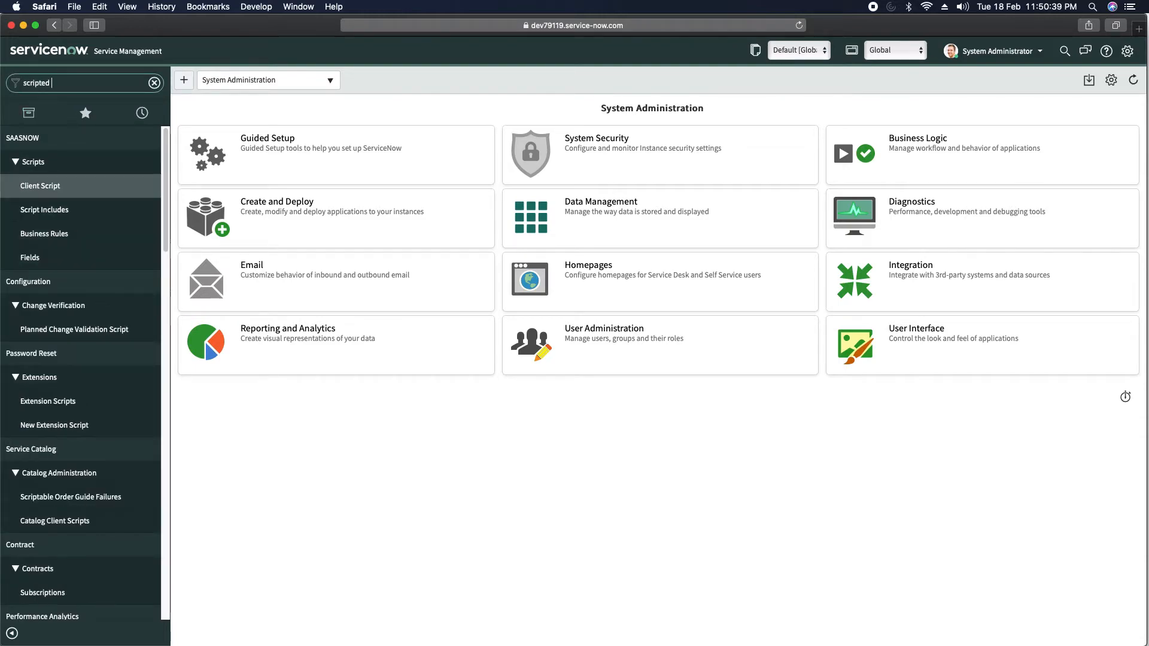
pyautogui.write('r')
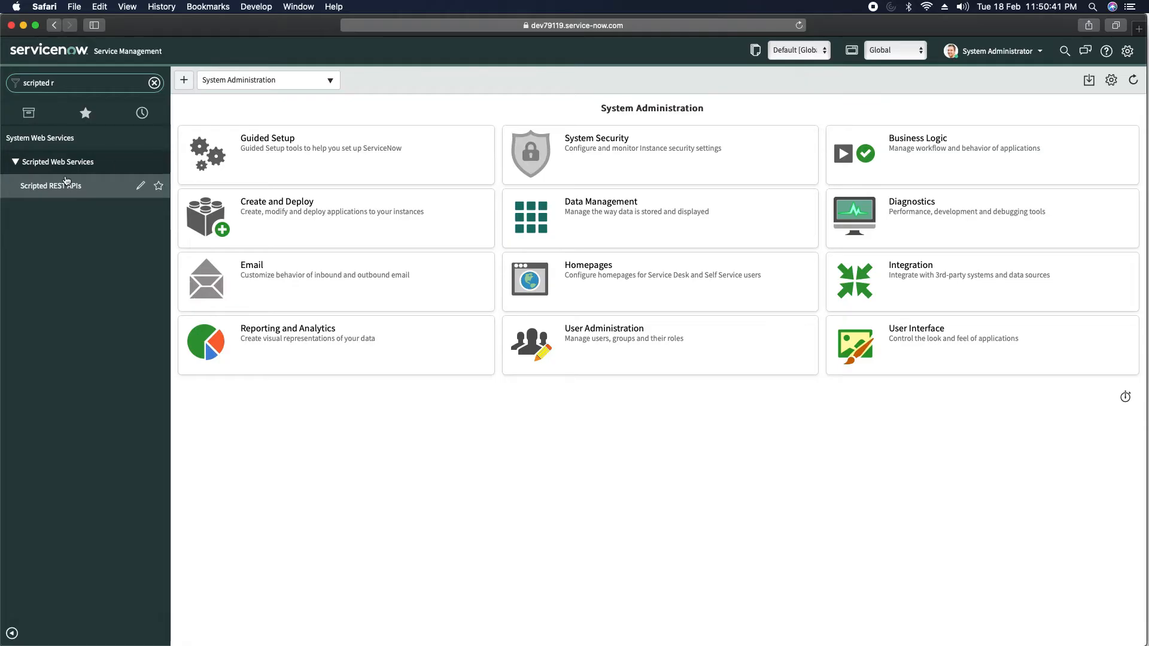
pyautogui.moveTo(40, 137)
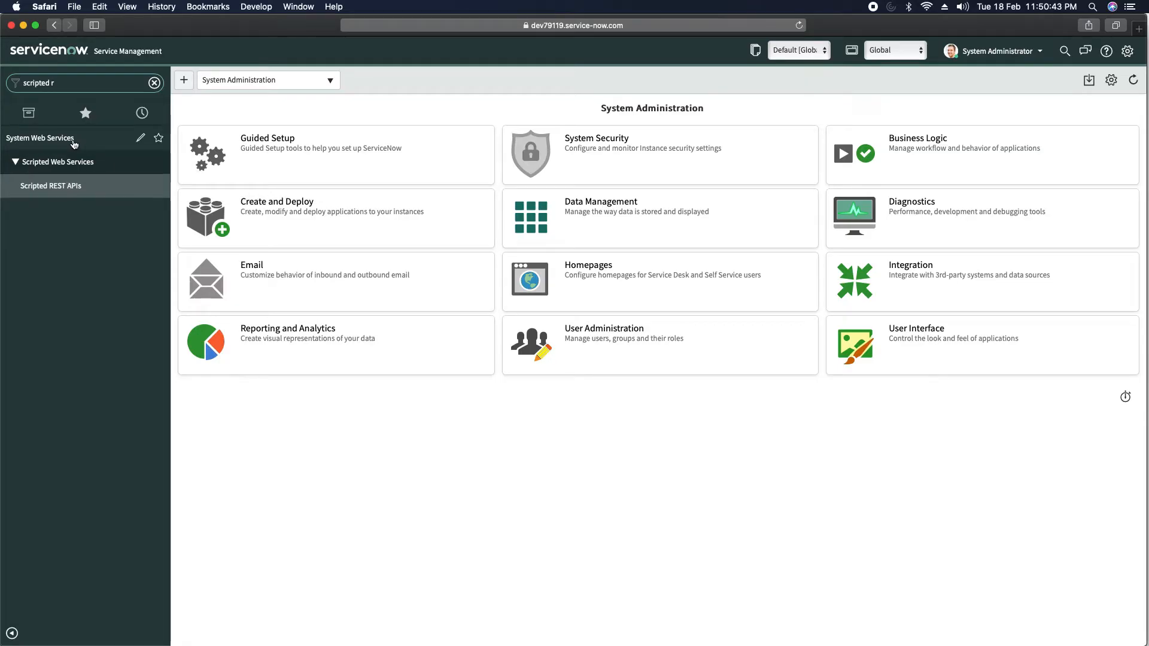
pyautogui.moveTo(51, 185)
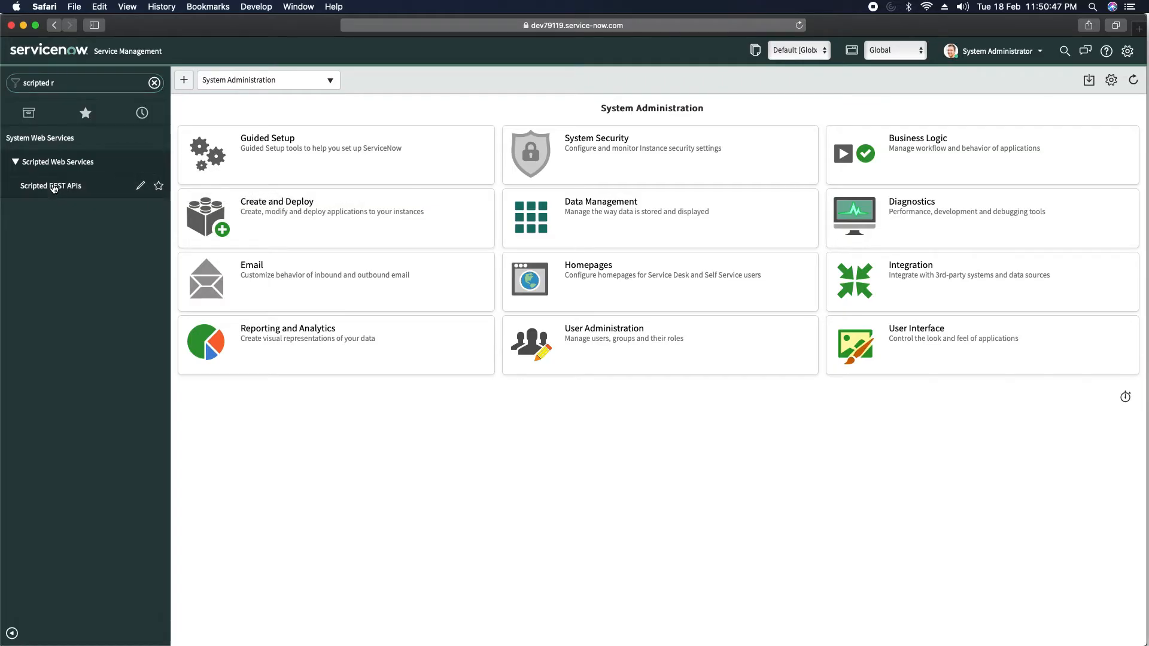
pyautogui.click(50, 186)
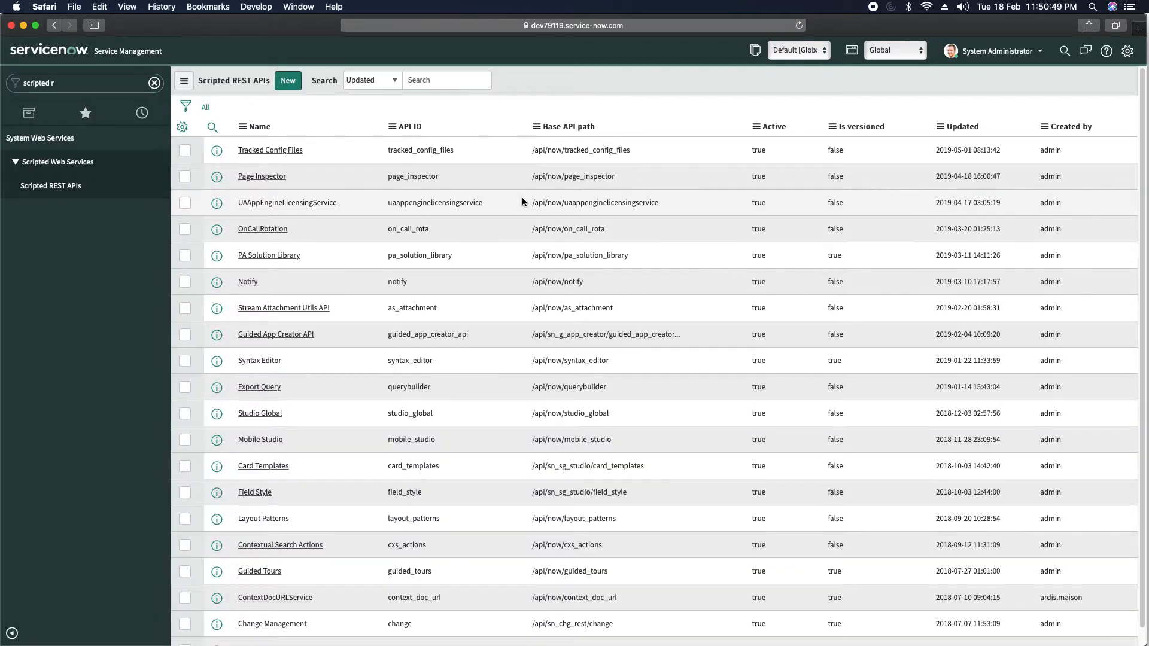
# Filter the navigator for REST and load the REST API Explorer
pyautogui.click(446, 81)
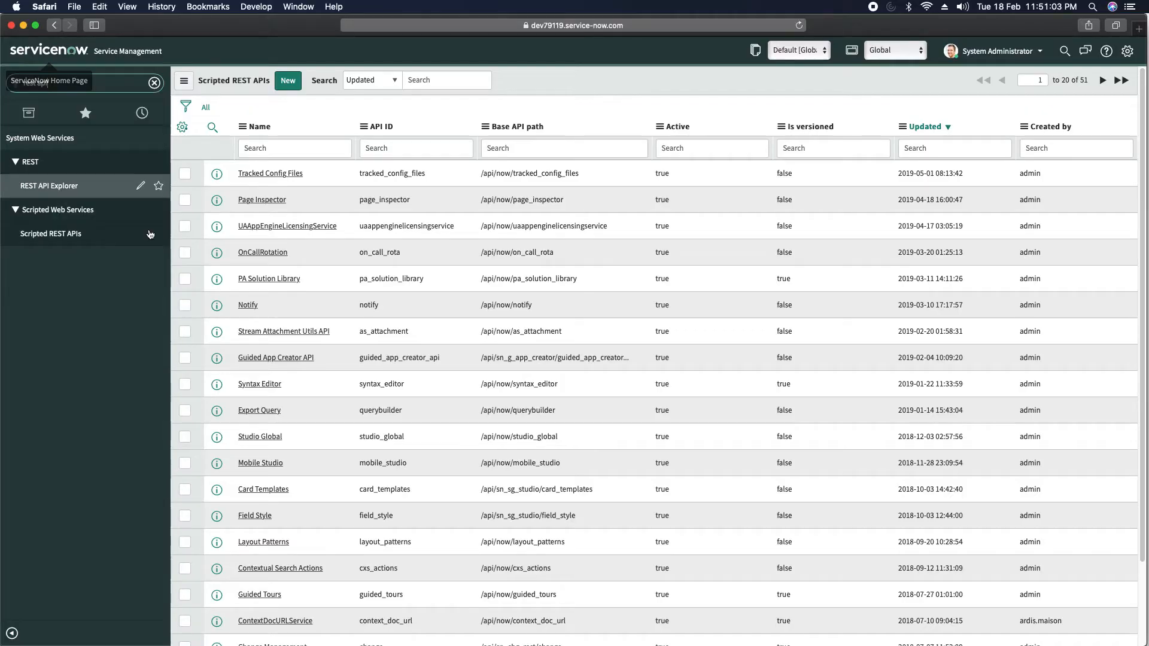
pyautogui.click(47, 185)
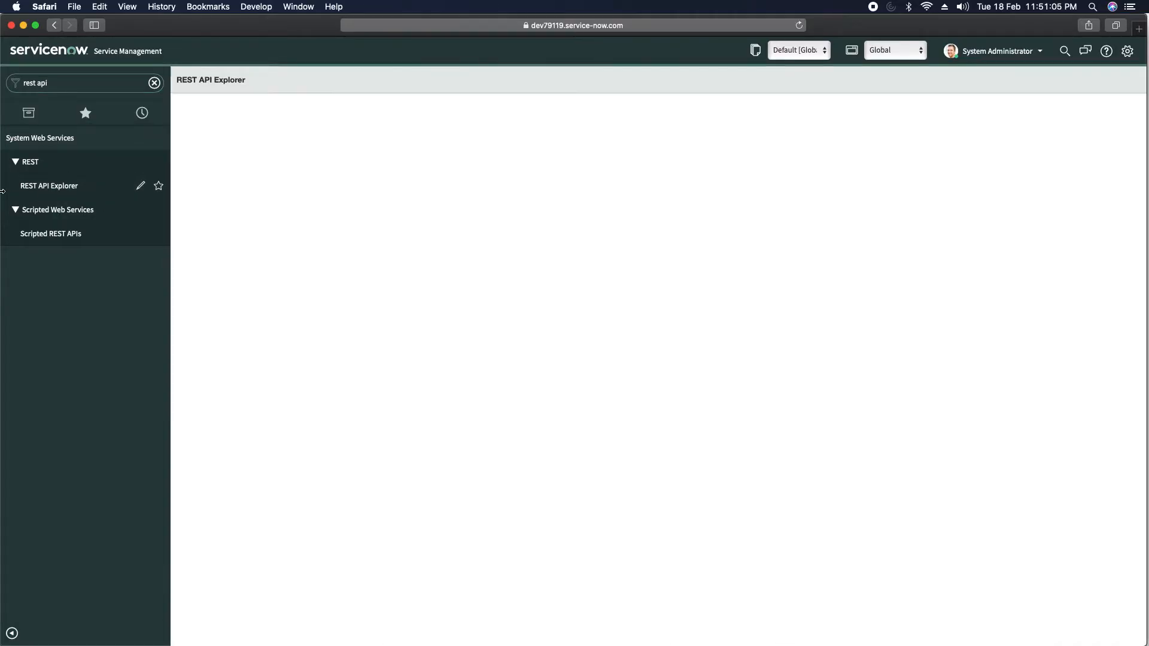
# Choose the Table API in REST API Explorer with tableName set to Incident
pyautogui.click(48, 185)
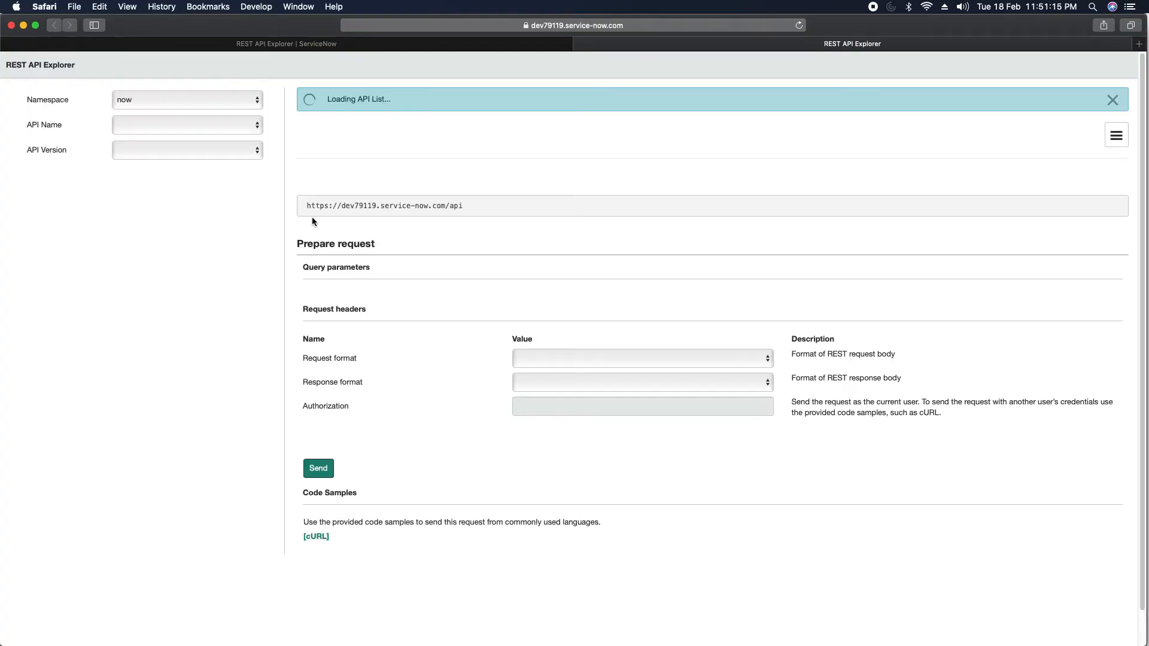
pyautogui.click(186, 125)
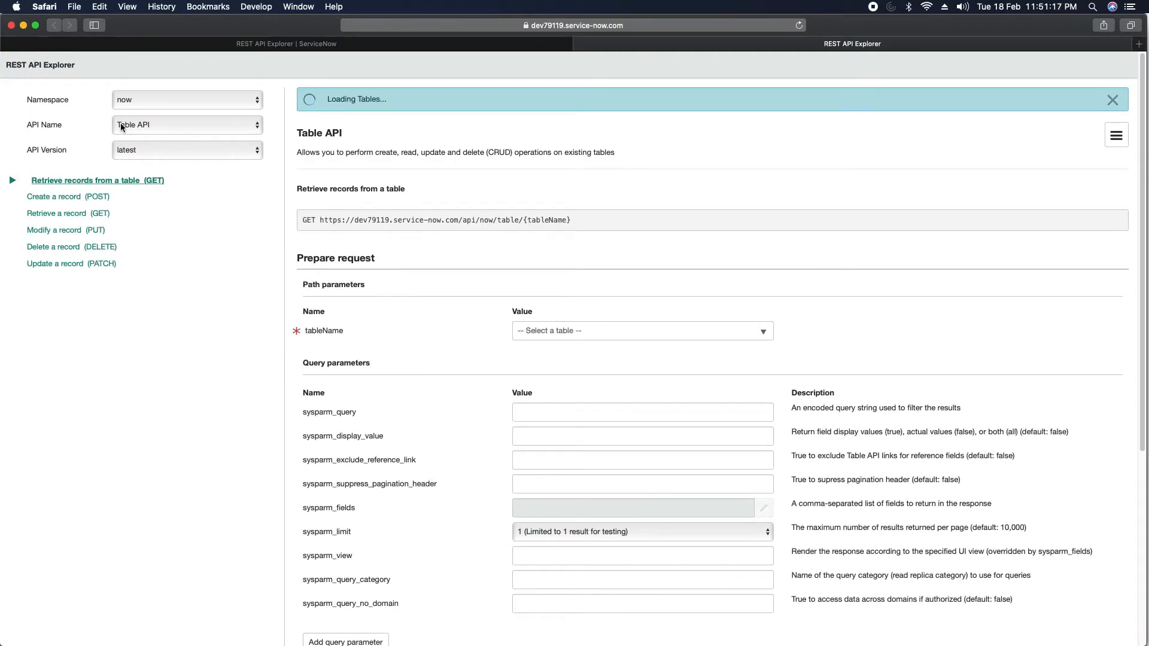
pyautogui.click(1111, 99)
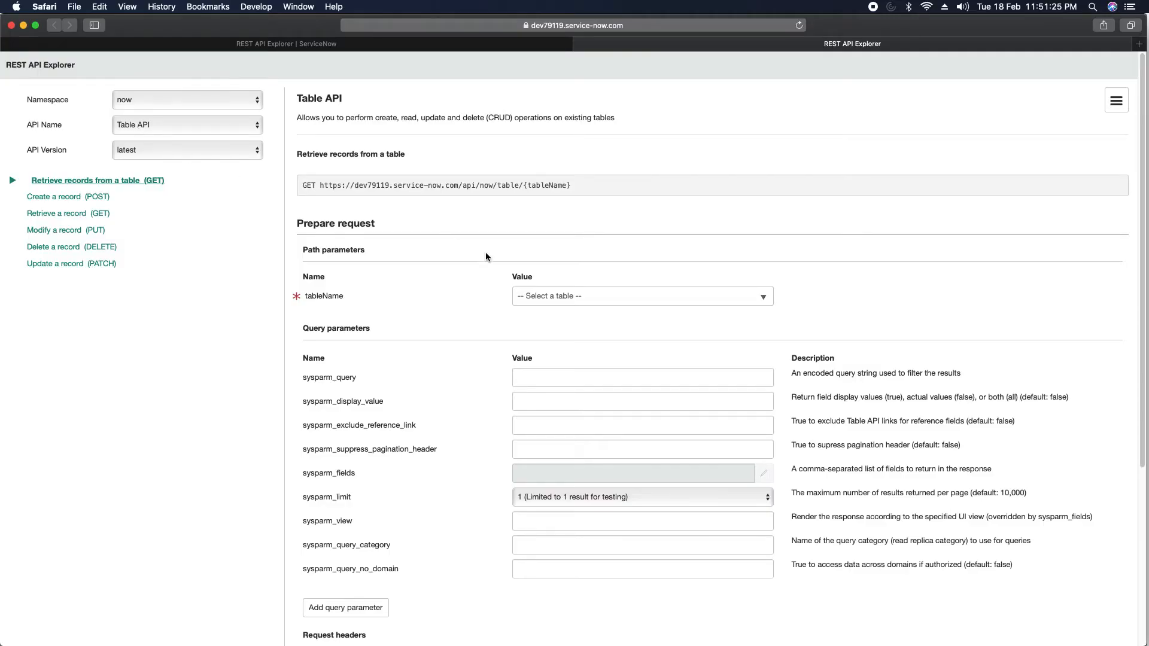
pyautogui.click(641, 296)
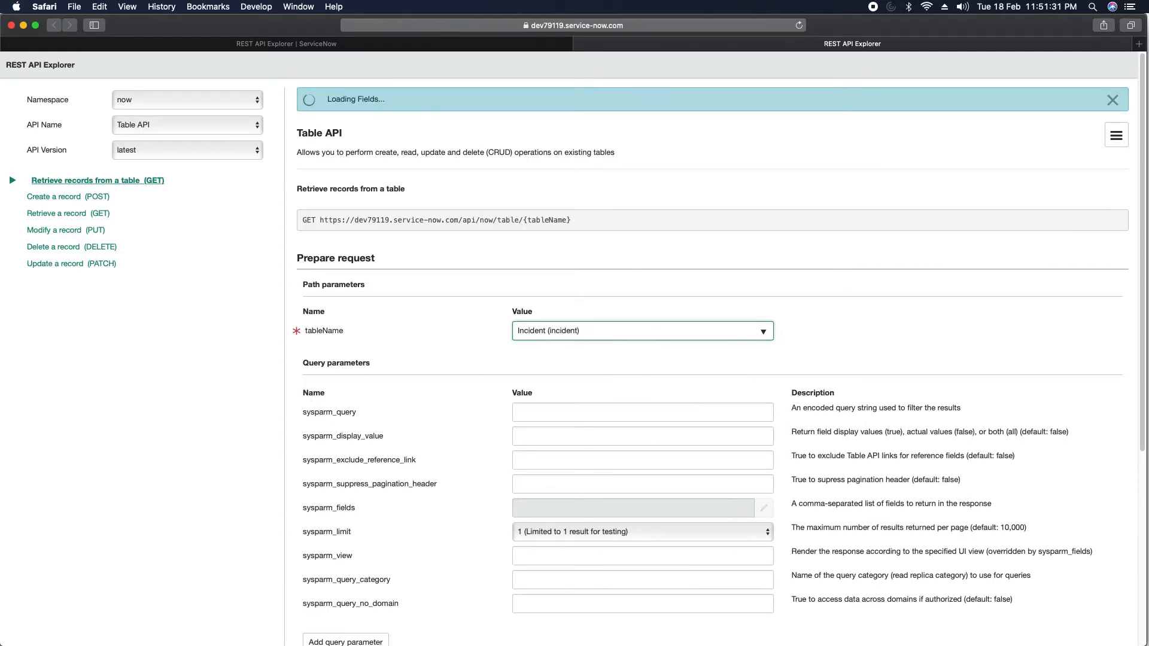
pyautogui.click(1112, 100)
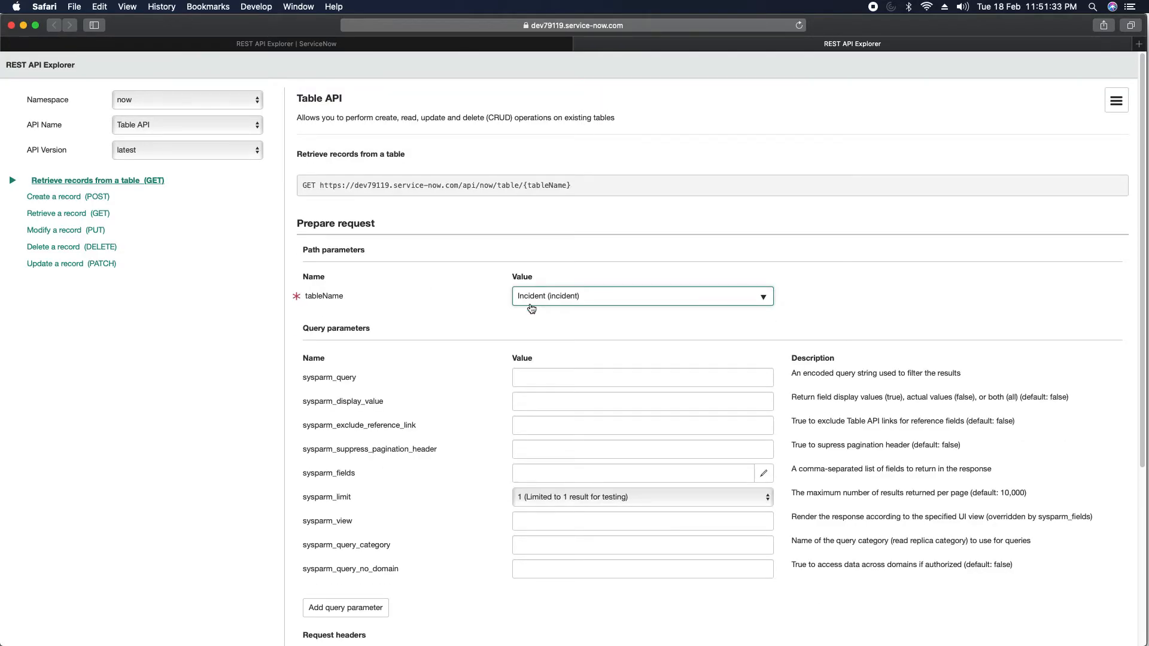
# Send the GET request and review the 200 OK response with one incident record
pyautogui.scroll(-3)
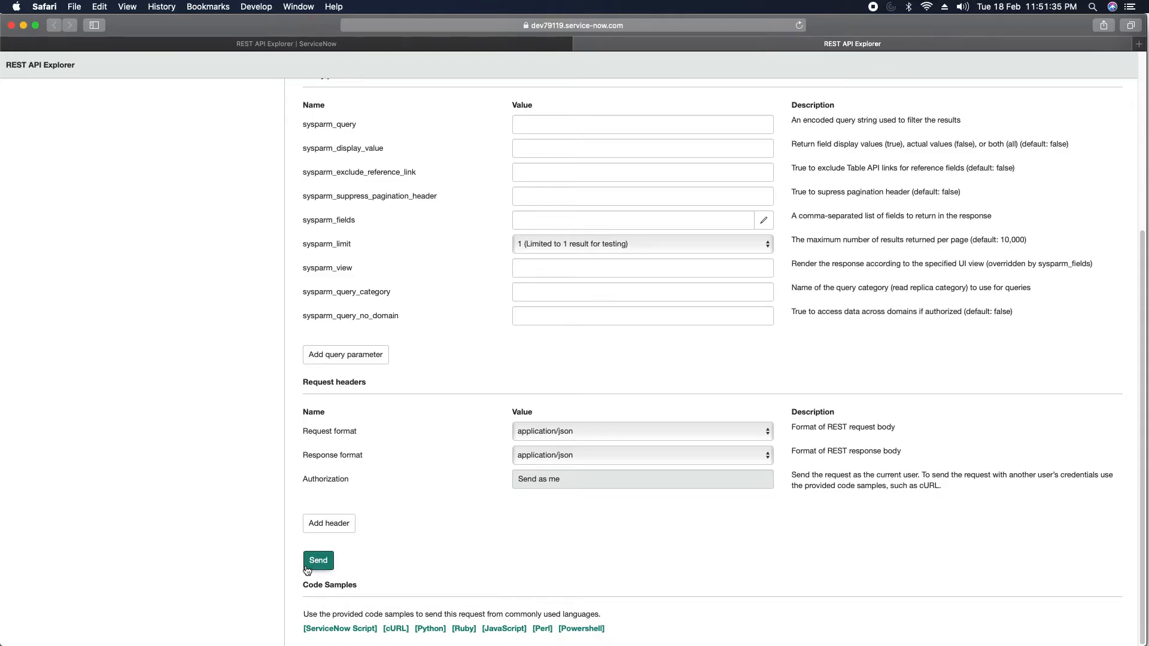
pyautogui.scroll(3)
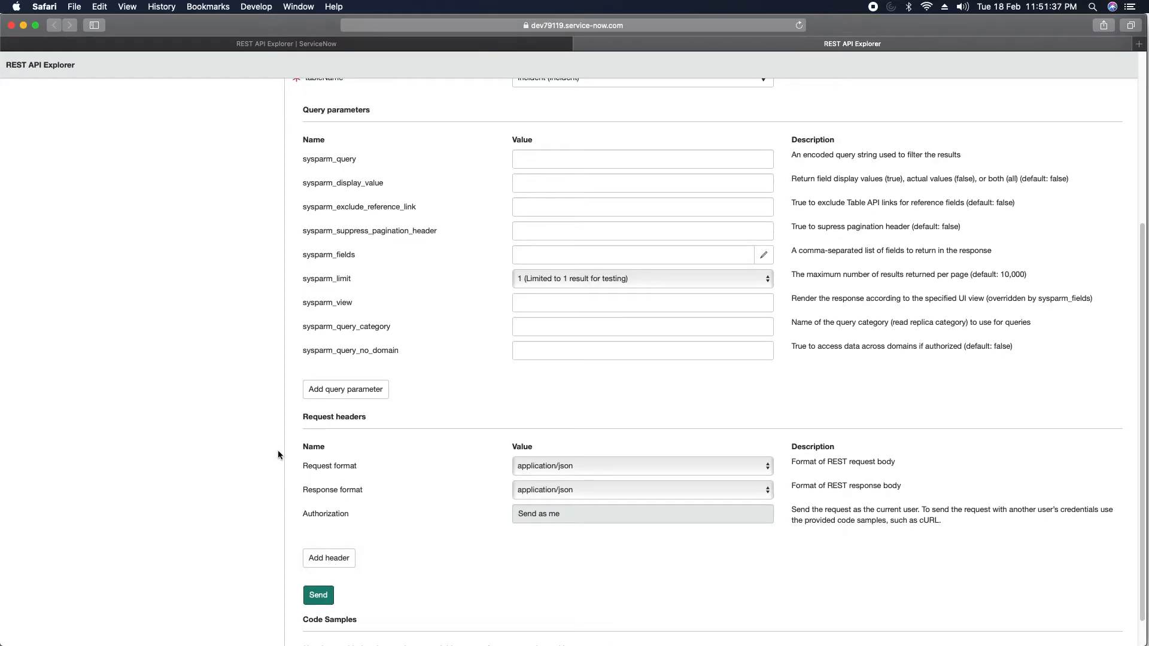
pyautogui.click(318, 595)
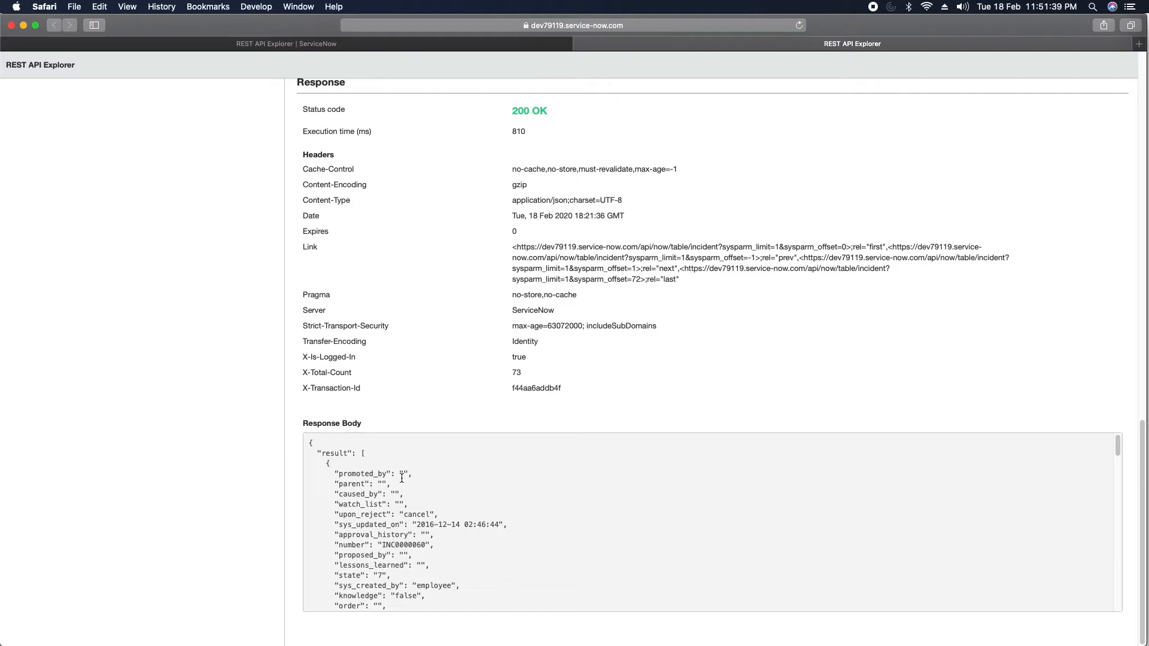
pyautogui.scroll(-3)
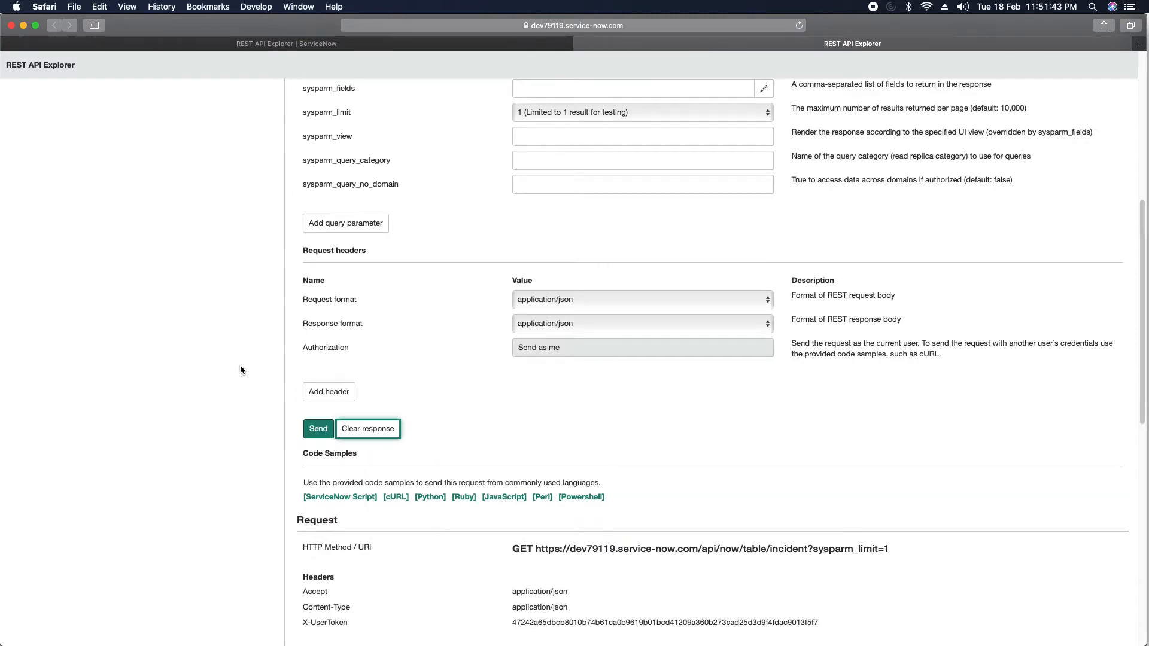
pyautogui.scroll(3)
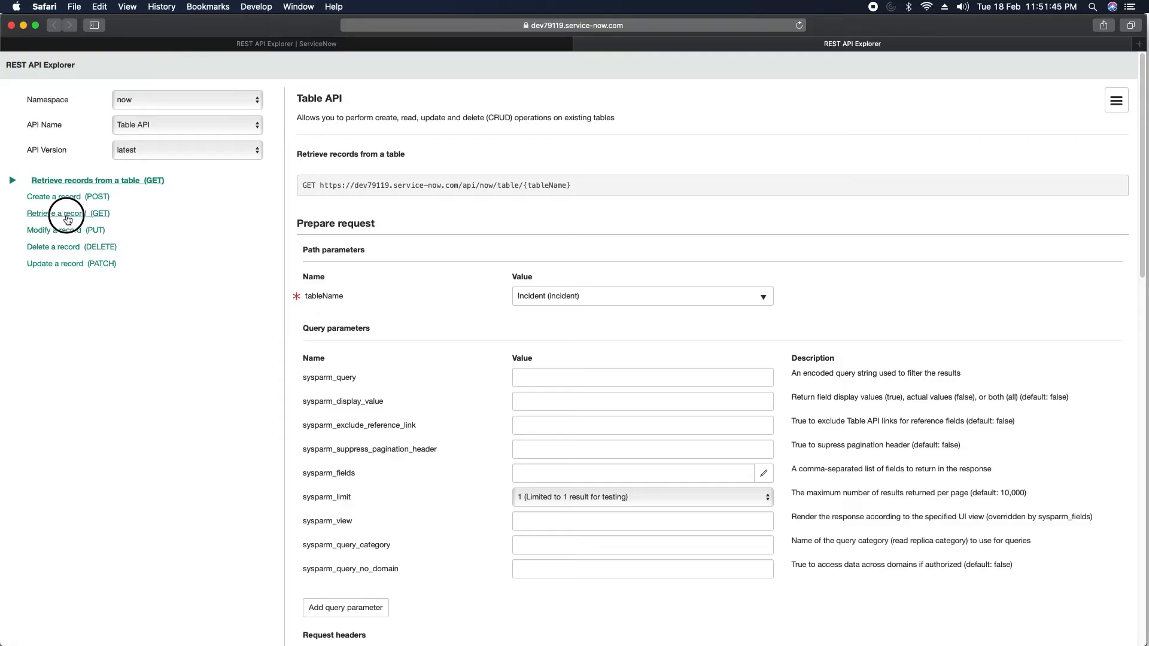
# Choose Retrieve a record (GET) on the Incident table, then return to the main ServiceNow tab
pyautogui.click(64, 213)
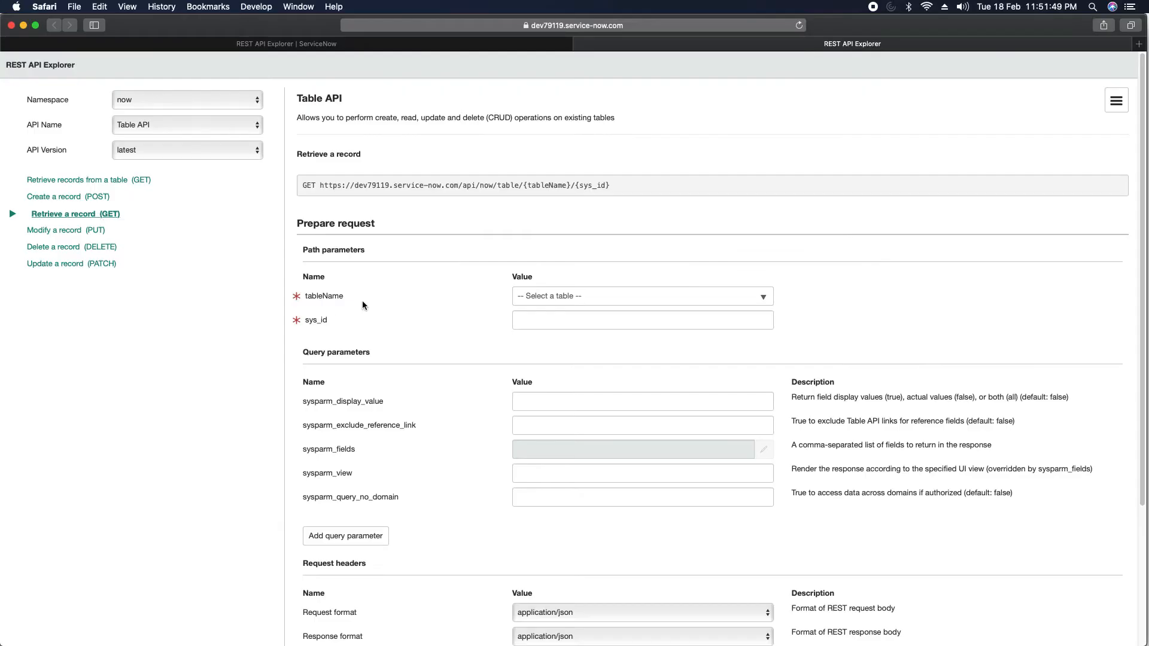
pyautogui.click(641, 296)
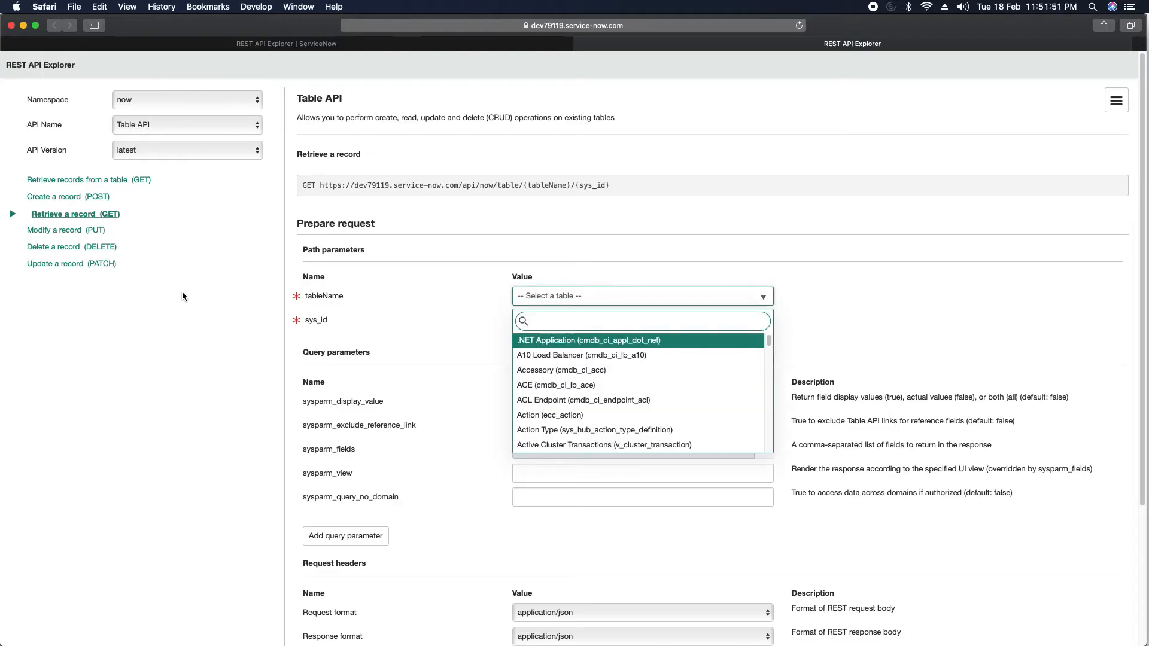
pyautogui.write('incient)')
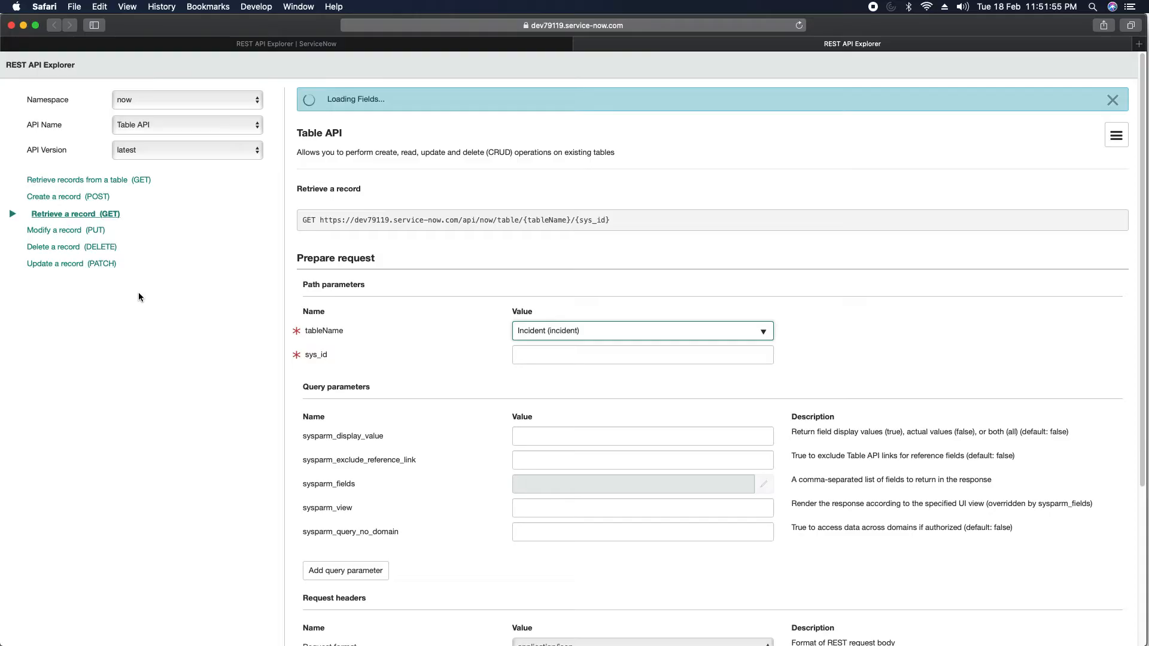
pyautogui.click(642, 319)
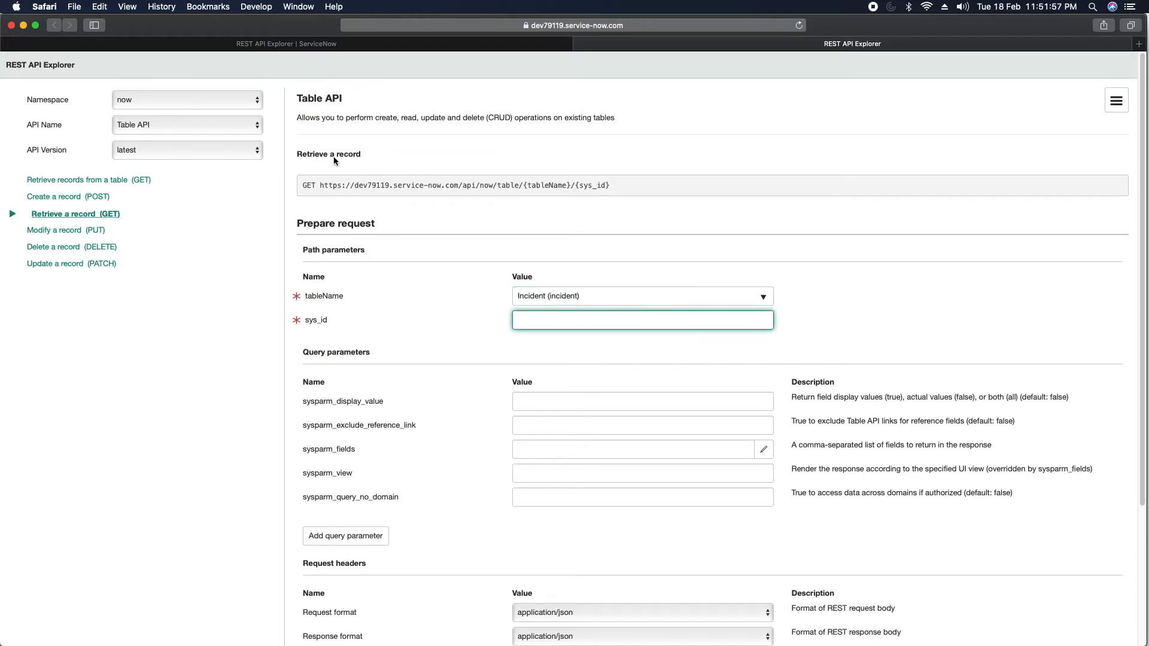
pyautogui.click(88, 180)
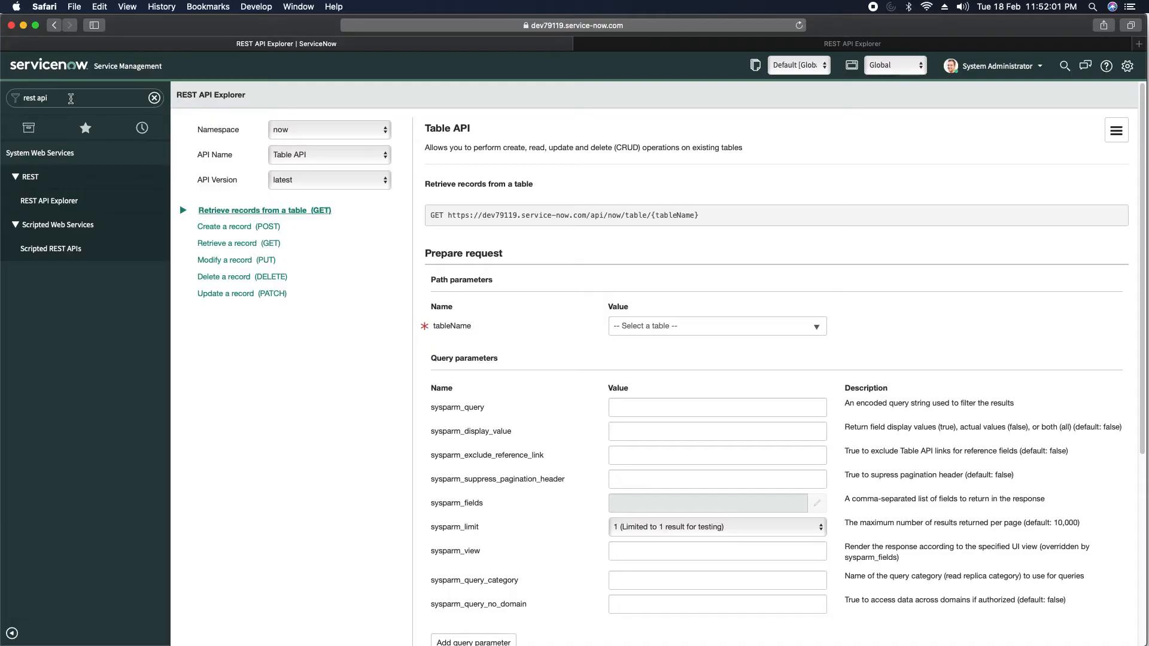
# Find incident INC0009005 in the open incidents list and copy its sys_id
pyautogui.write('incient')
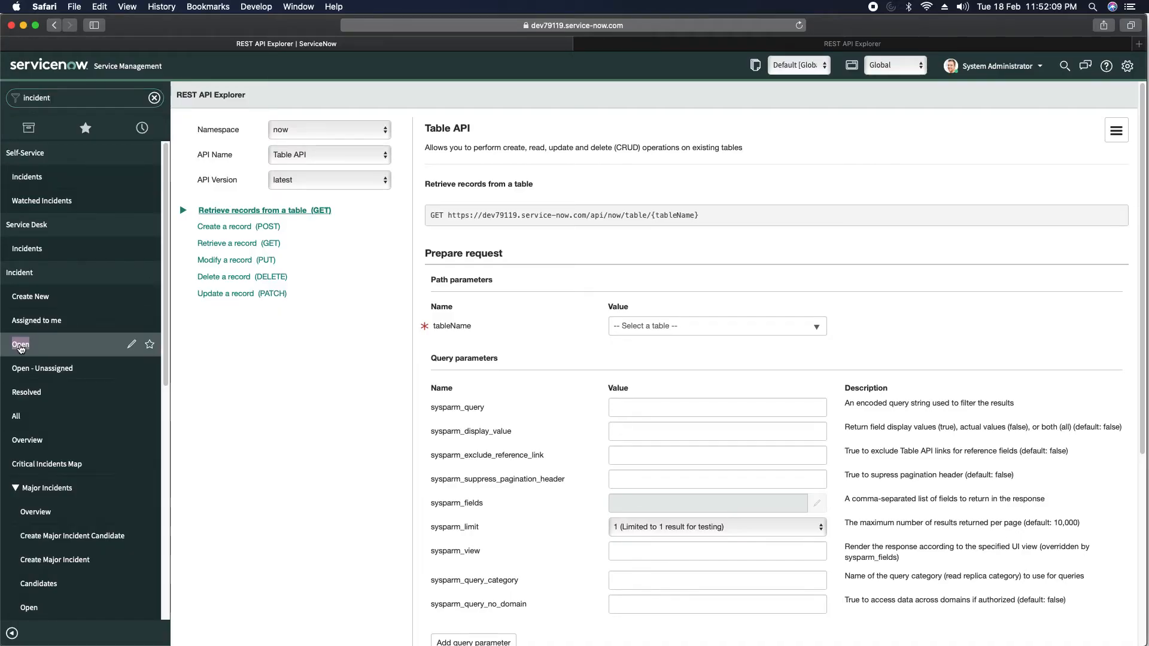
pyautogui.click(20, 344)
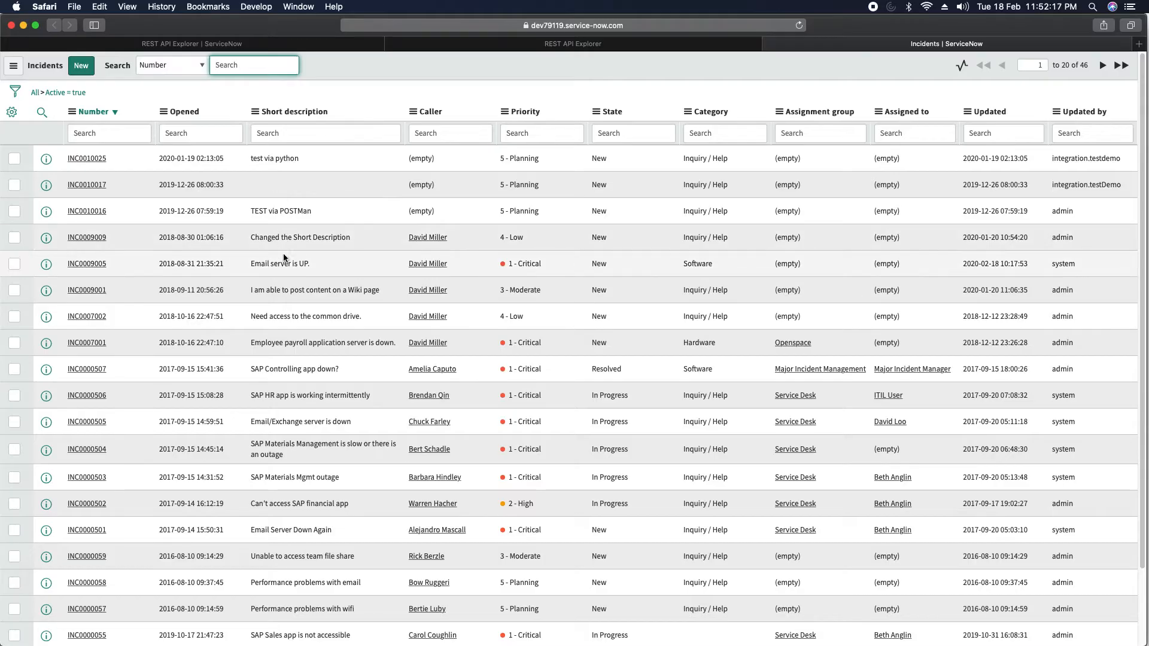
pyautogui.rightClick(86, 263)
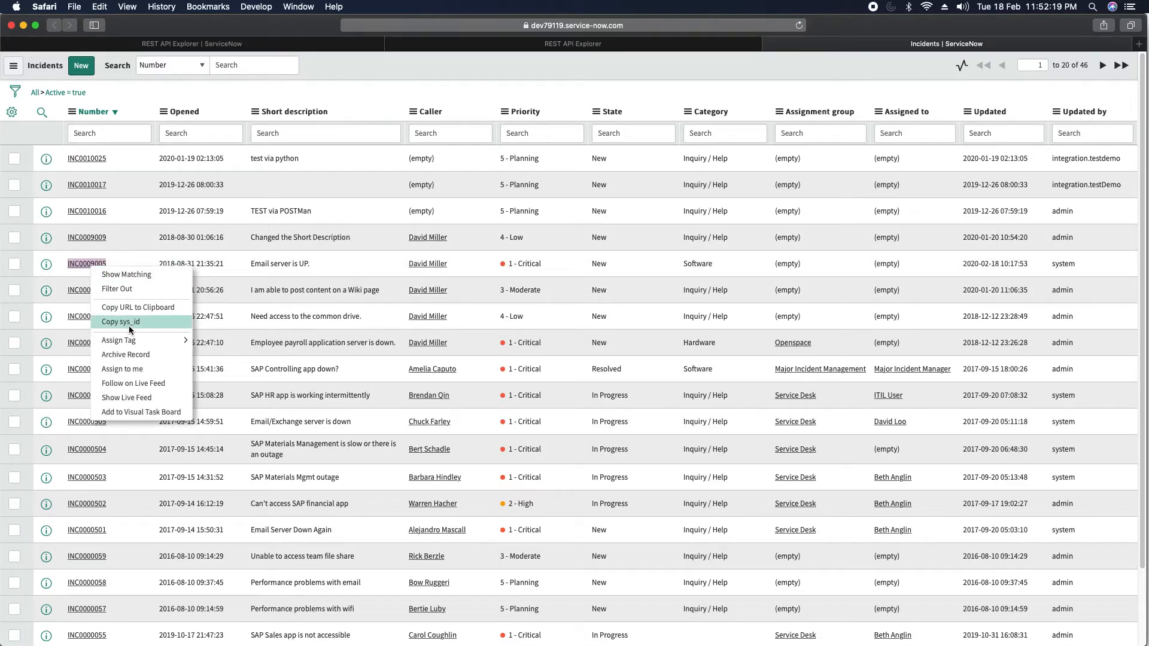
pyautogui.click(118, 322)
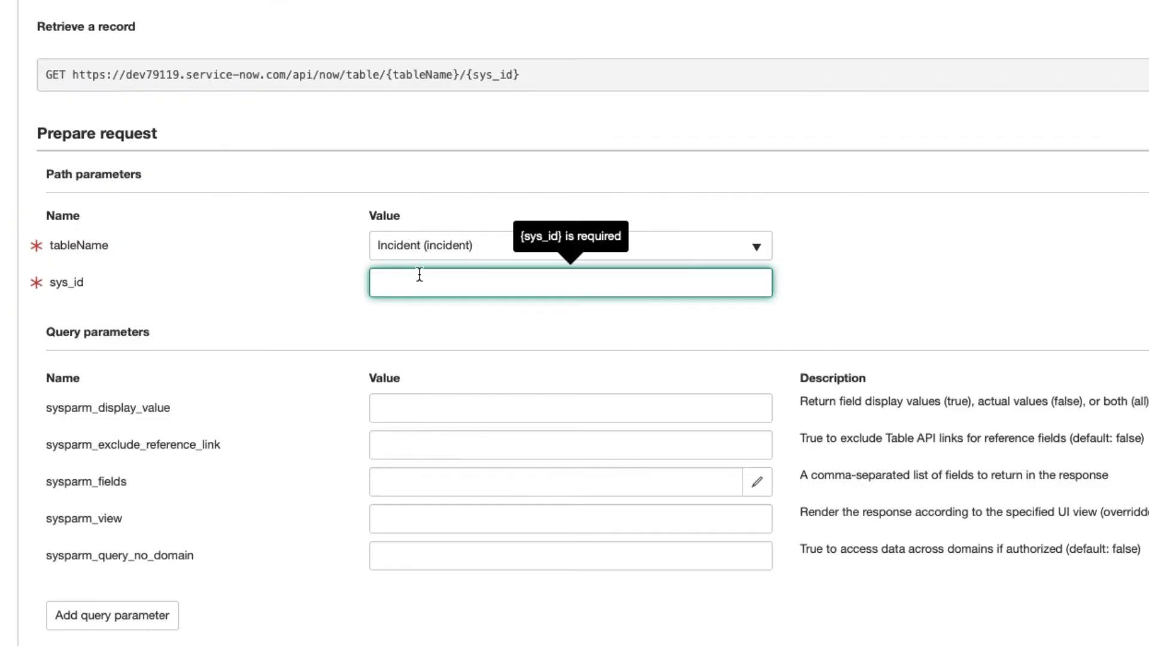
pyautogui.write('ed9218d173d023002728660c4cf6a7bc')
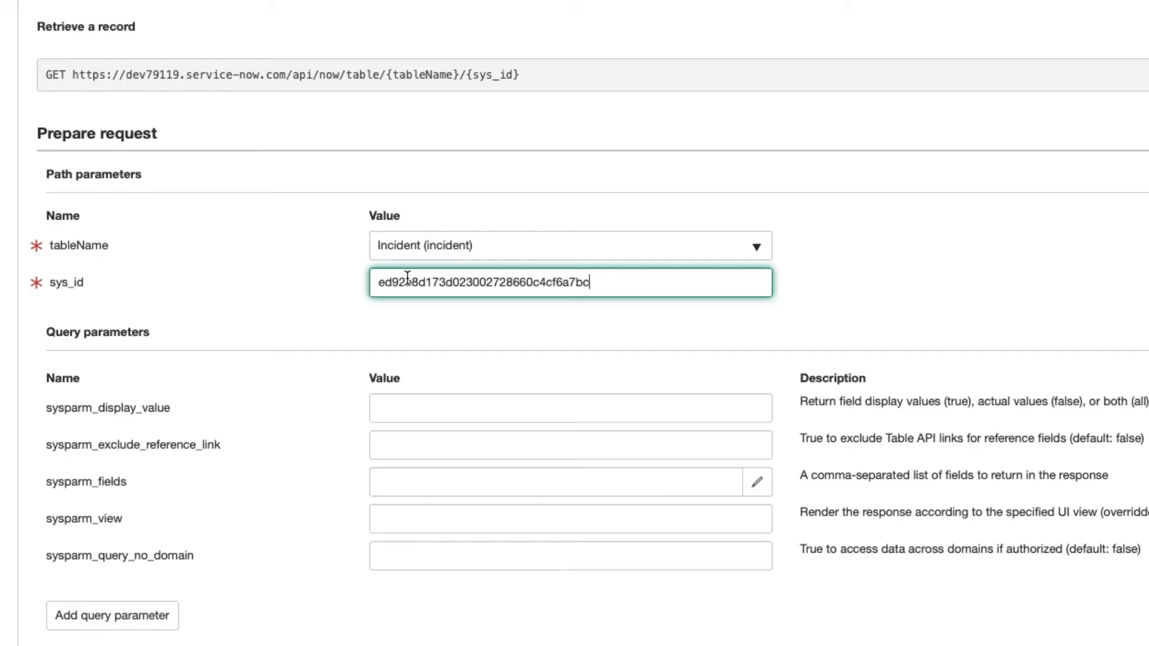
pyautogui.scroll(-3)
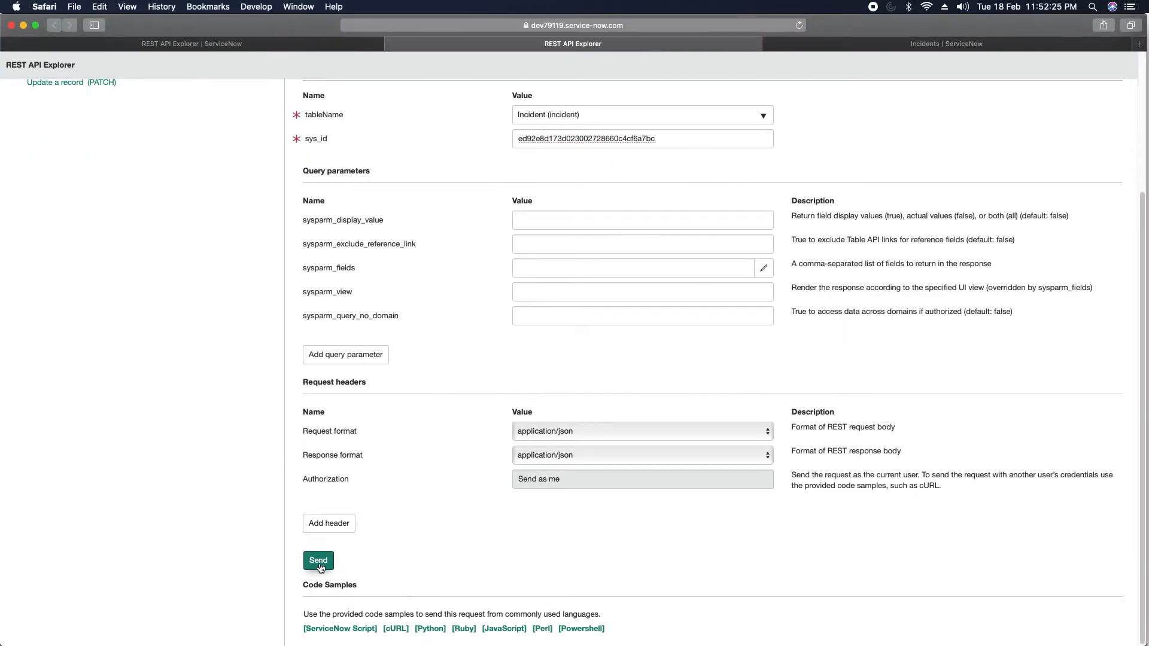
pyautogui.click(318, 560)
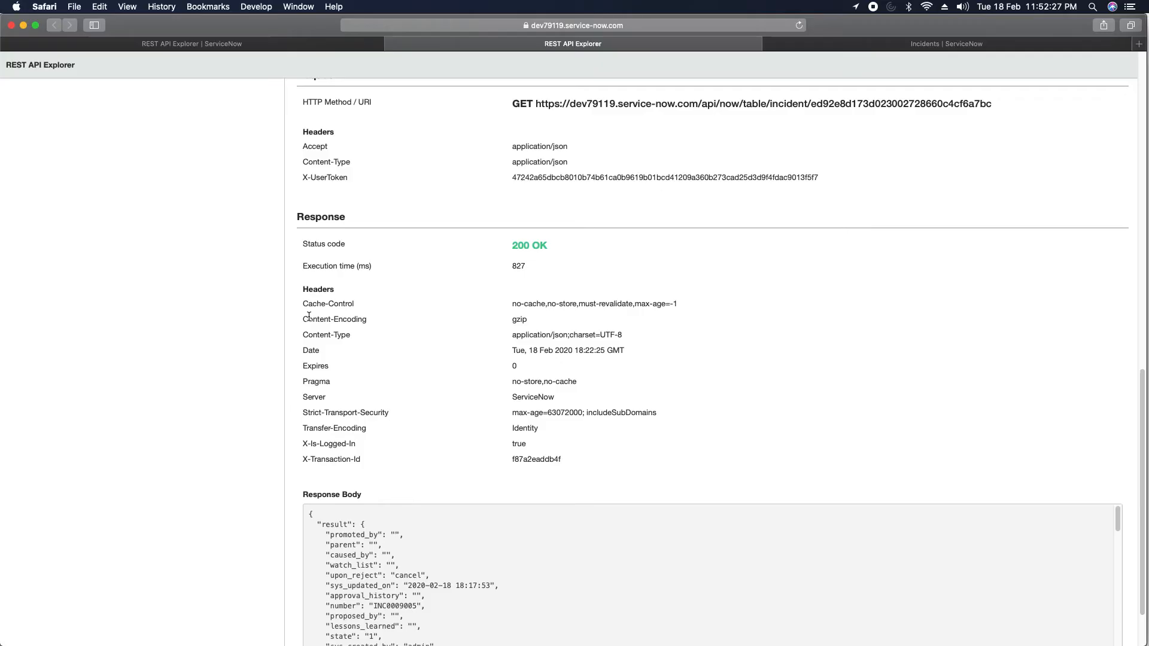
pyautogui.moveTo(381, 308)
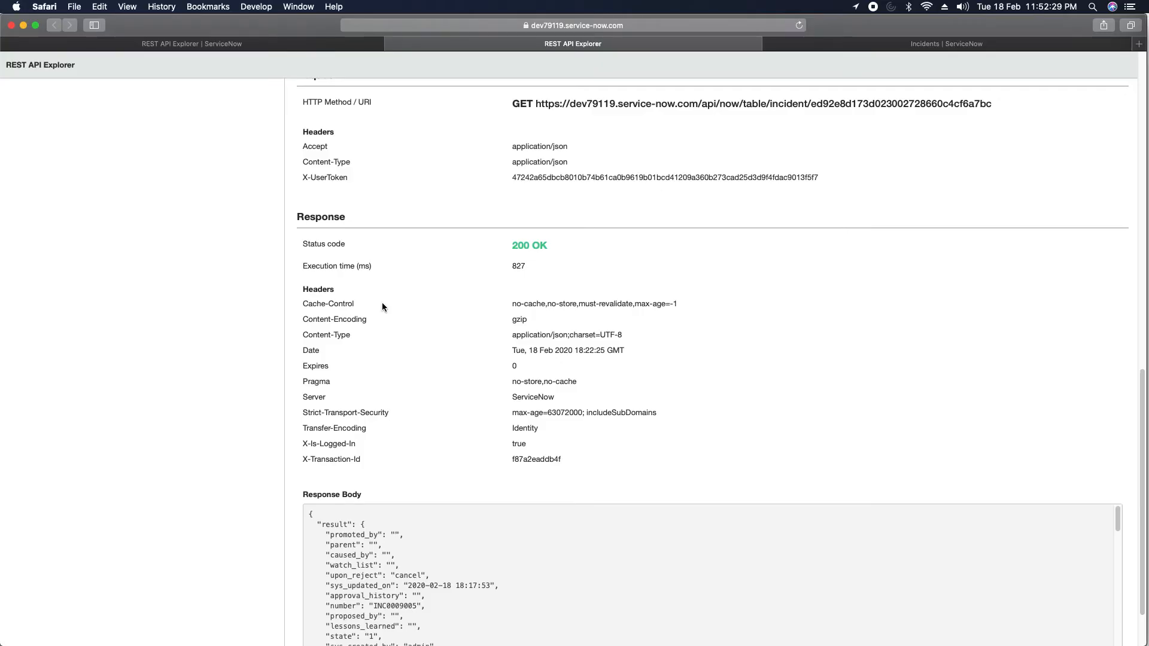
pyautogui.moveTo(684, 158)
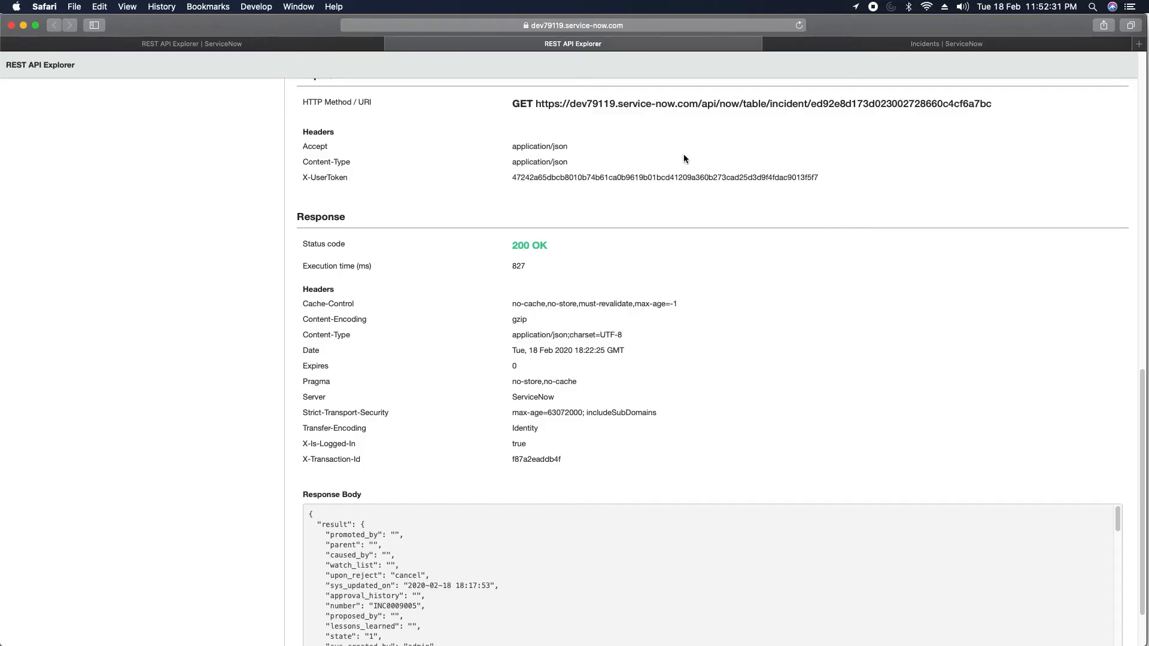
pyautogui.moveTo(99, 201)
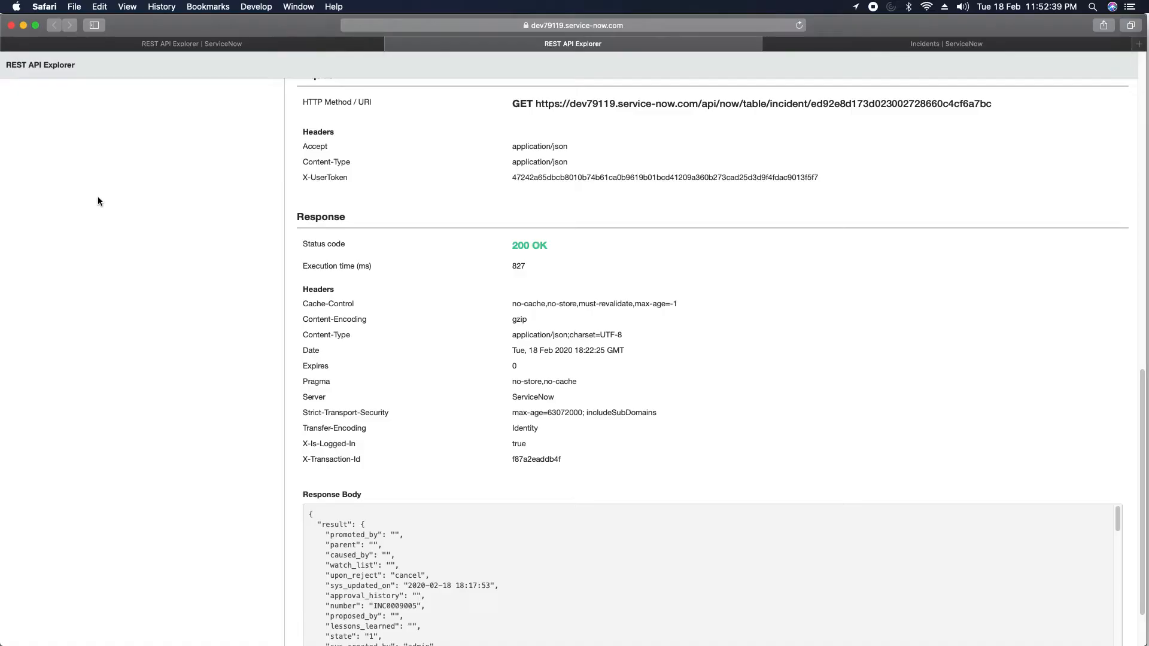
pyautogui.moveTo(321, 366)
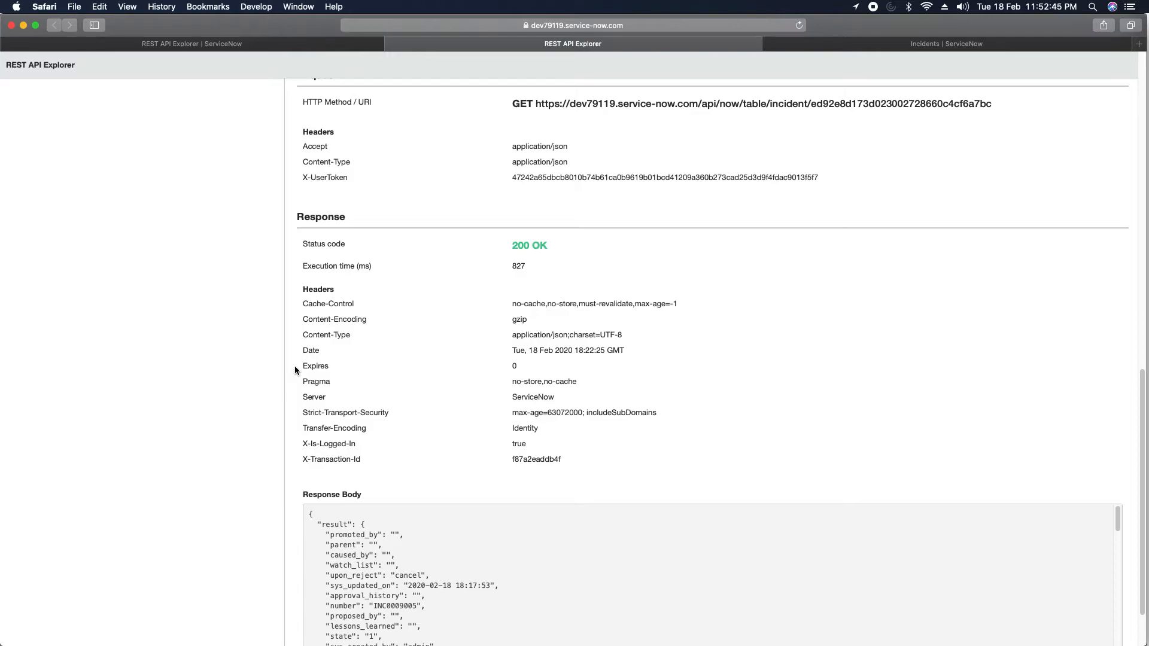
pyautogui.scroll(-3)
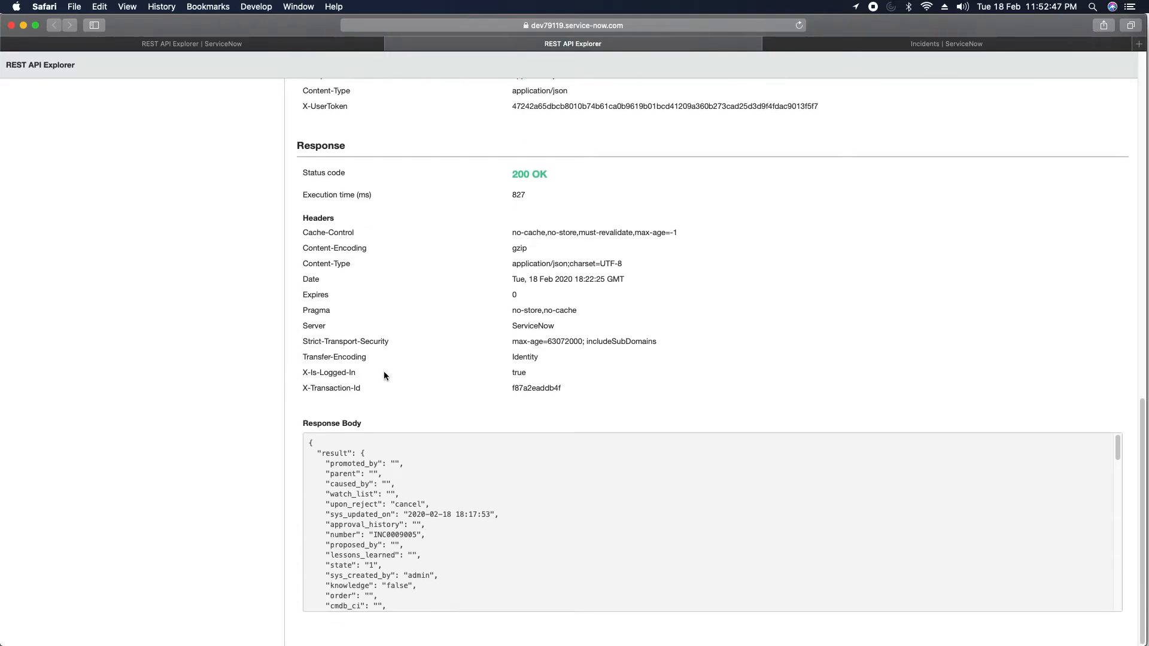
pyautogui.moveTo(373, 377)
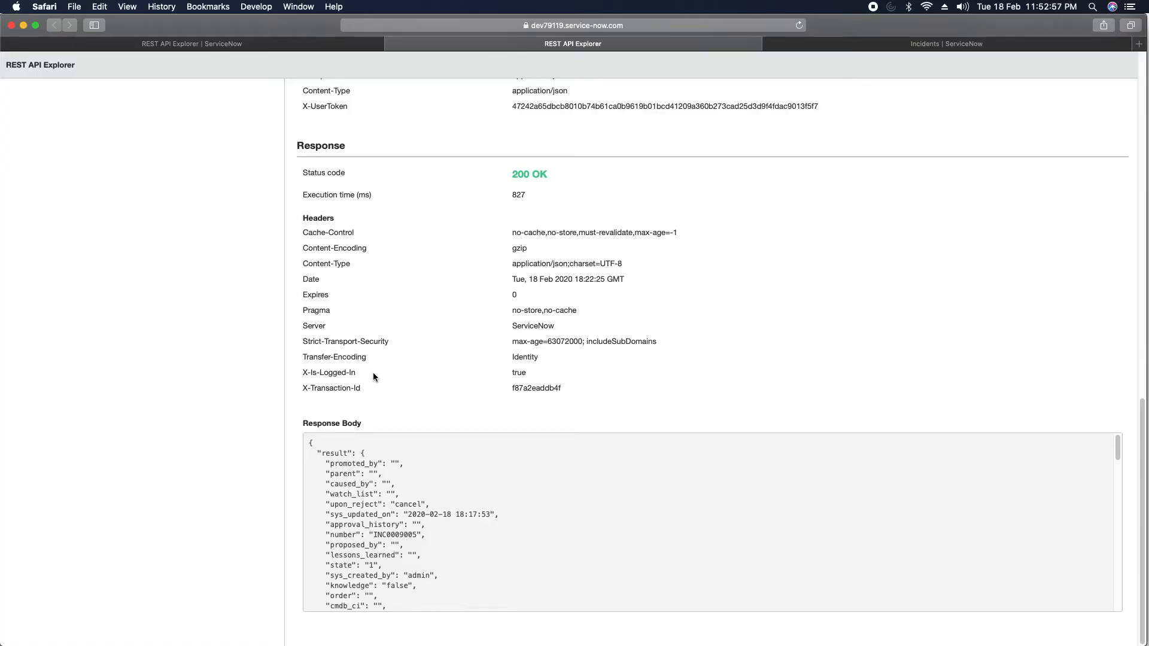
pyautogui.moveTo(375, 421)
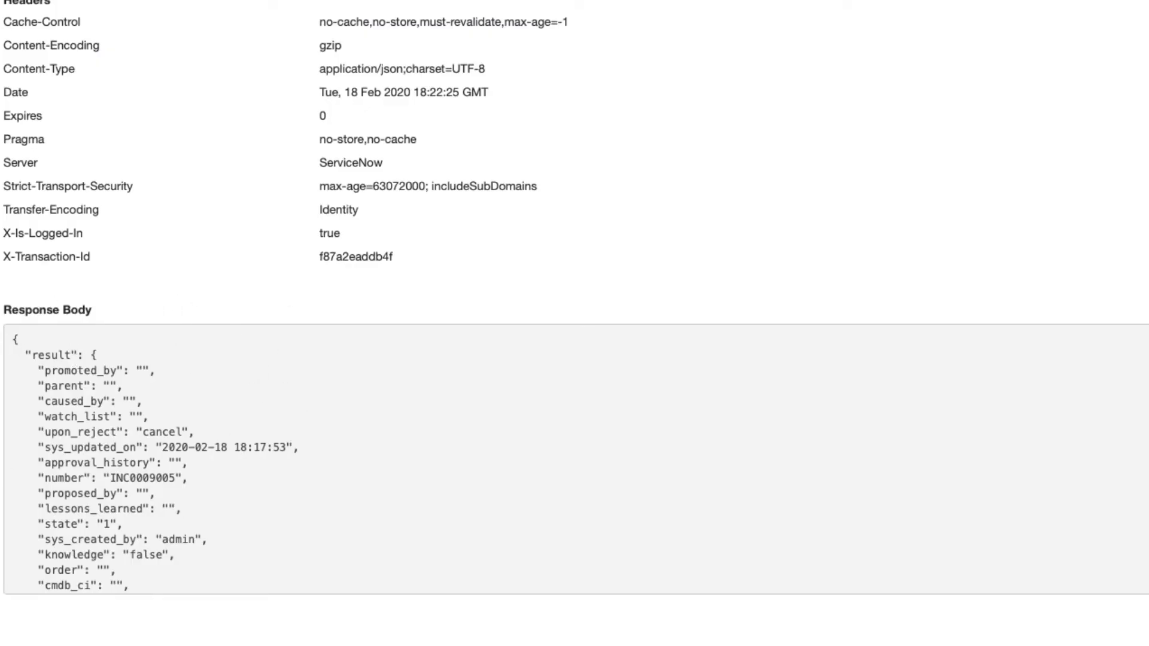
pyautogui.scroll(3)
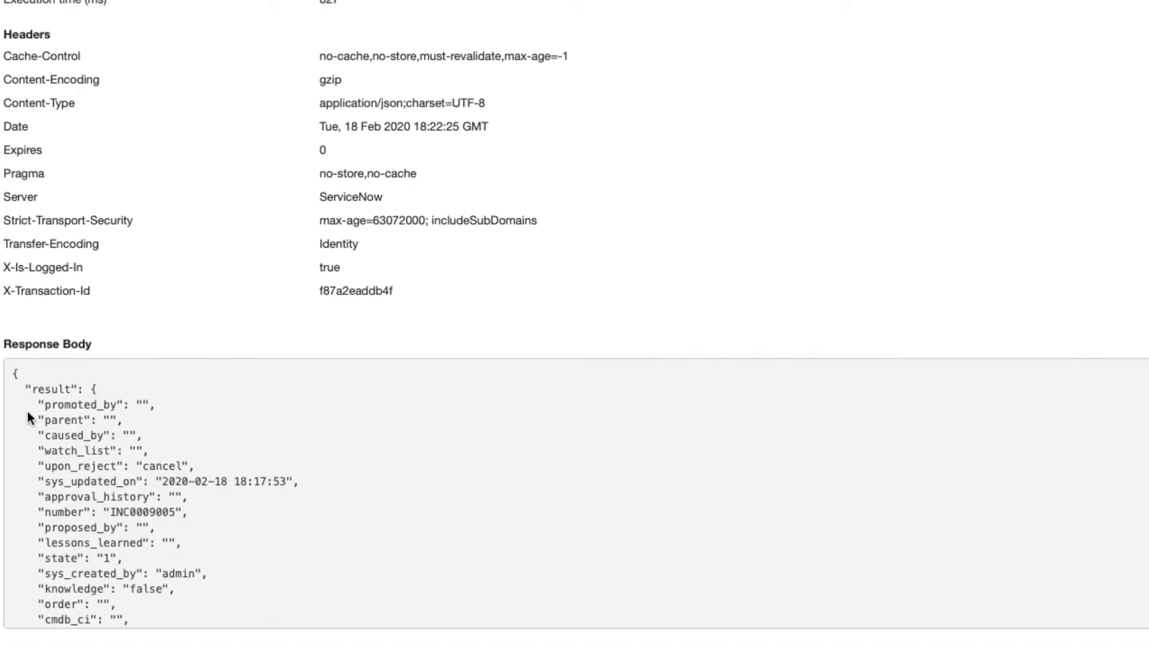
pyautogui.scroll(-3)
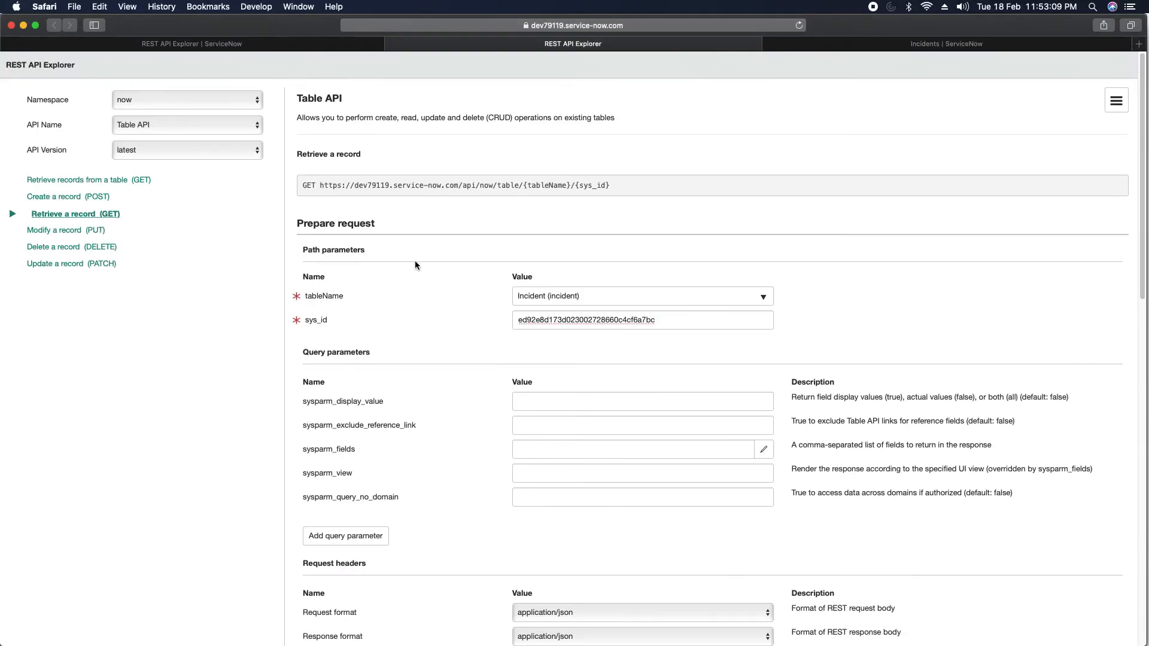
pyautogui.moveTo(338, 301)
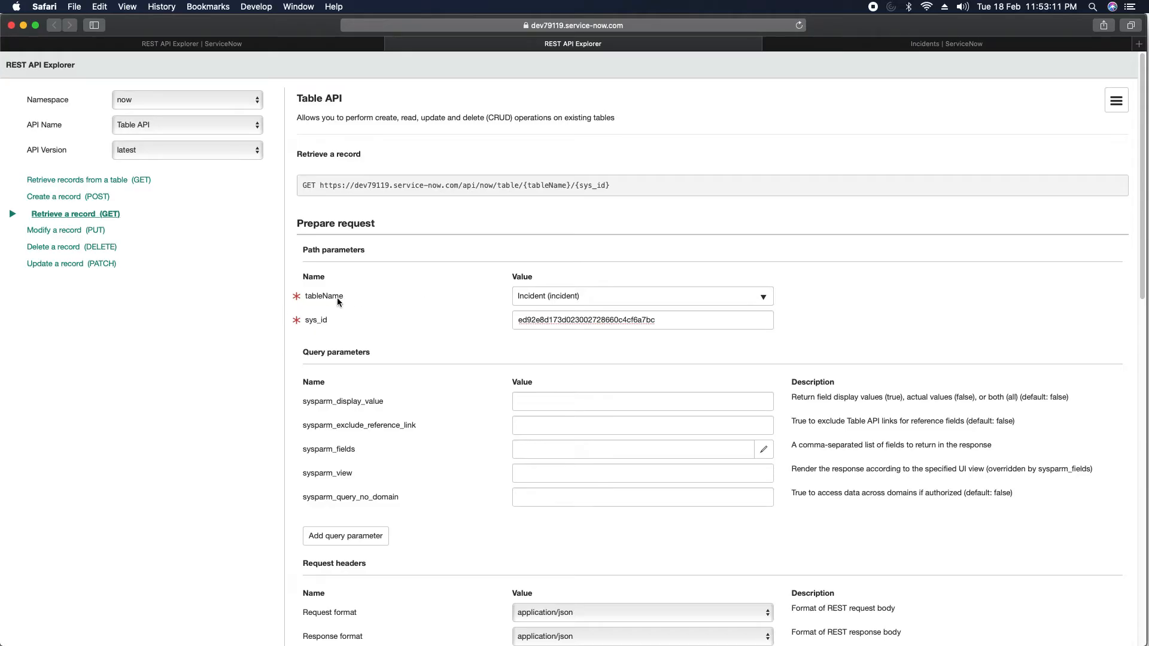
pyautogui.moveTo(276, 48)
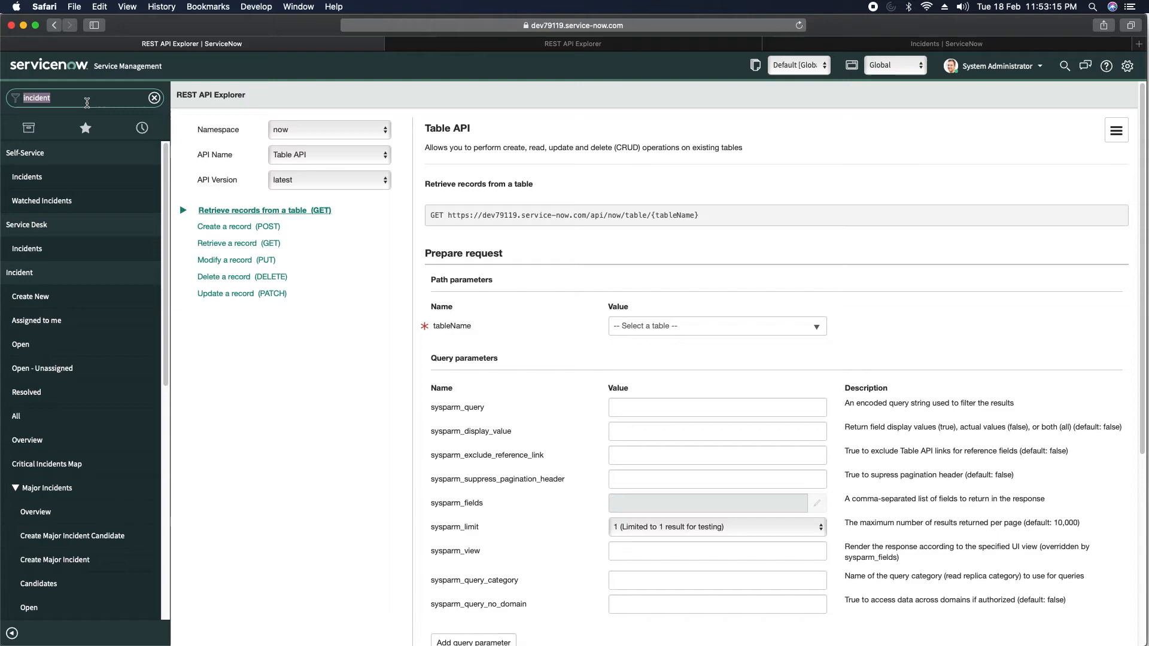
# Filter the navigator for 'scripted' and start a new Scripted REST Service record
pyautogui.write('scrip')
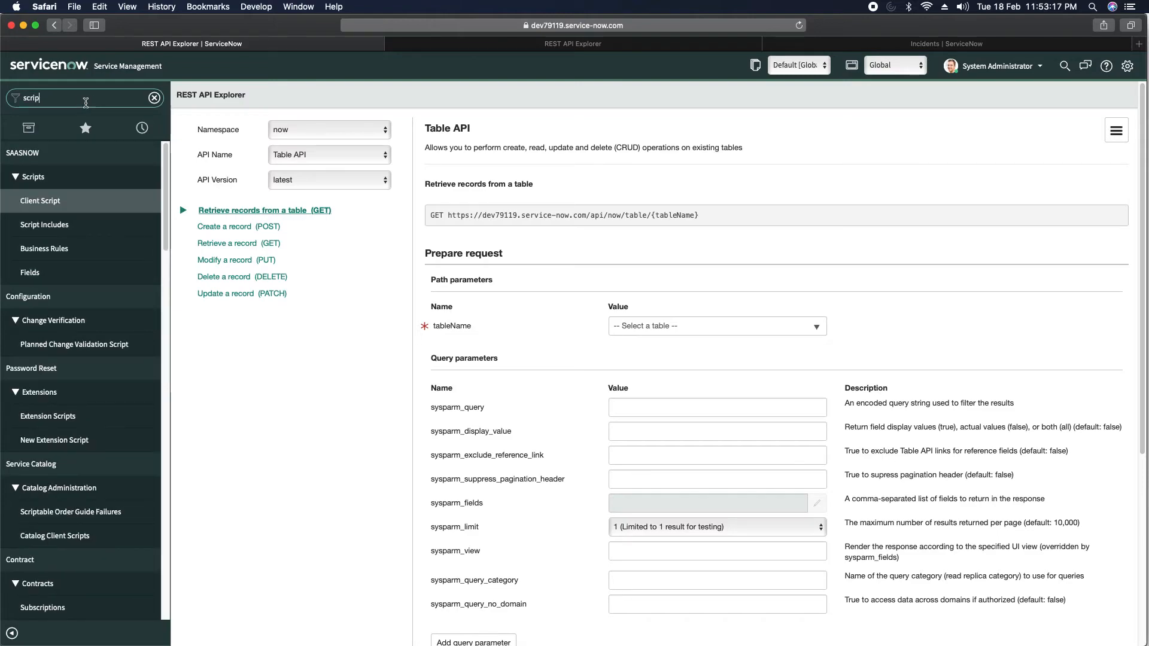
pyautogui.write('ted')
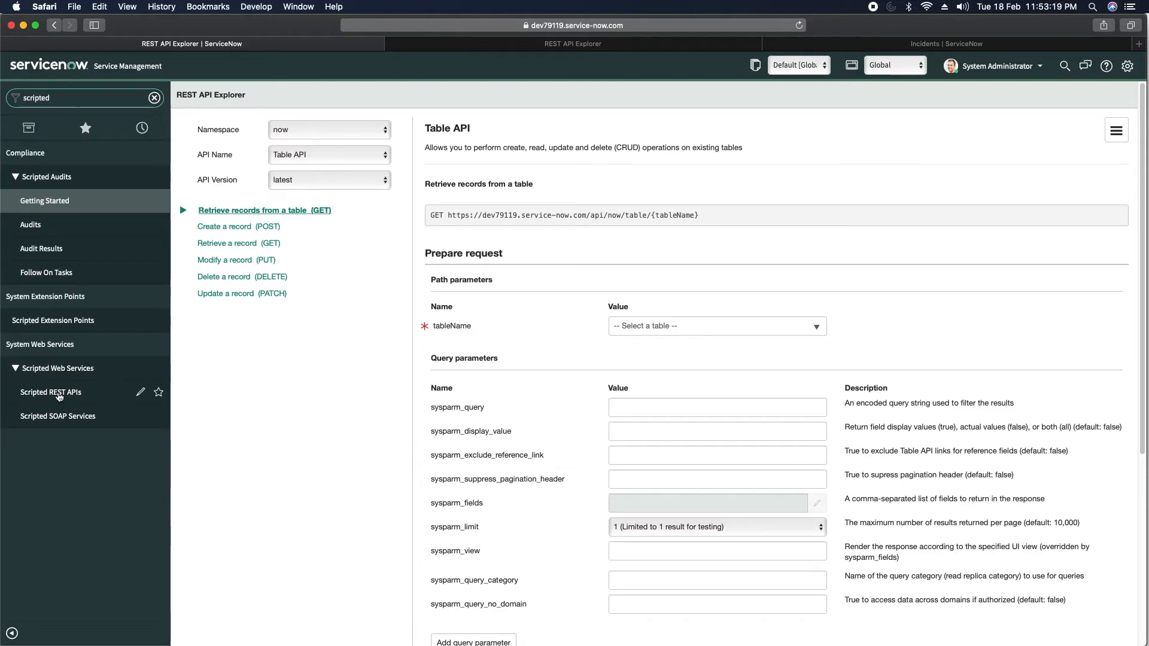
pyautogui.click(50, 392)
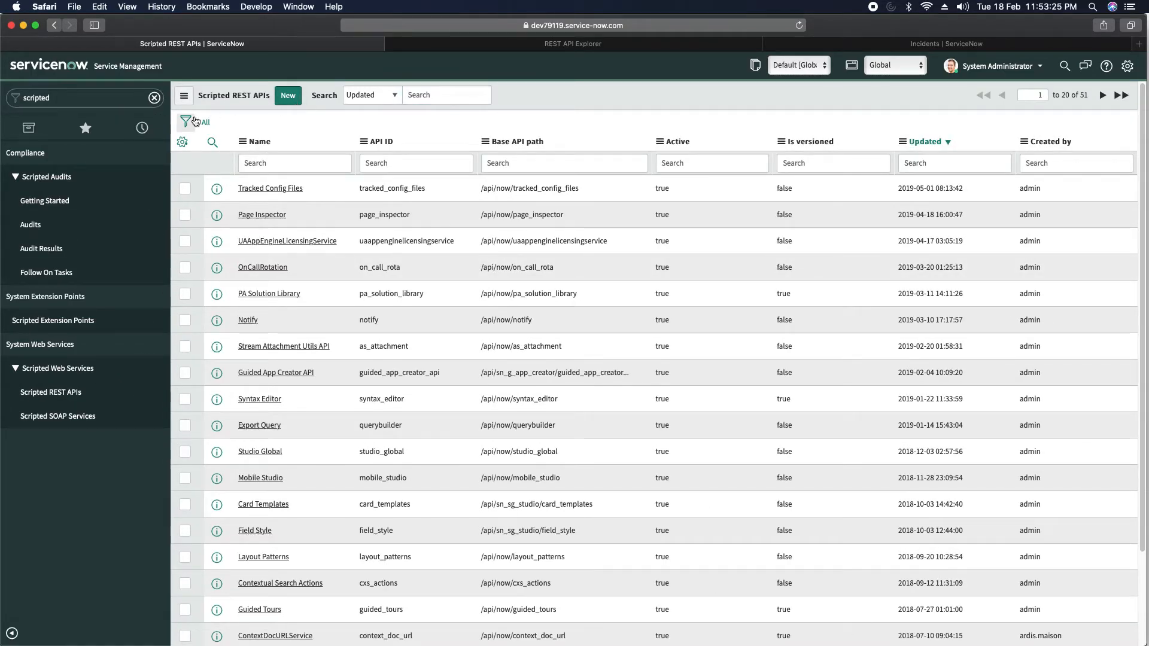
pyautogui.click(287, 95)
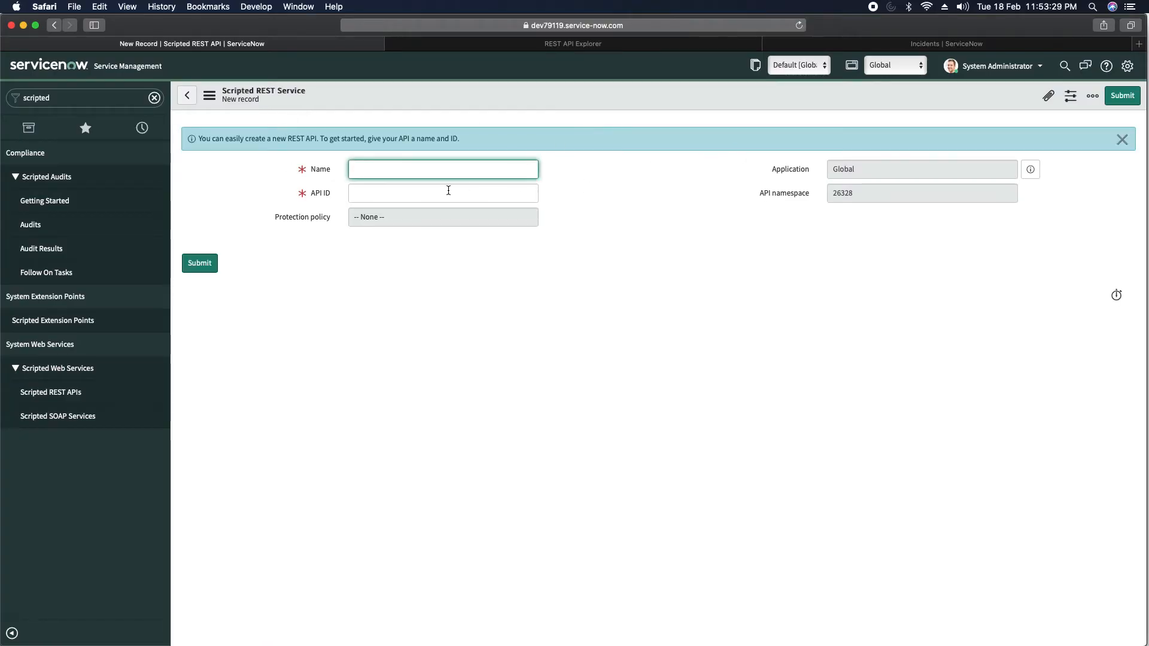
# Name the service 'Incident REST Demo' with API ID incident_rest_demo and submit it
pyautogui.write('IN')
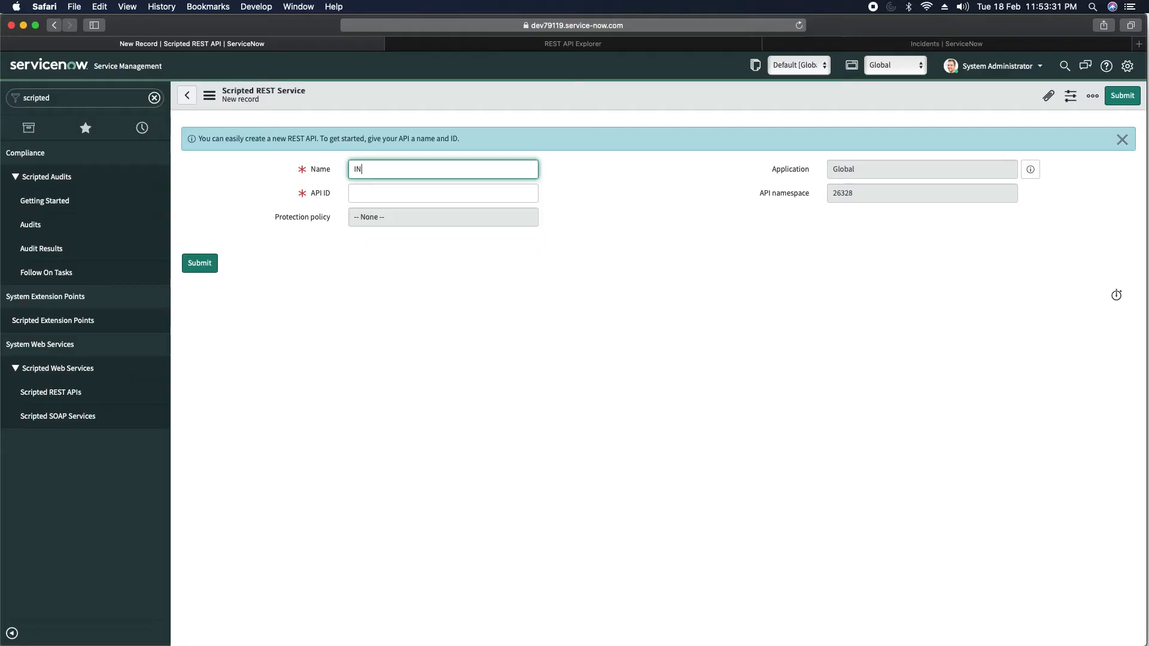
pyautogui.write('Incident')
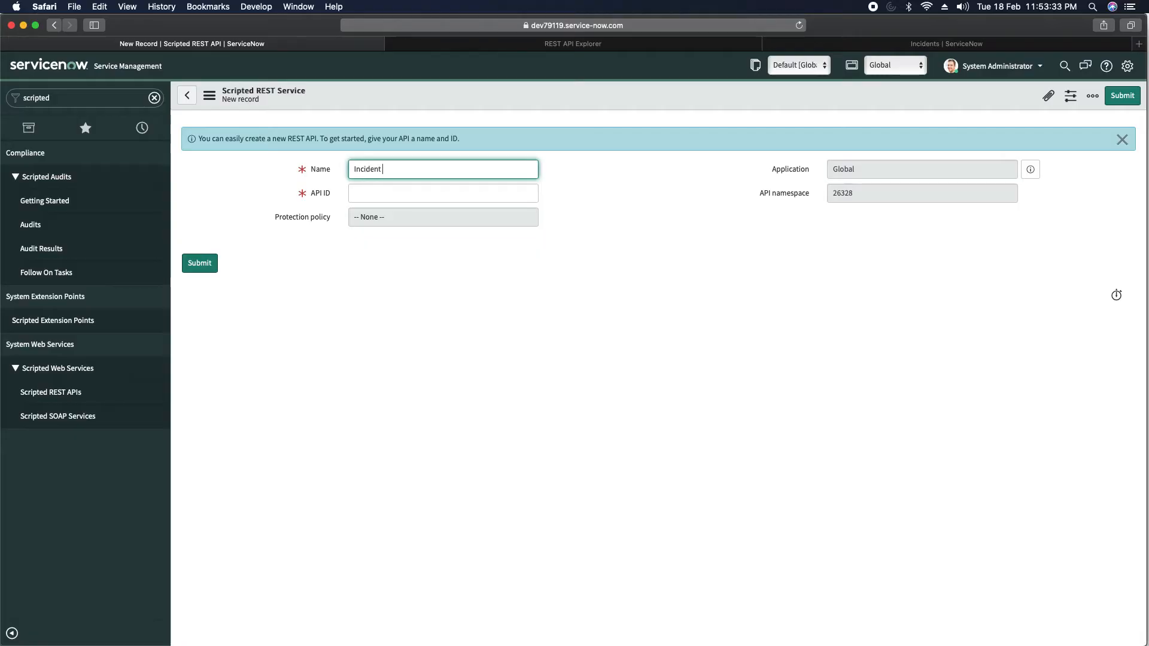
pyautogui.write('REST')
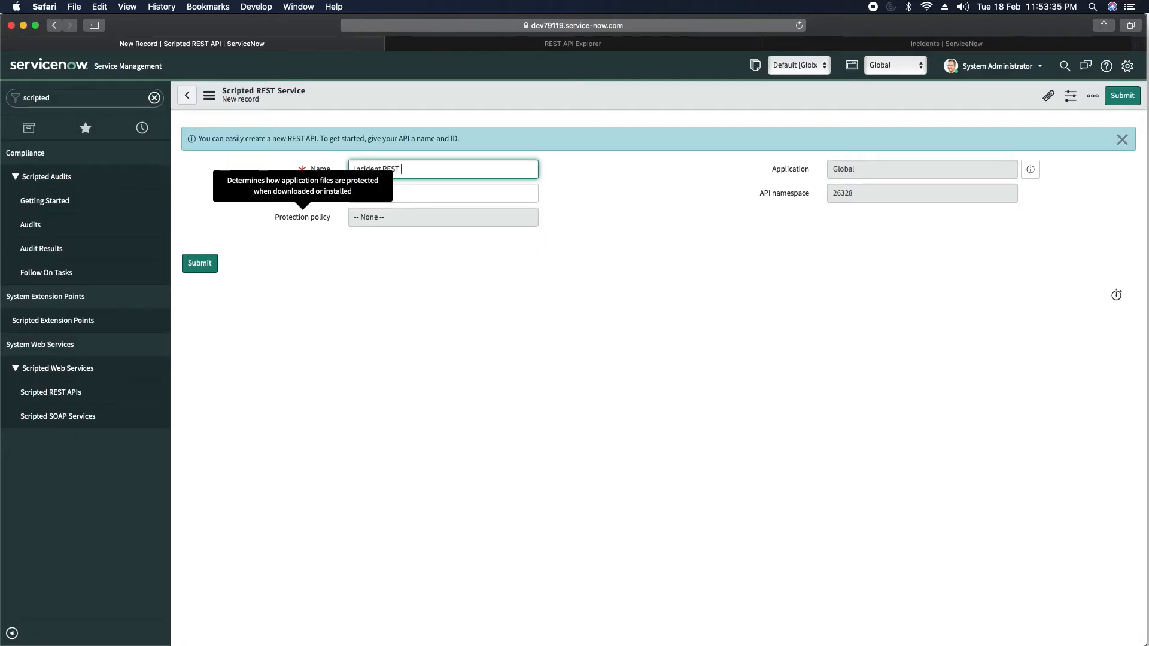
pyautogui.write('Demo')
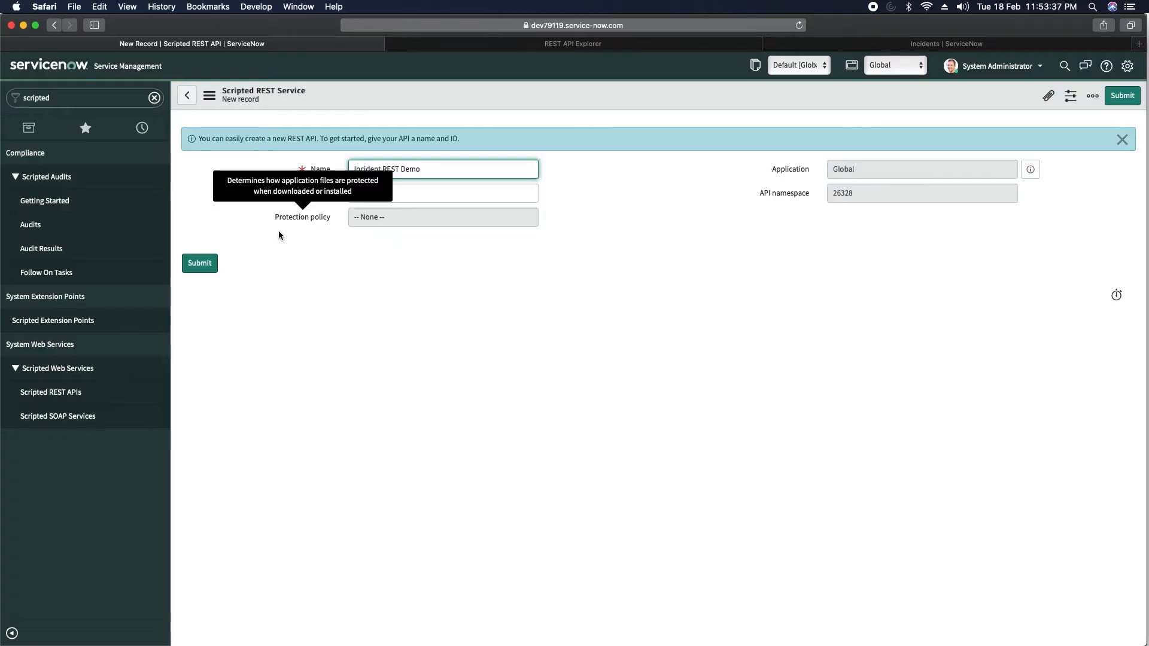
pyautogui.write('incident_rest_demo')
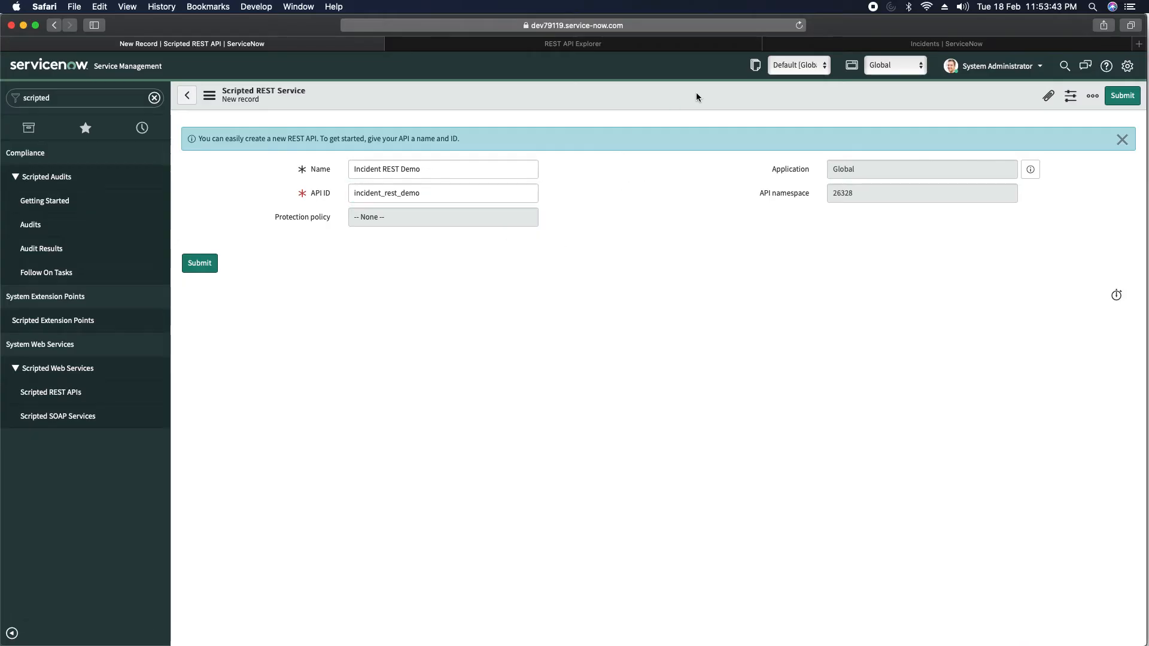
pyautogui.moveTo(774, 188)
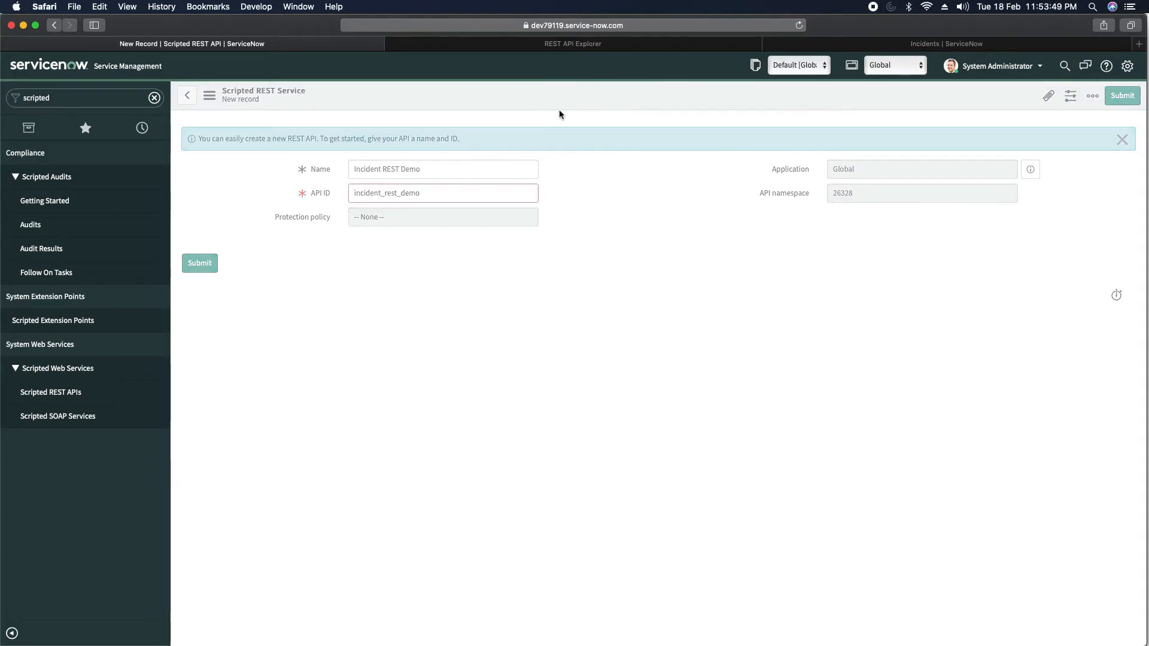
pyautogui.click(200, 262)
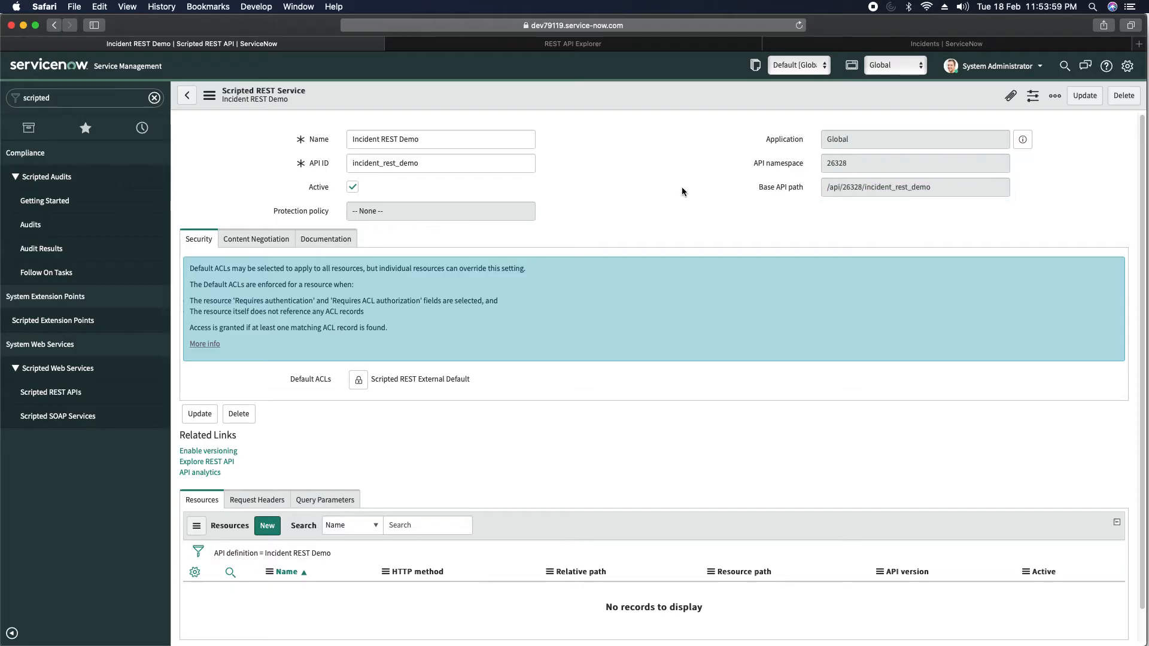
pyautogui.moveTo(860, 204)
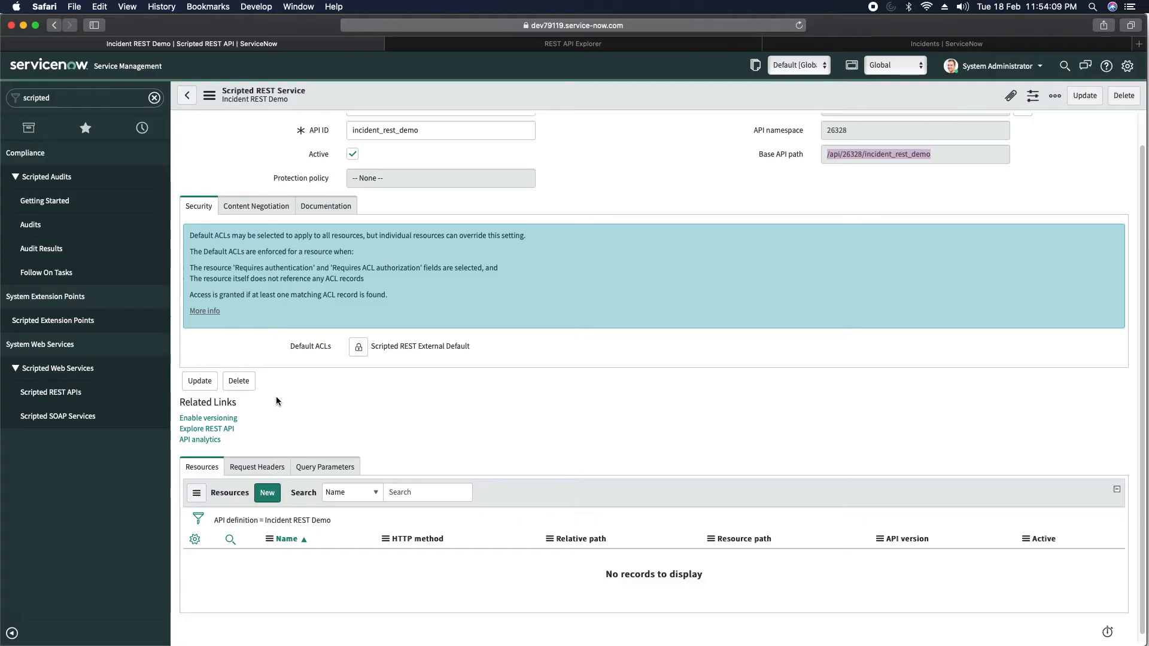
# Add a new resource to the service and name it getinc
pyautogui.click(267, 492)
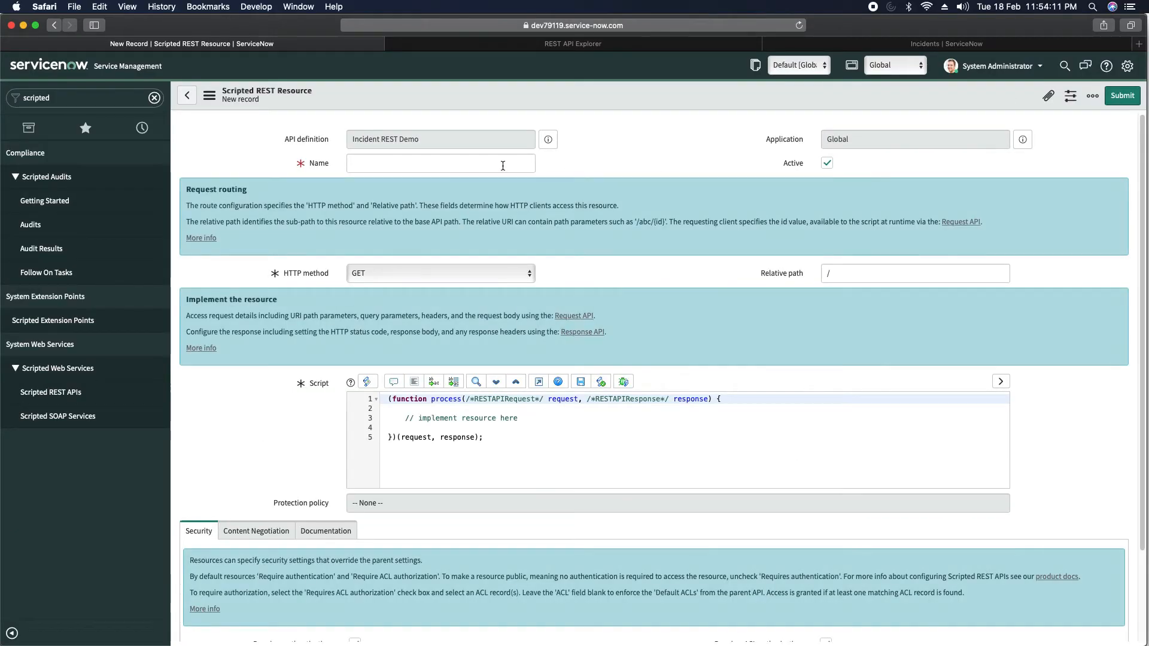
pyautogui.click(439, 163)
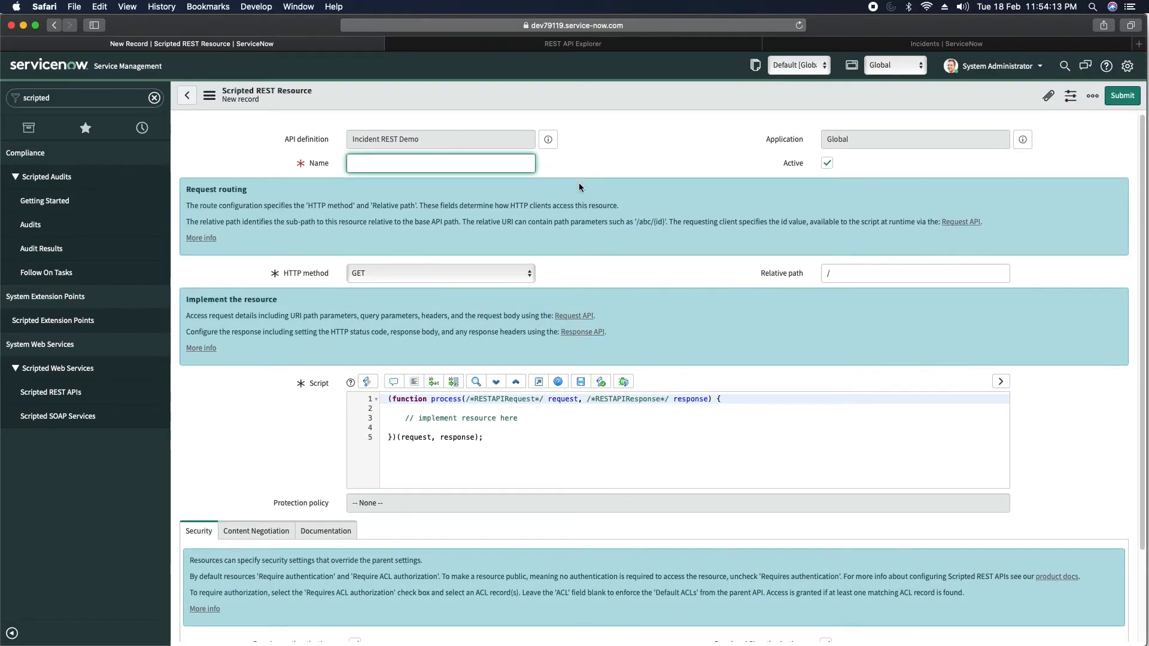
pyautogui.moveTo(553, 187)
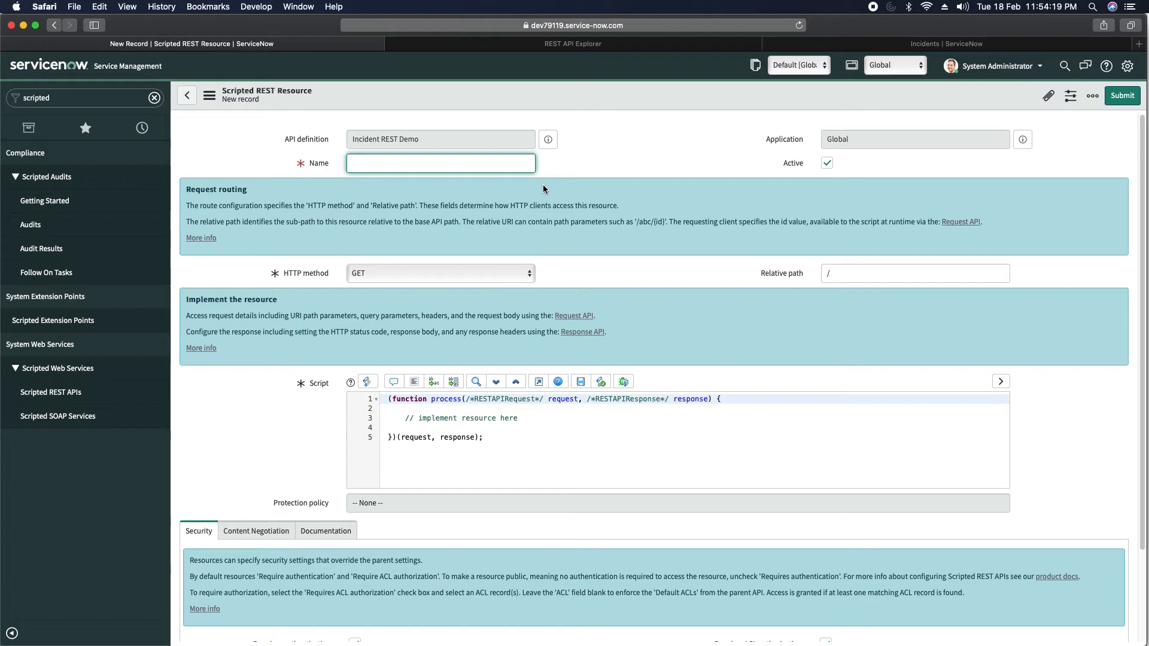
pyautogui.write('getInc')
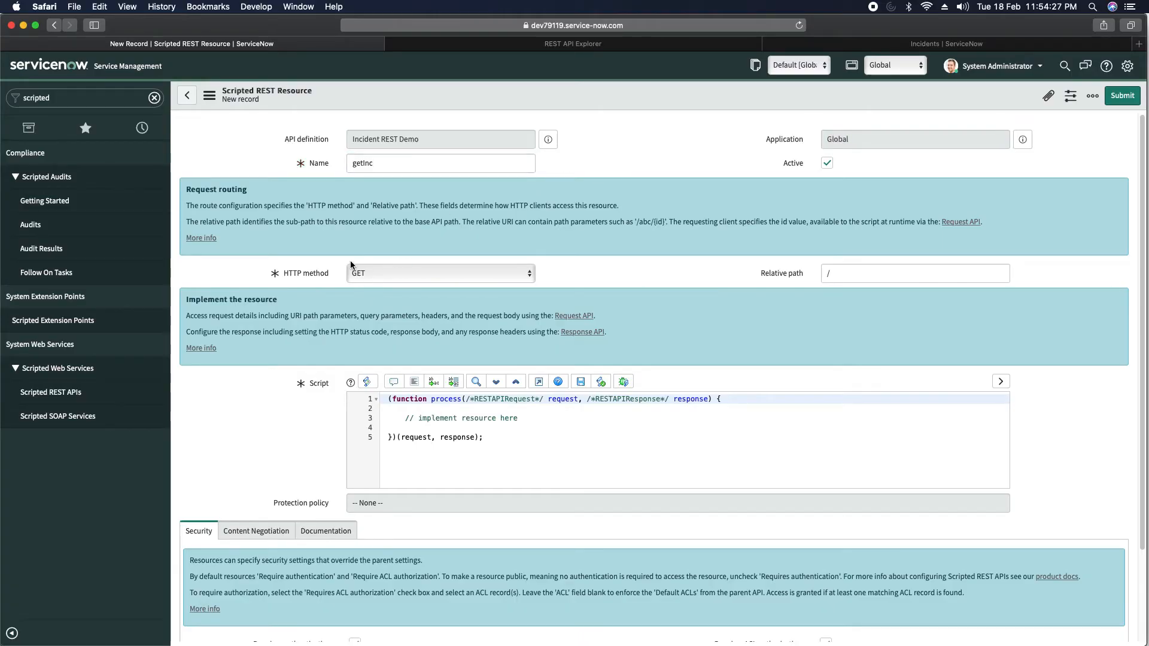
pyautogui.moveTo(785, 287)
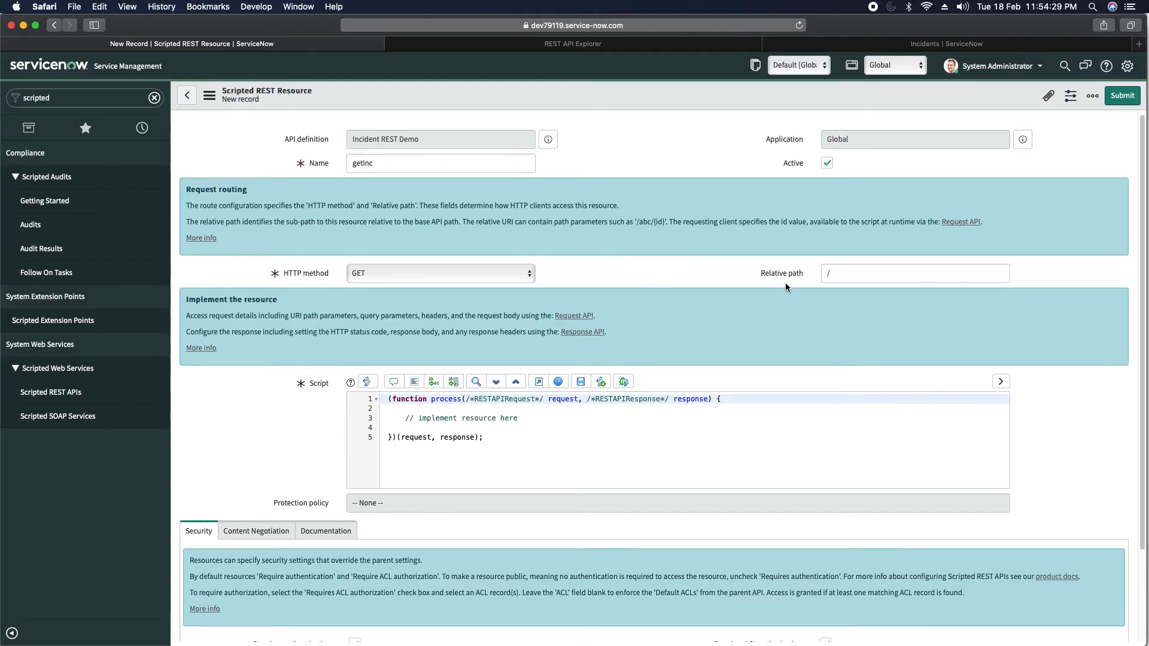
# Set the resource's relative path to /getinc/{sysid}
pyautogui.click(914, 273)
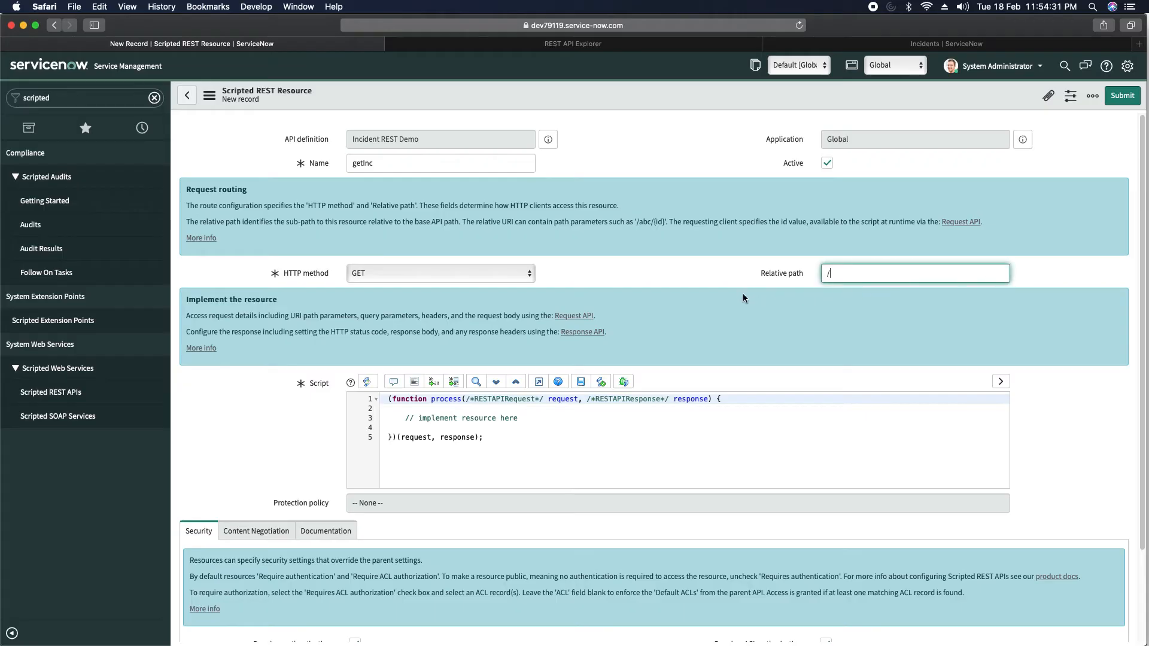
pyautogui.write('getinc')
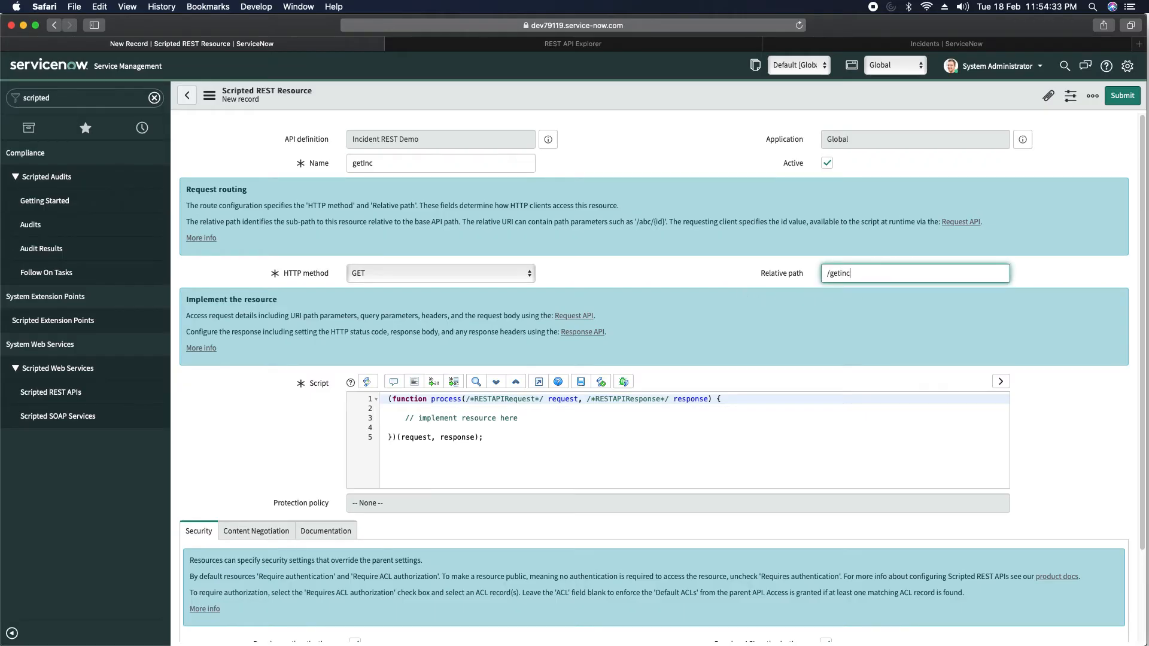
pyautogui.write('/')
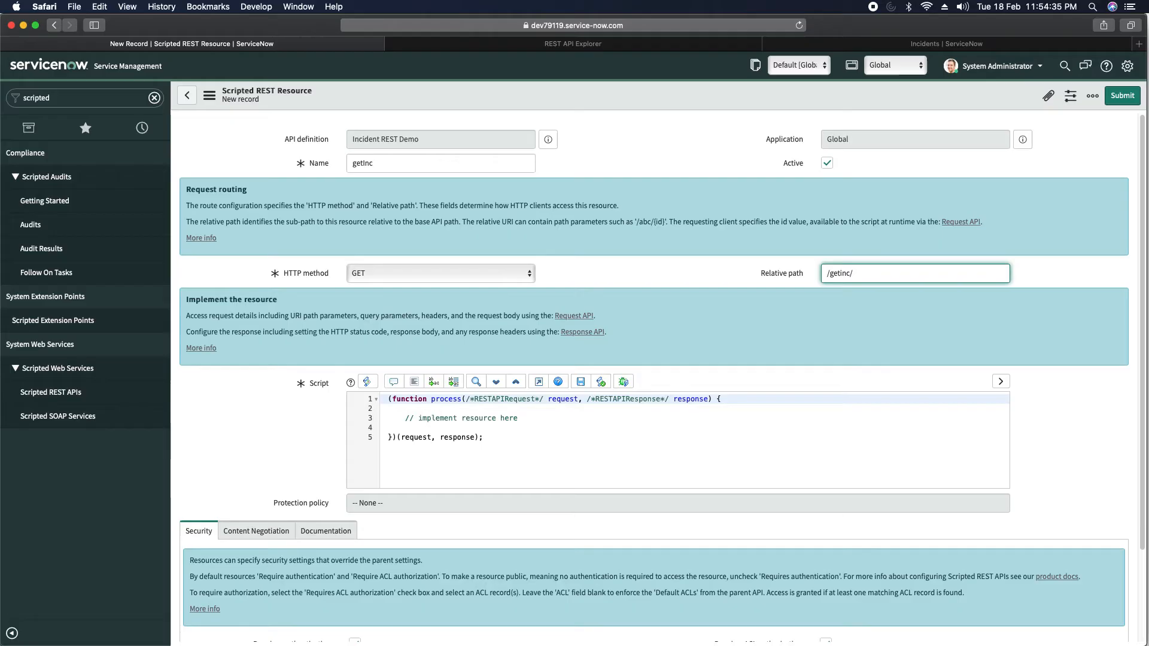
pyautogui.write('{}')
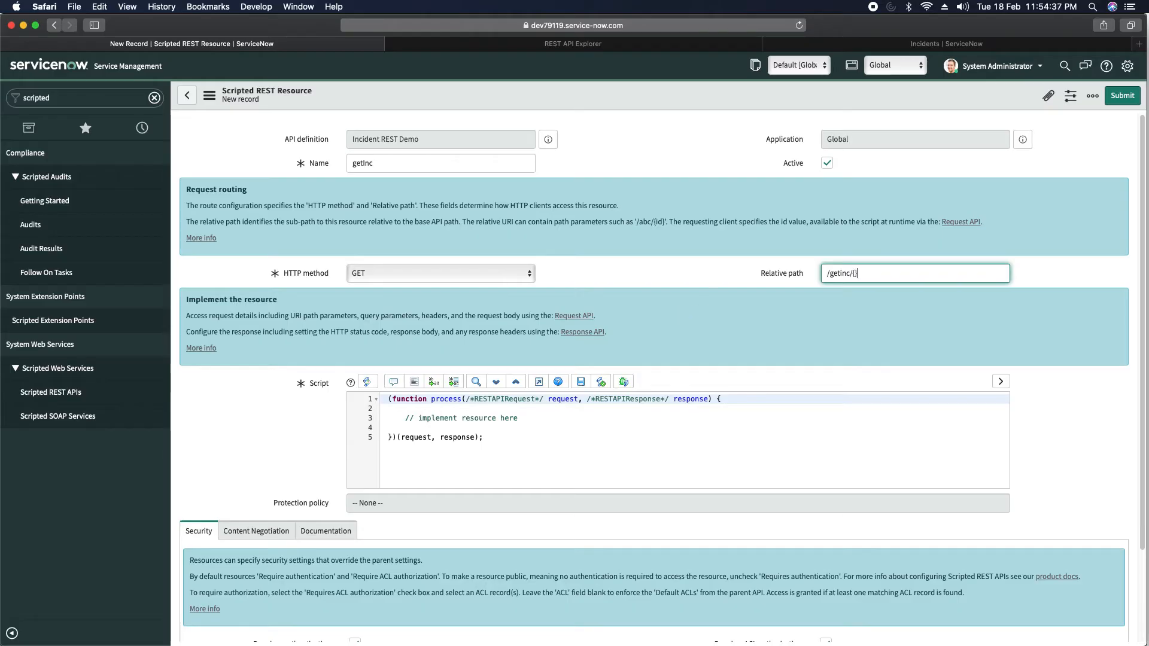
pyautogui.write('}')
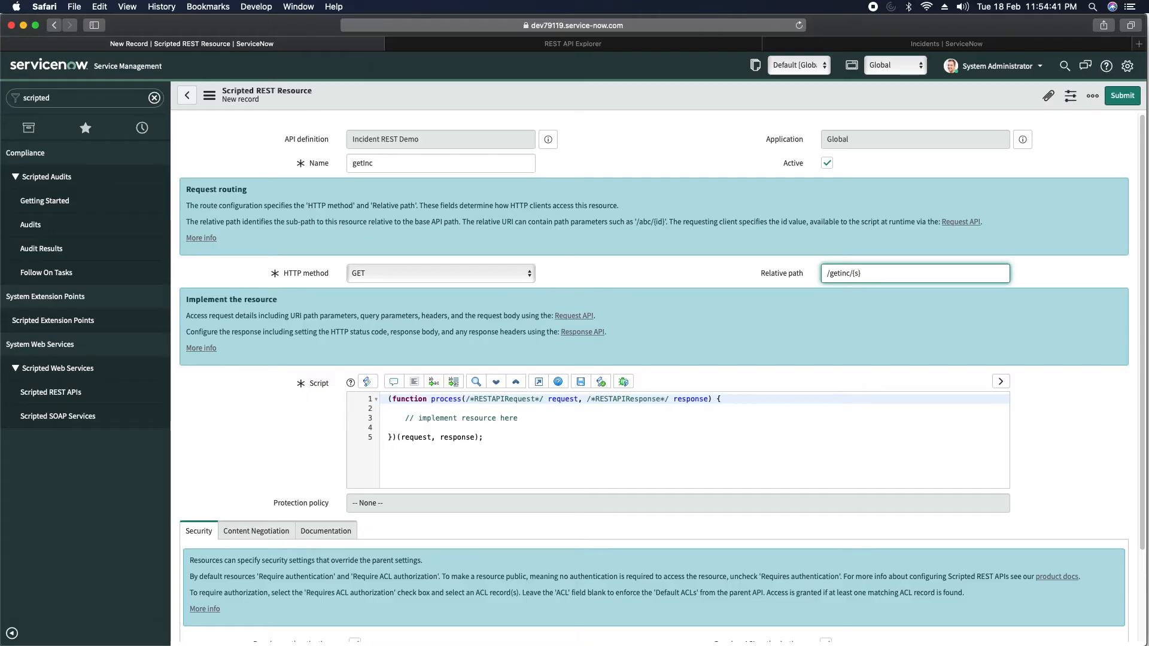
pyautogui.write('ys')
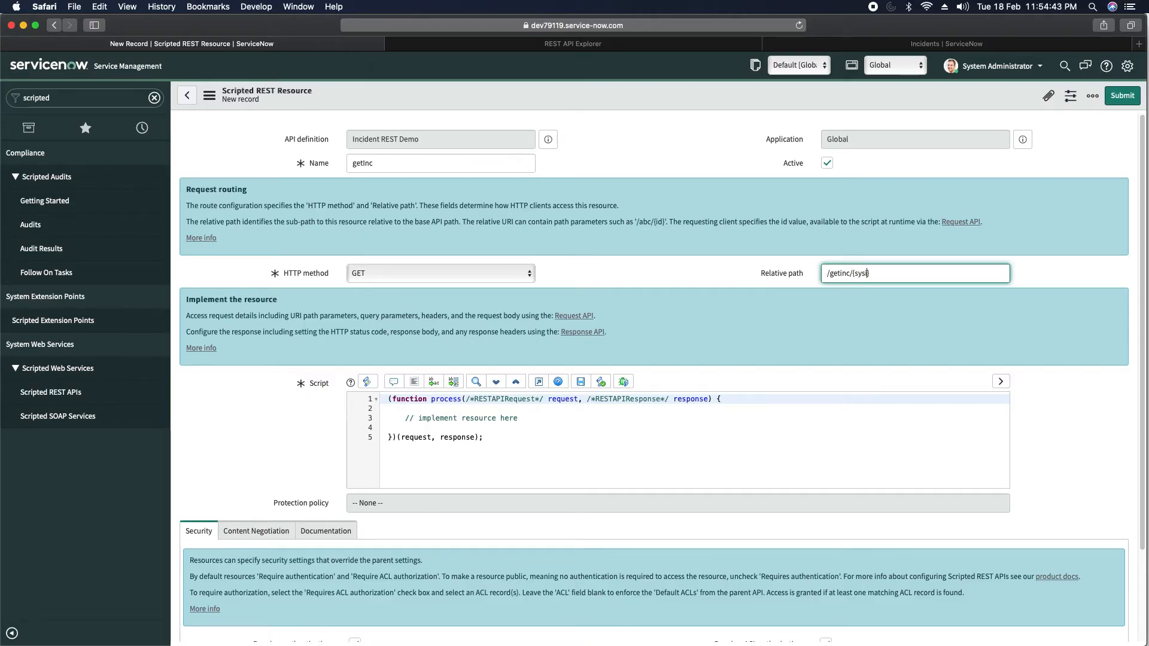
pyautogui.write('id}')
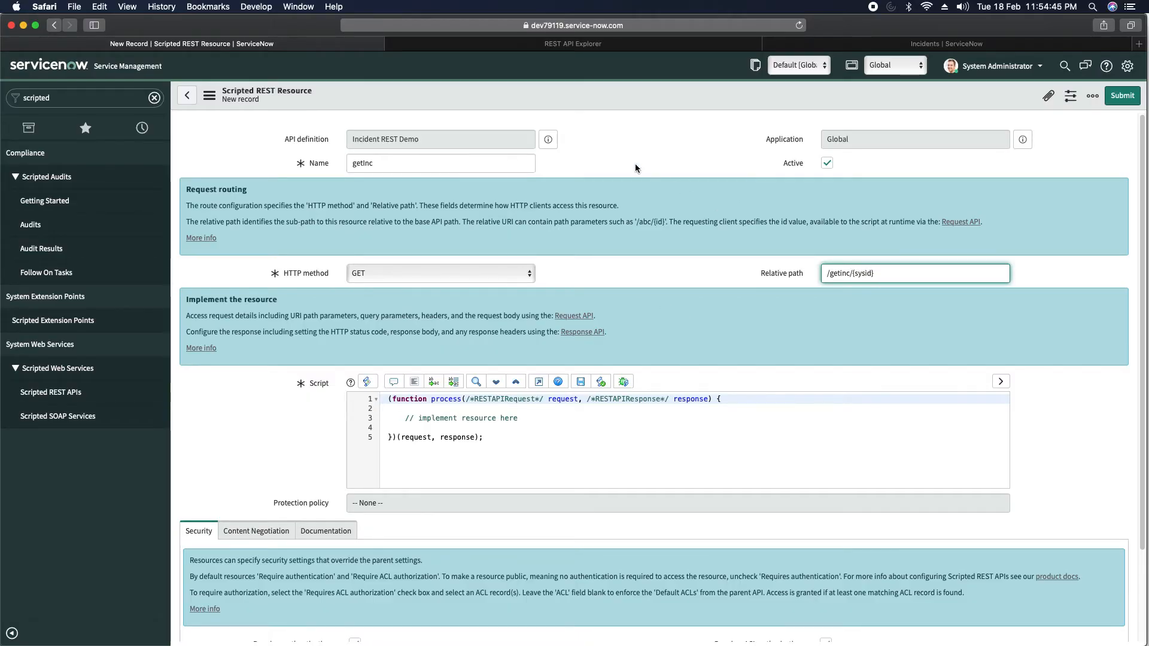
# Write var sysID = request.pathParams.sysid; in the resource script, using autocomplete for pathParams
pyautogui.click(518, 421)
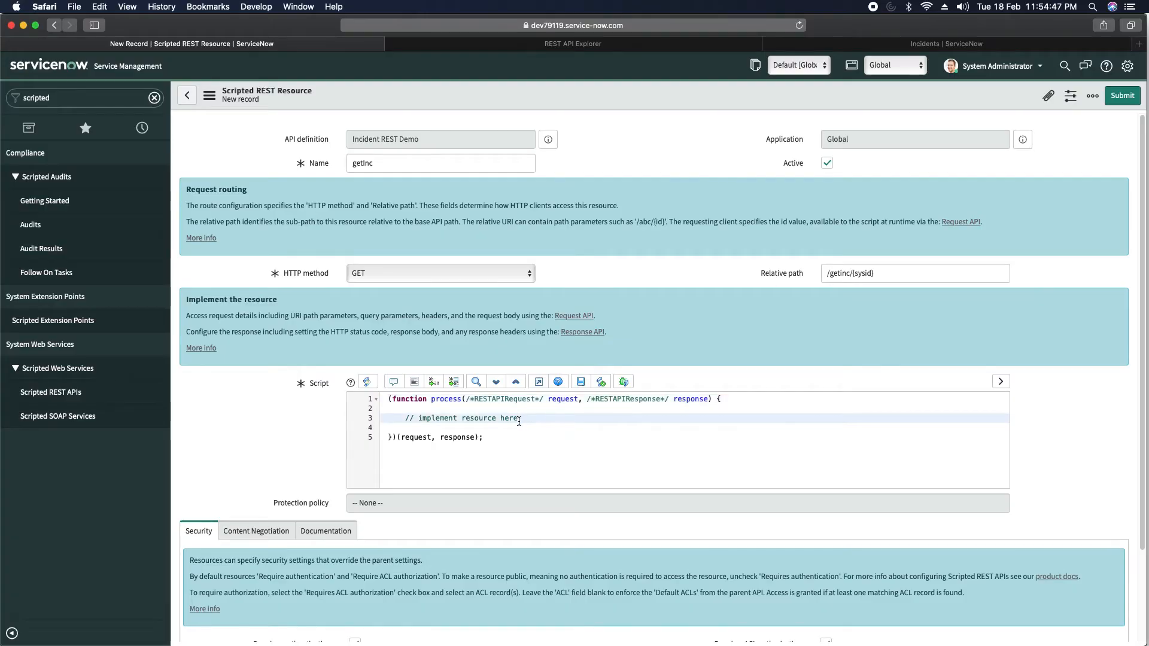
pyautogui.scroll(-3)
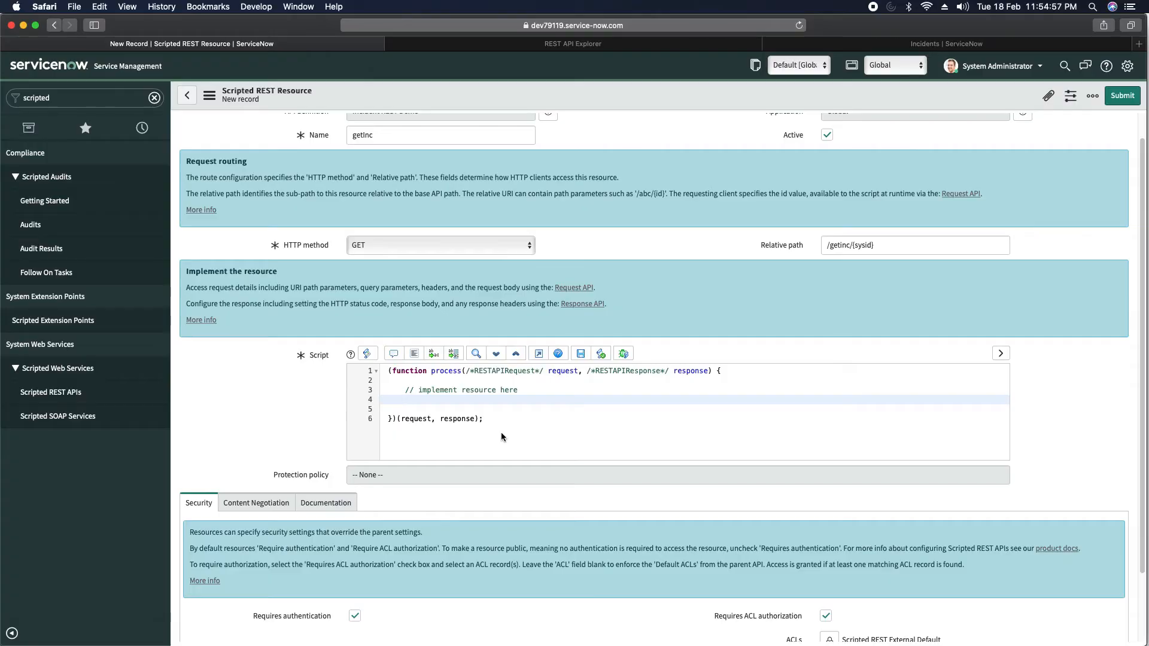
pyautogui.write('var')
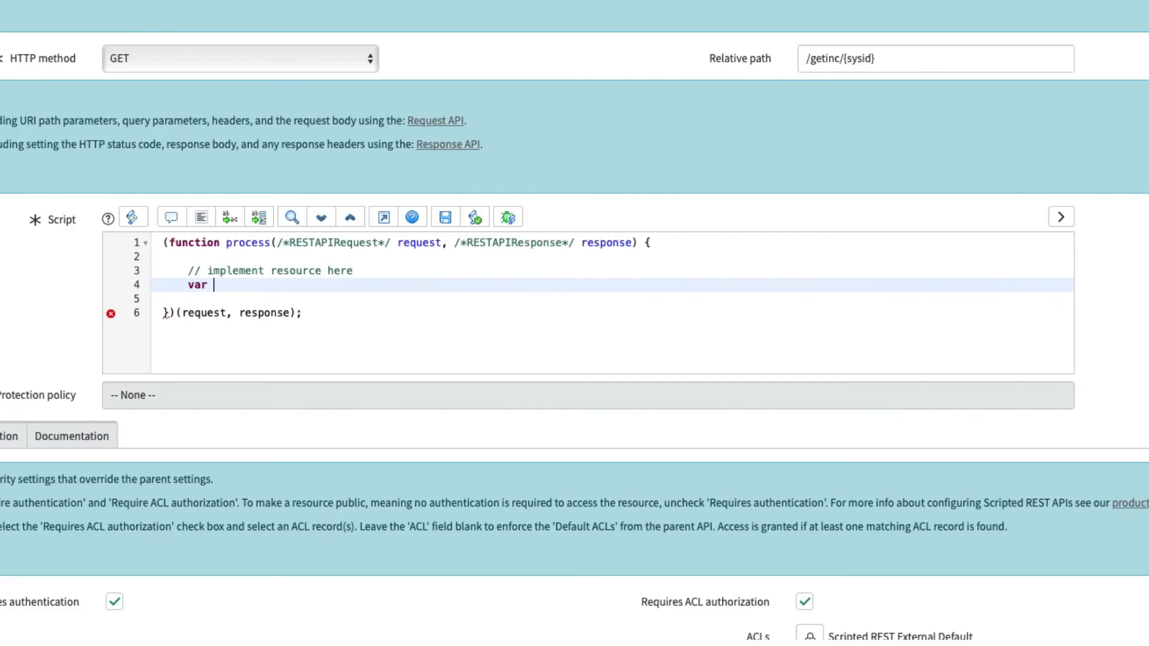
pyautogui.write('sys')
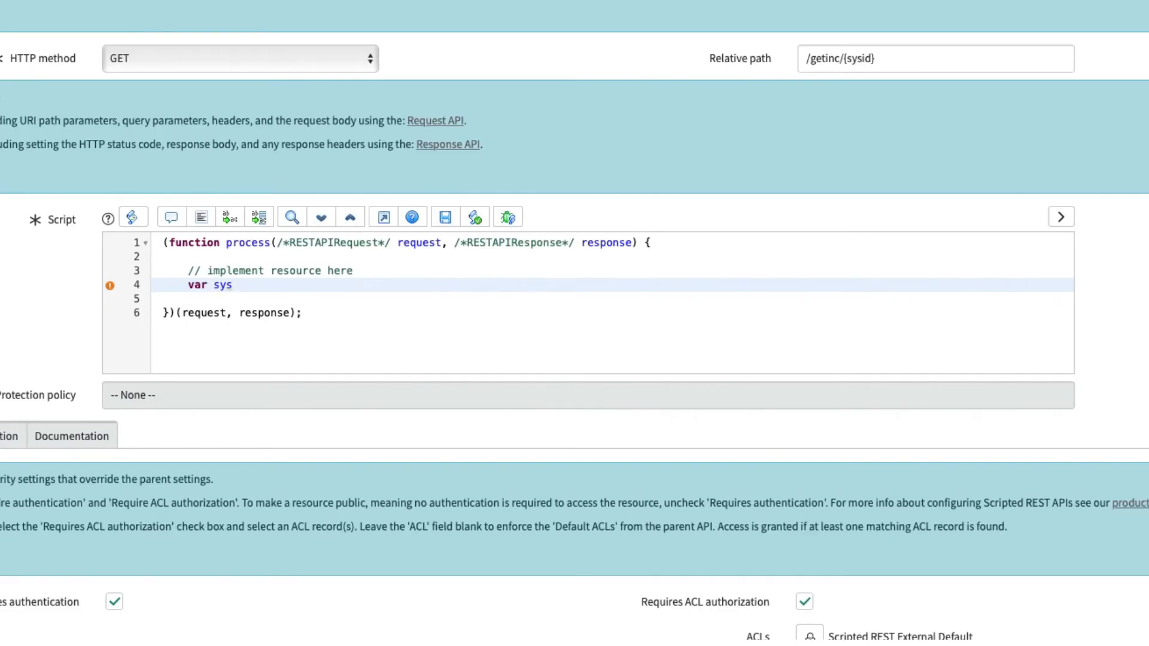
pyautogui.write('ID =')
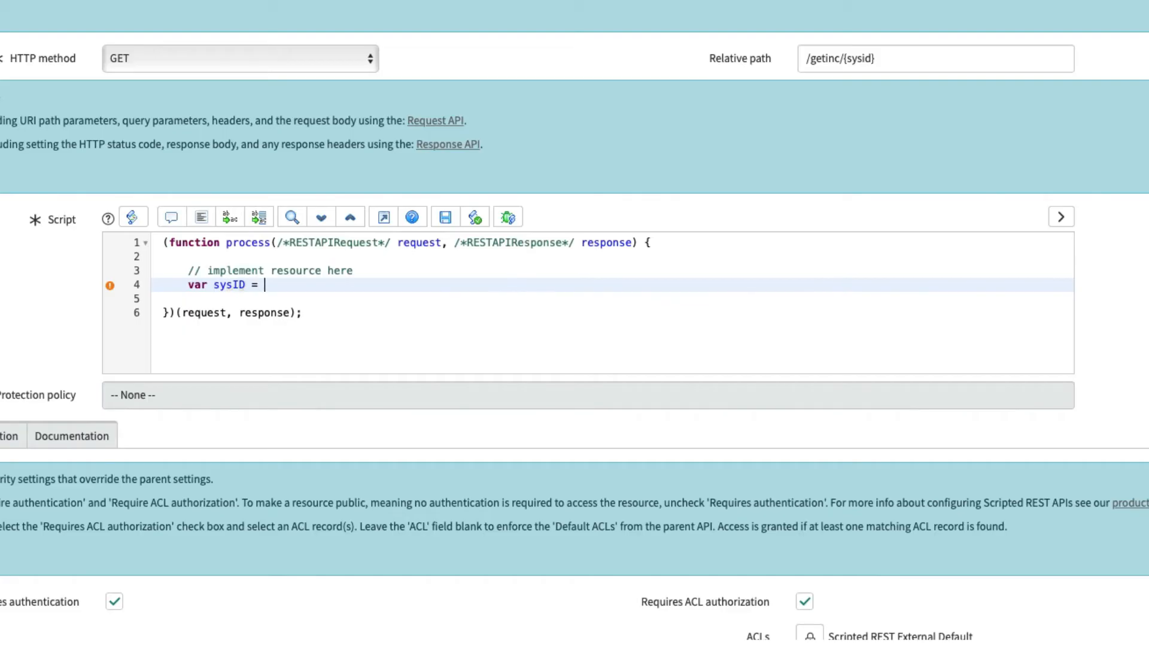
pyautogui.write('reqe')
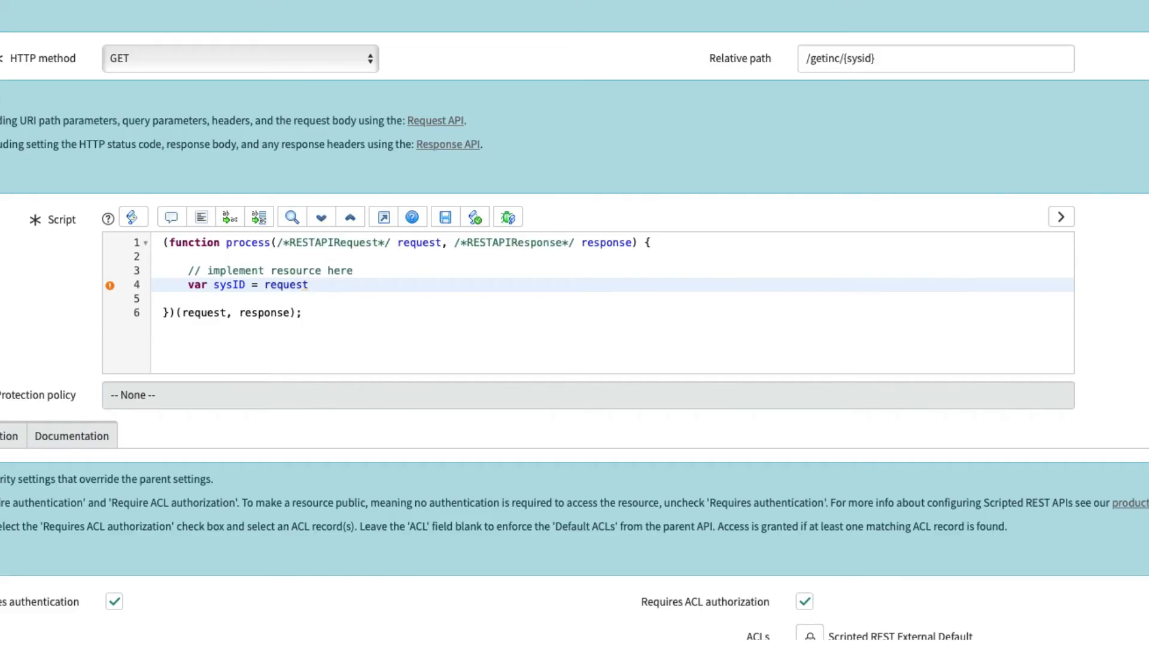
pyautogui.click(307, 285)
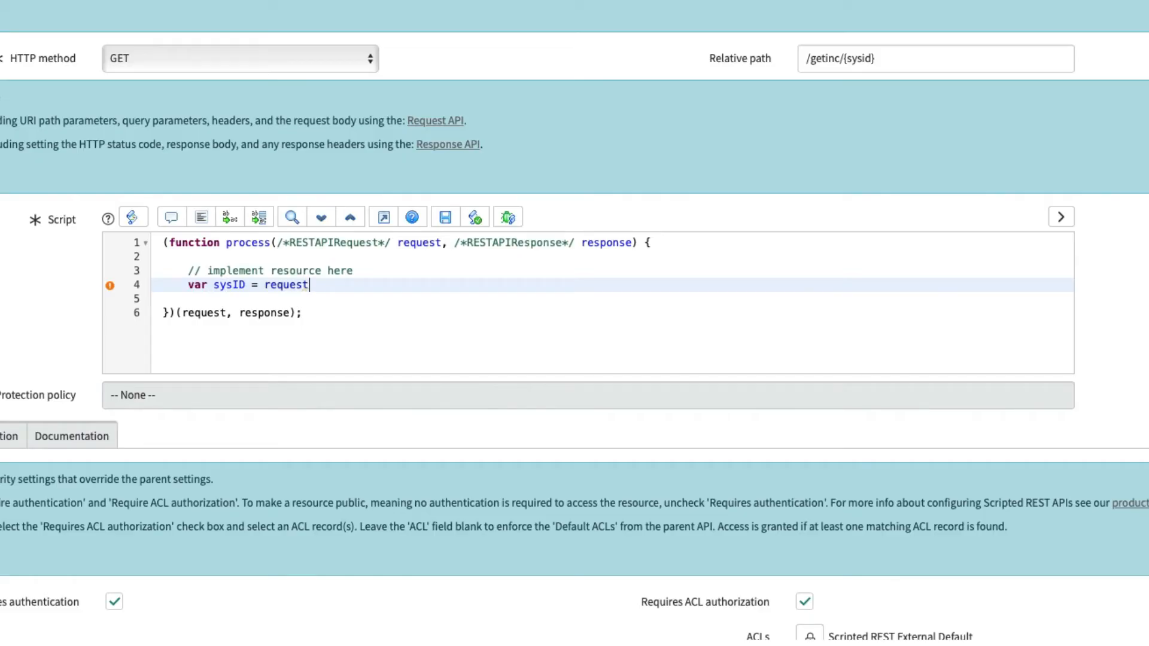
pyautogui.write('.')
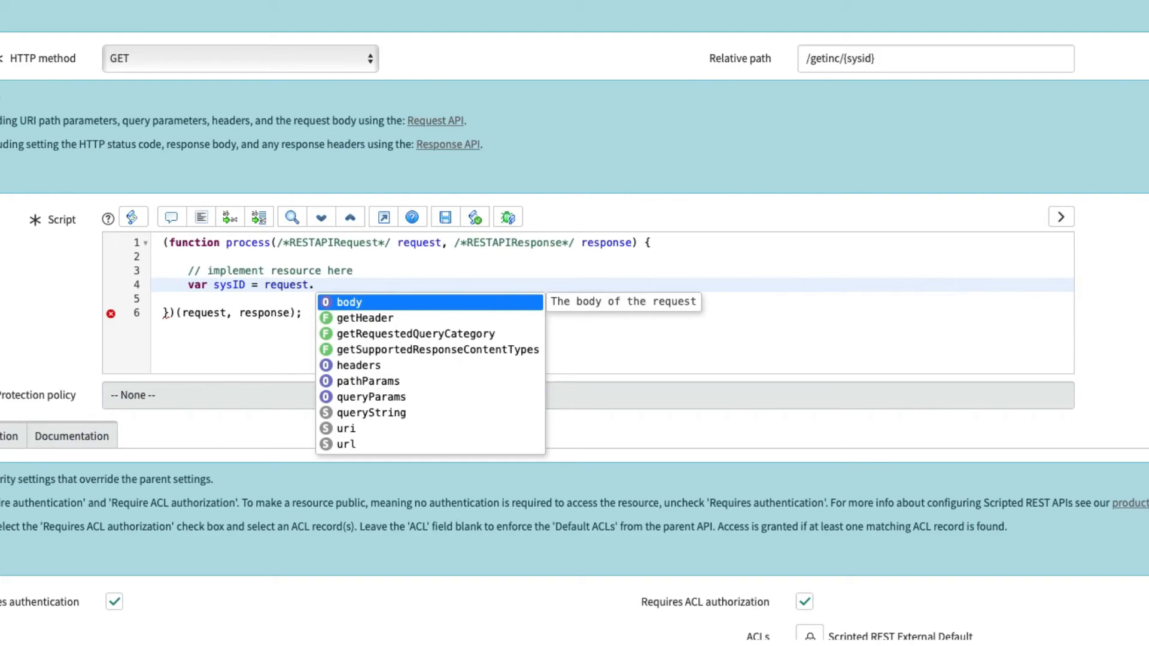
pyautogui.moveTo(370, 412)
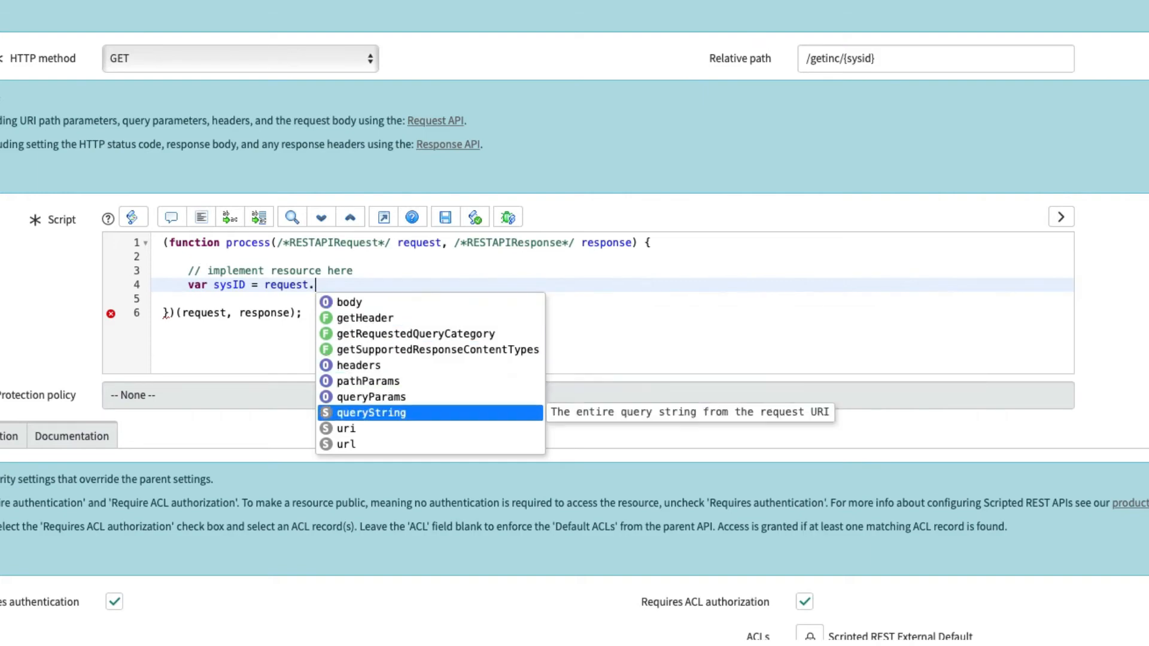
pyautogui.moveTo(437, 350)
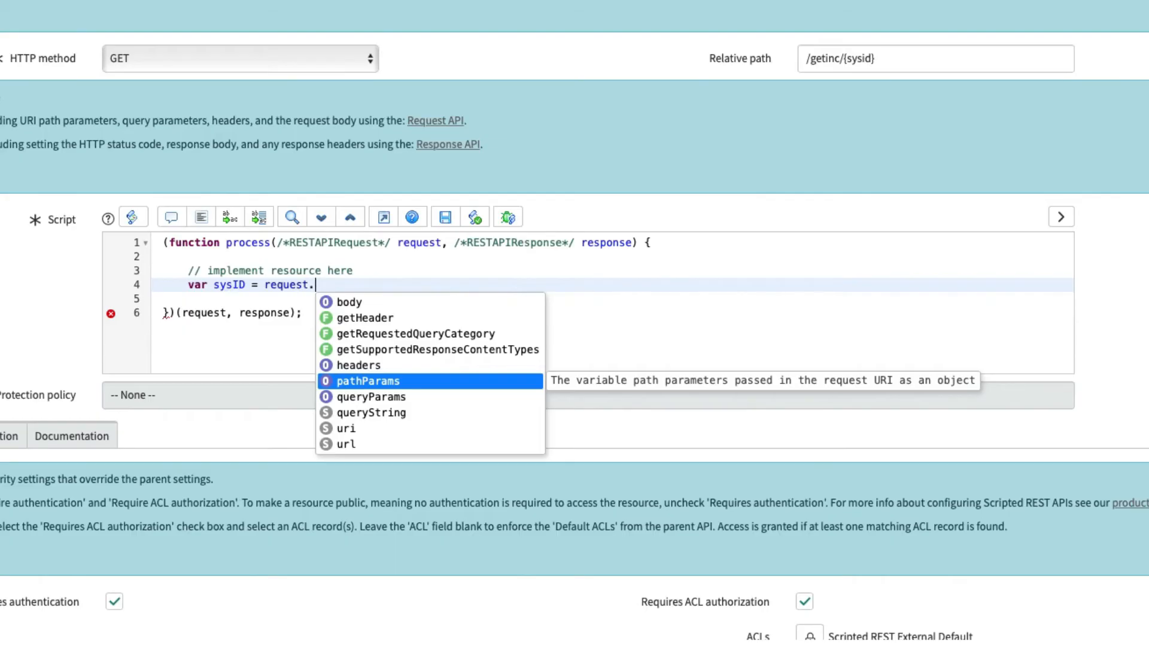
pyautogui.click(366, 380)
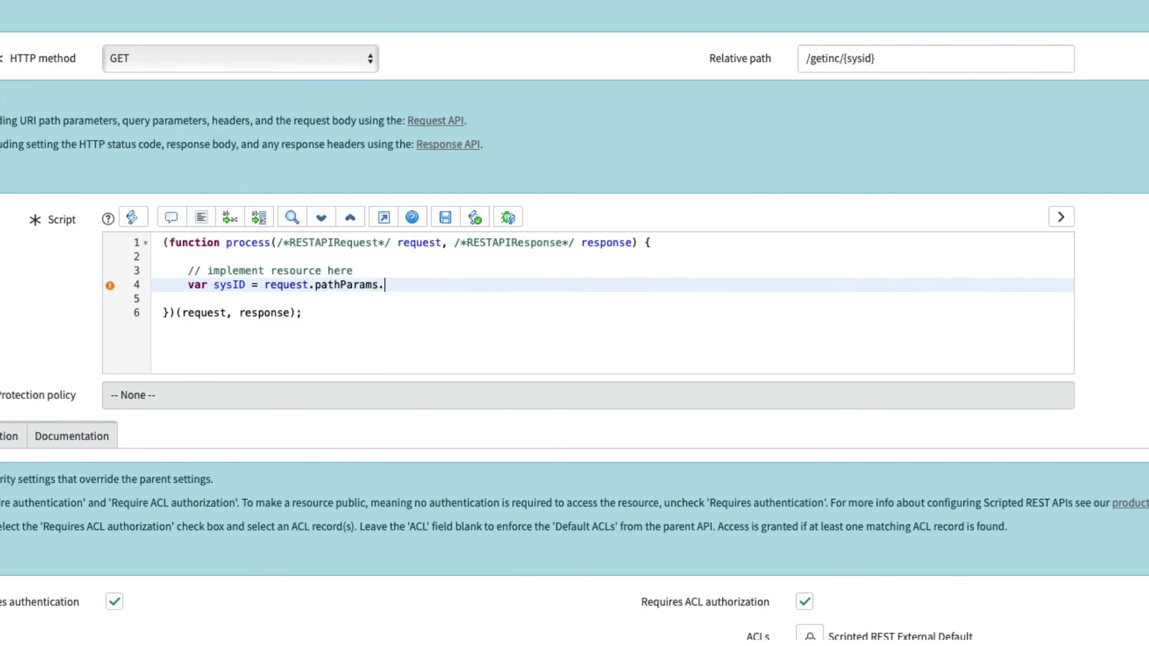
pyautogui.write('s')
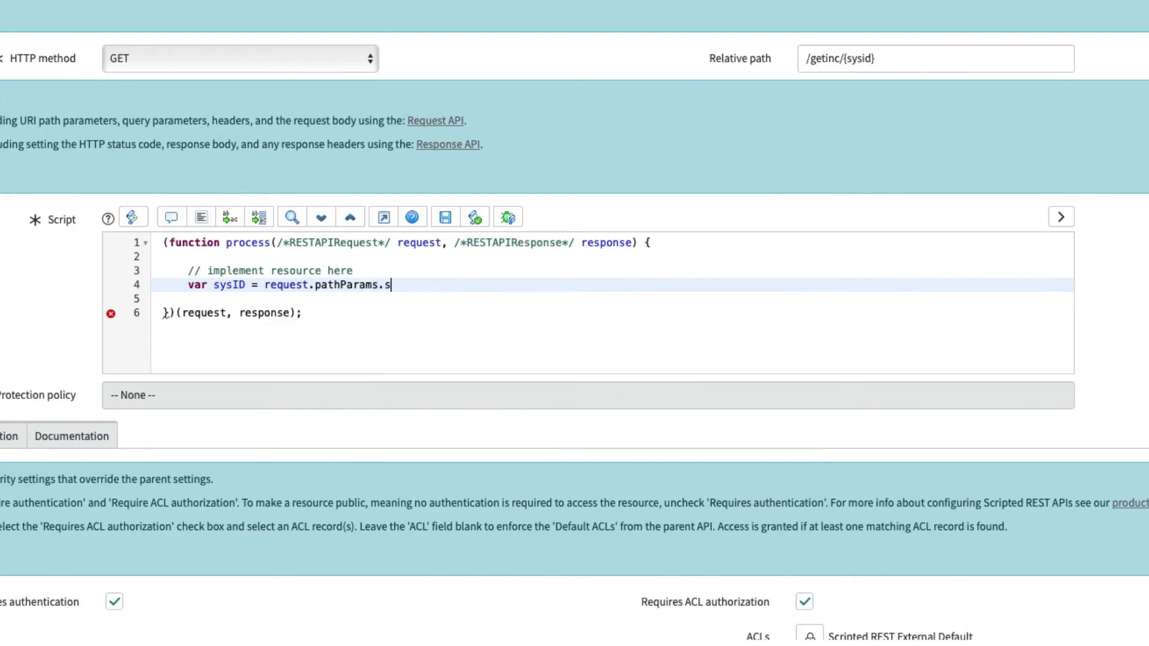
pyautogui.write('ysid')
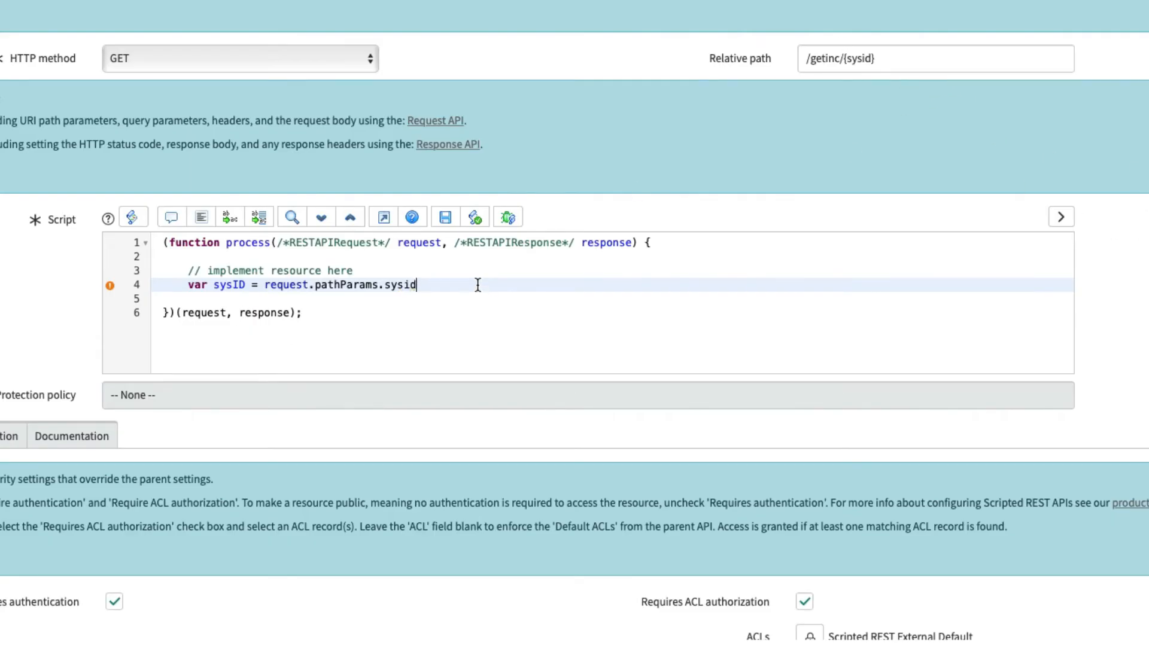
pyautogui.write(';')
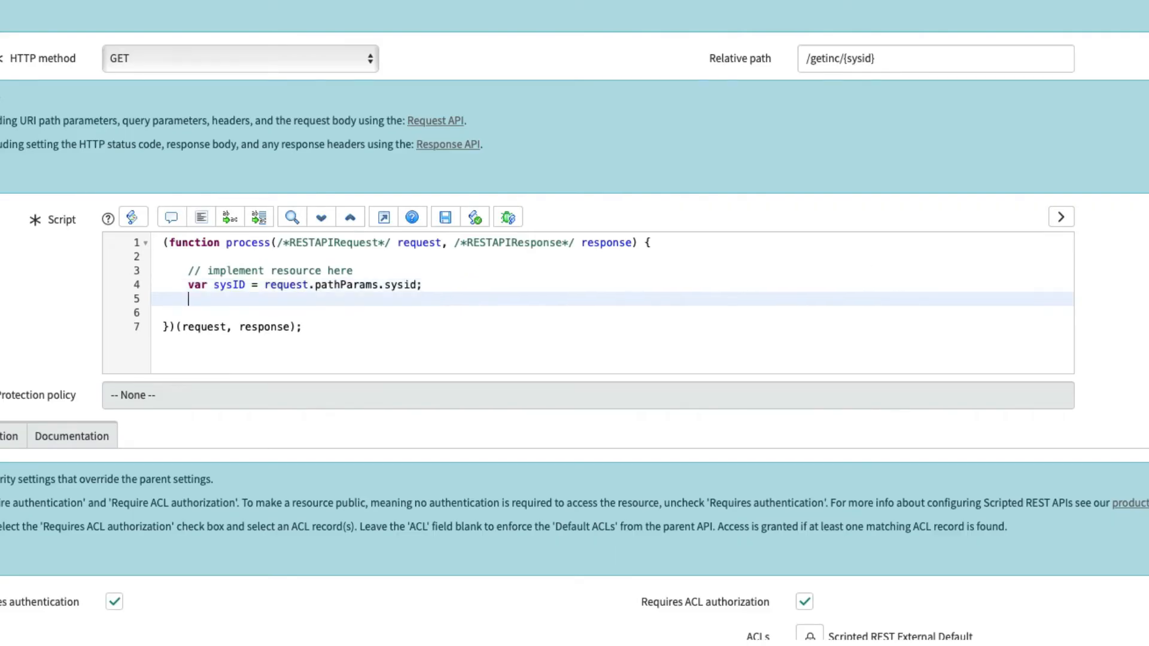
# Add var gr = new GlideRecord('incident') to query the incident table
pyautogui.write('var')
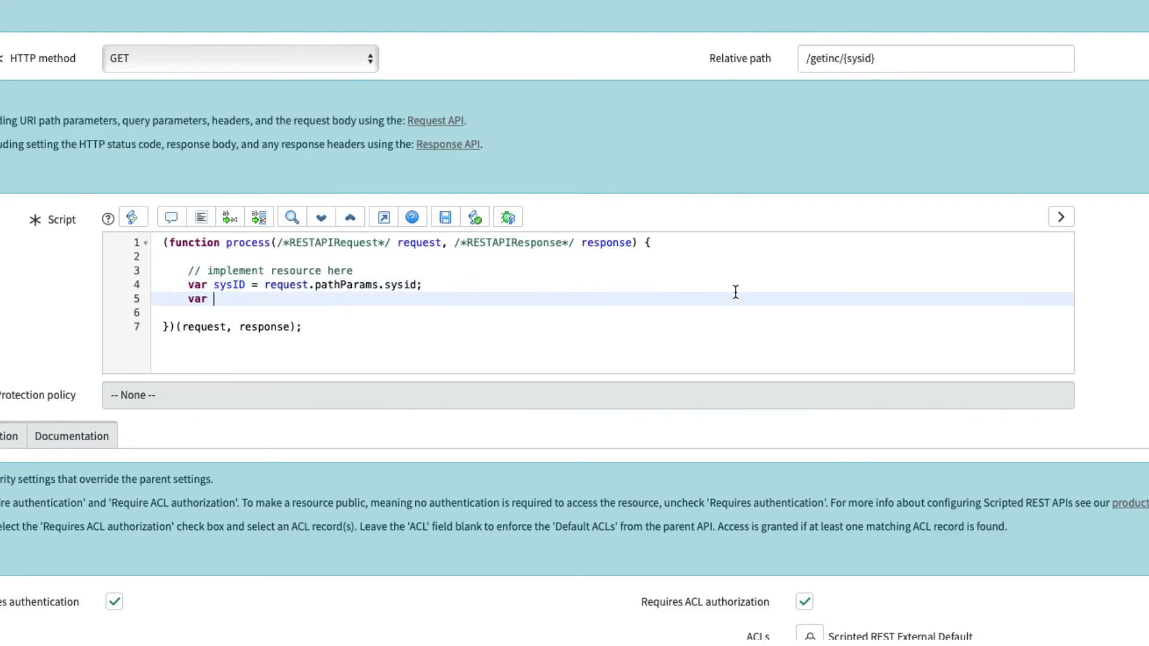
pyautogui.write('gr =')
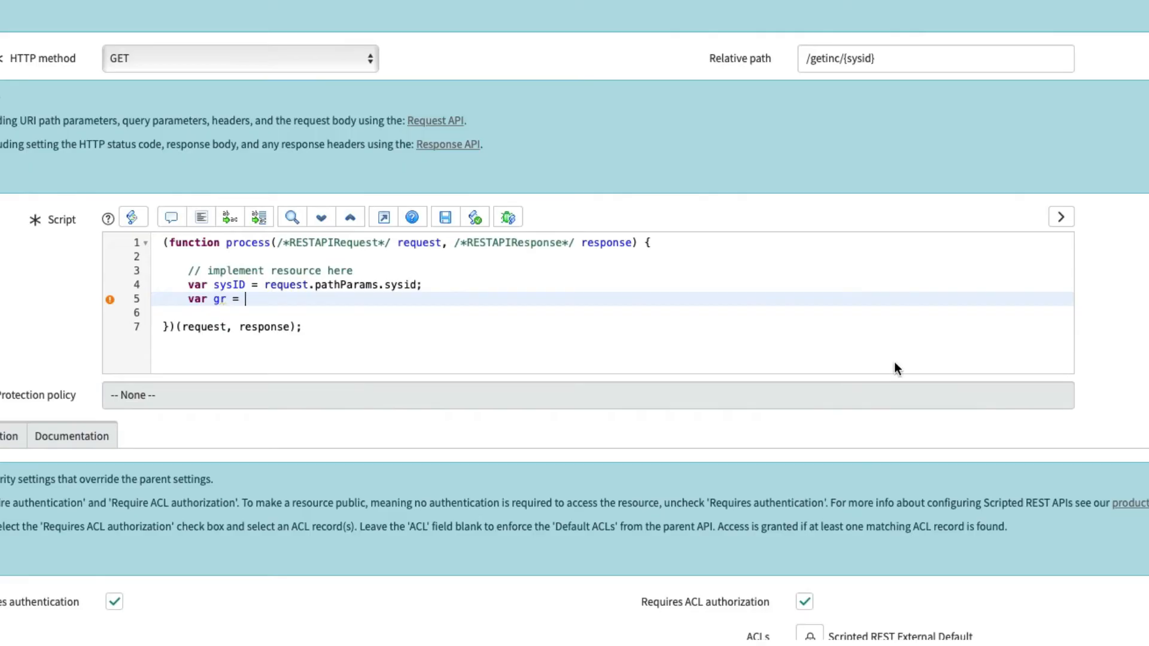
pyautogui.write('new')
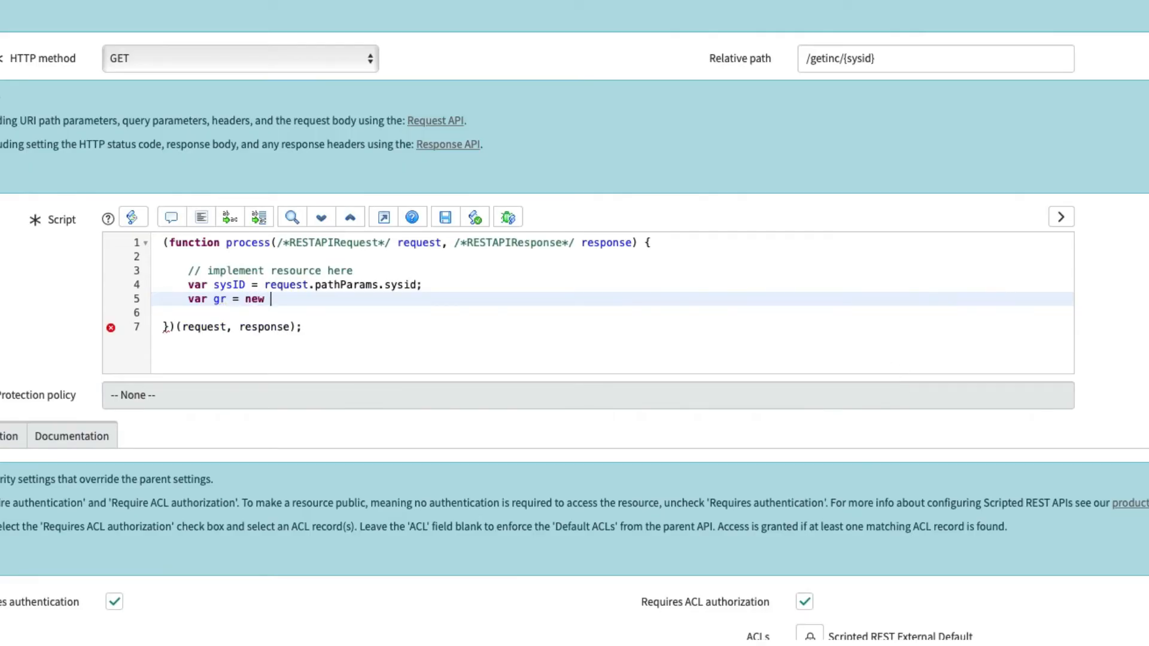
pyautogui.write('GlideRe')
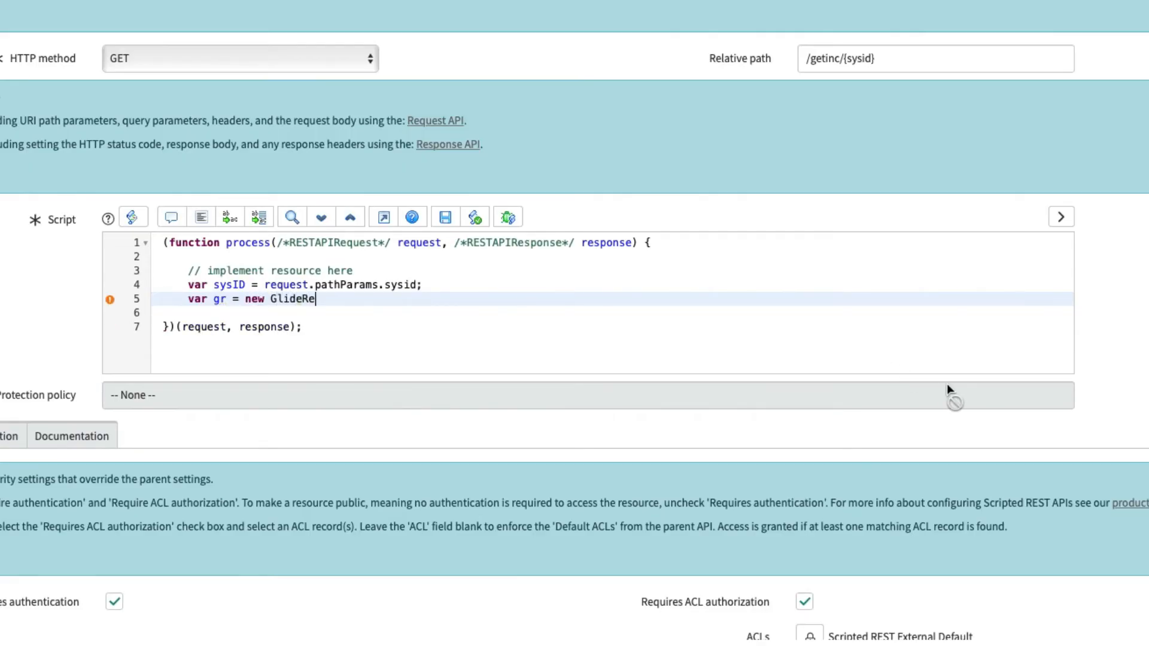
pyautogui.write('cord()')
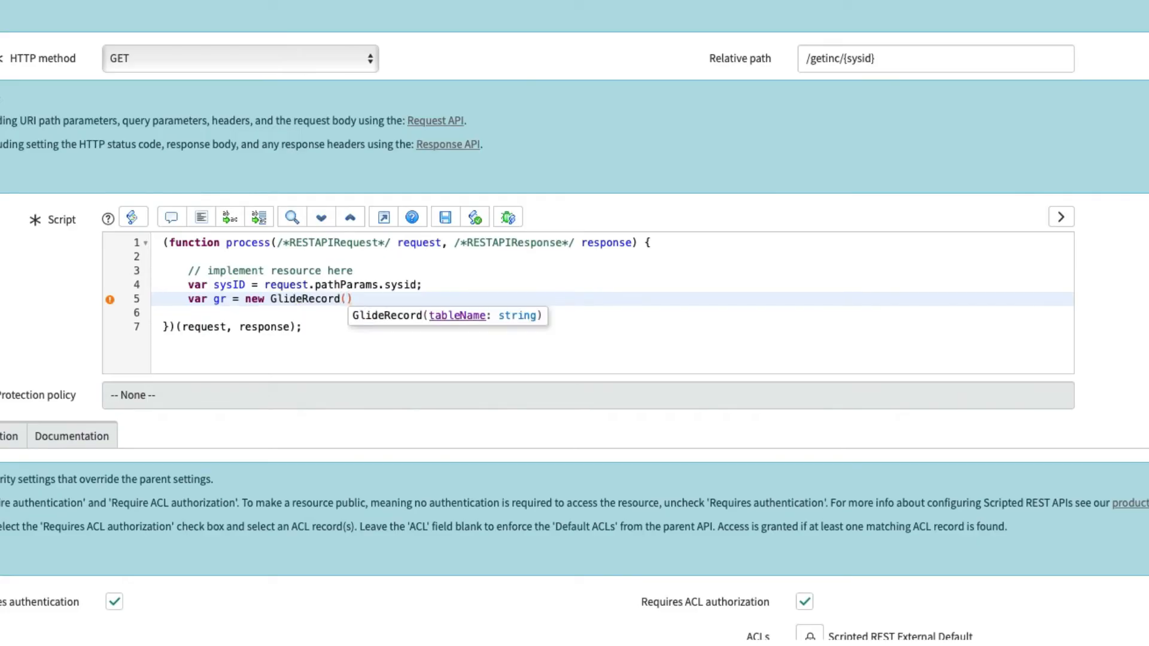
pyautogui.write("'in'")
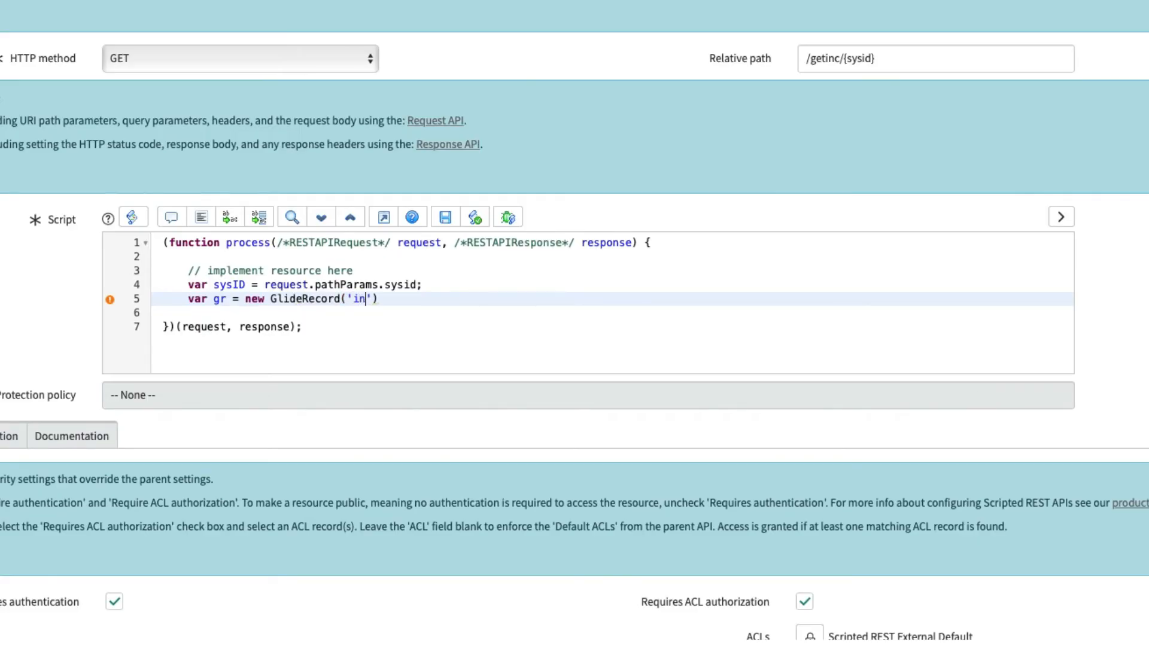
pyautogui.write('cident')
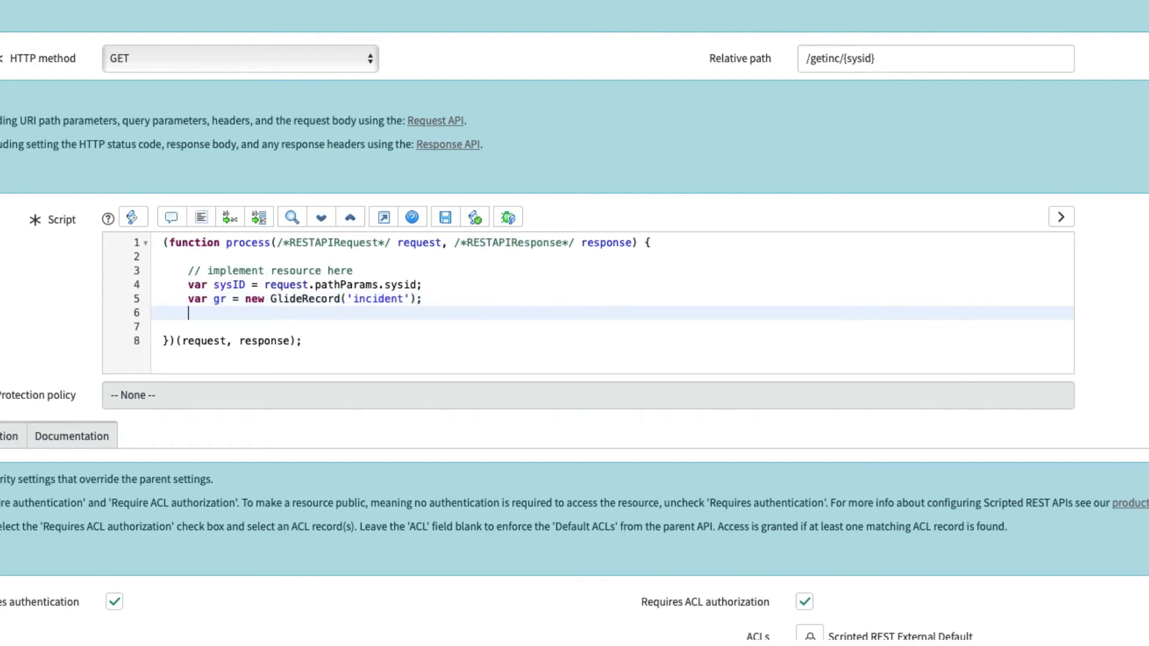
# Add gr.addQuery('sys_id', sysID); so the GlideRecord filters by the requested sys_id
pyautogui.write('gr.addQuery(')
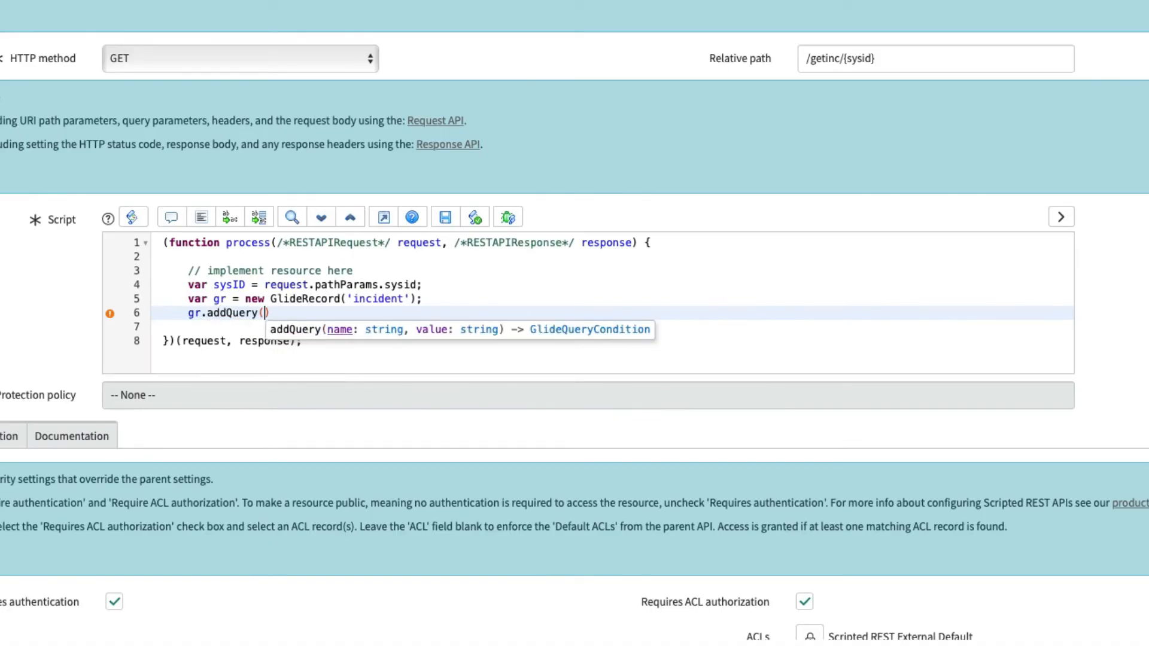
pyautogui.write("''")
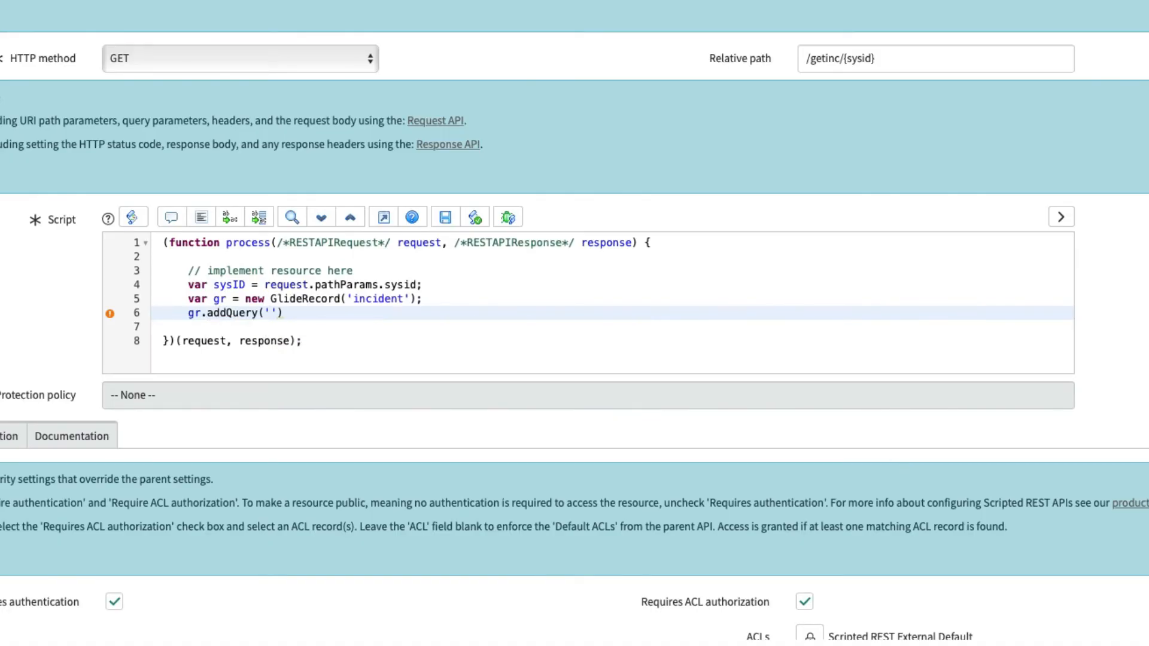
pyautogui.write('sys_')
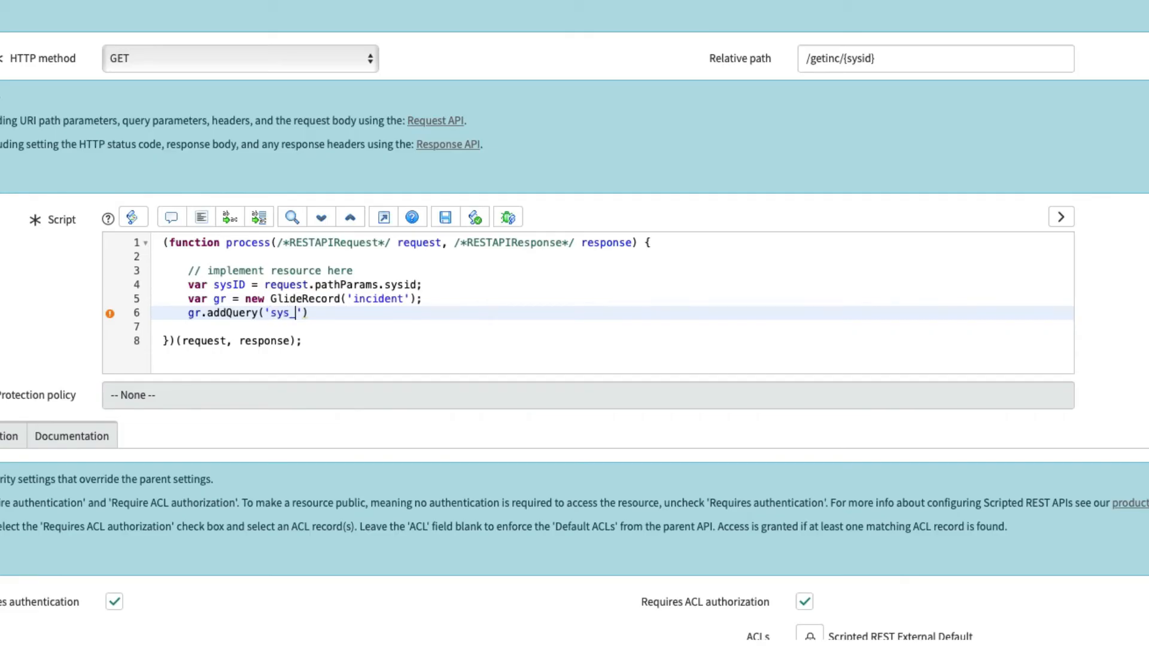
pyautogui.write('id')
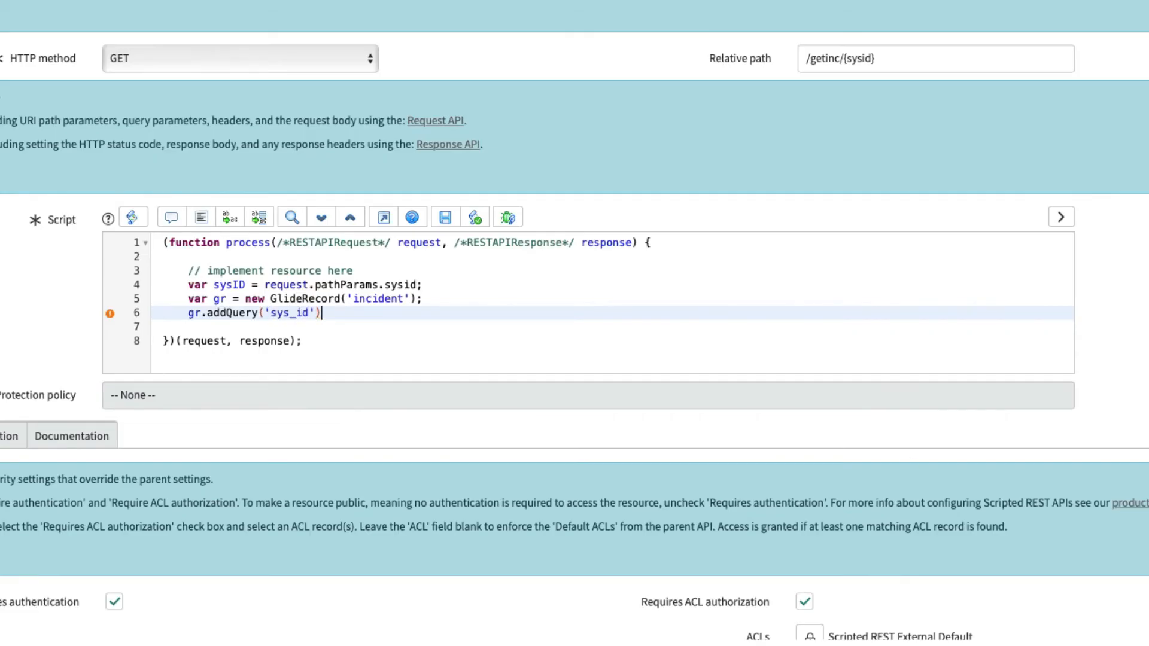
pyautogui.write(',')
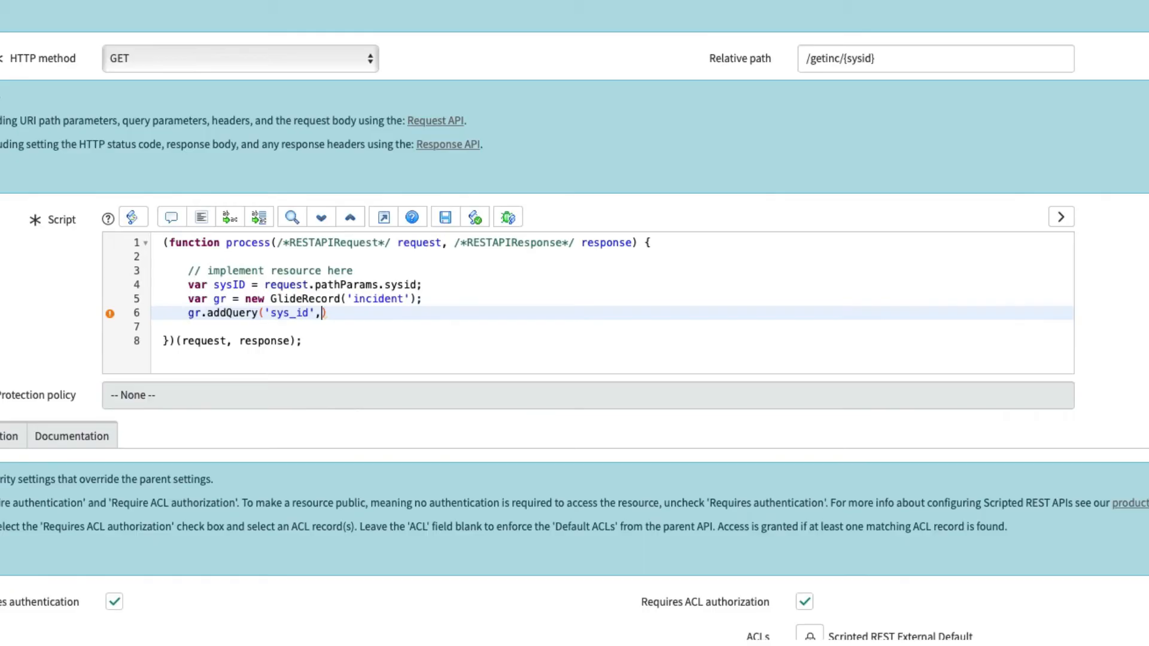
pyautogui.write('sys')
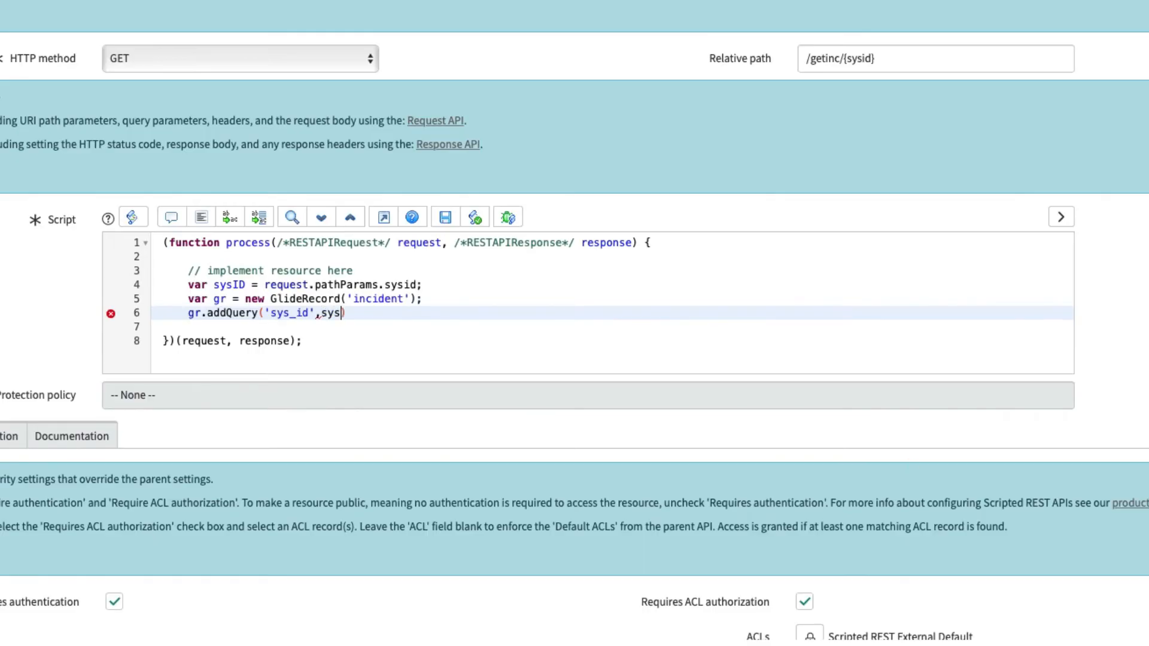
pyautogui.write('ID')
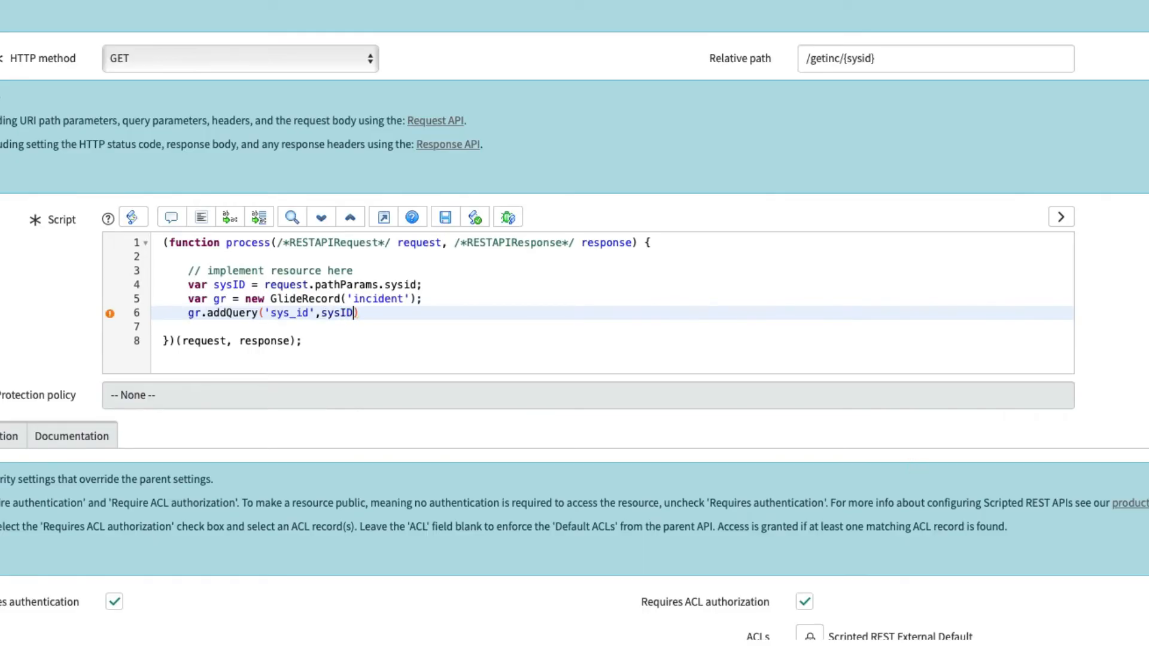
pyautogui.write(';')
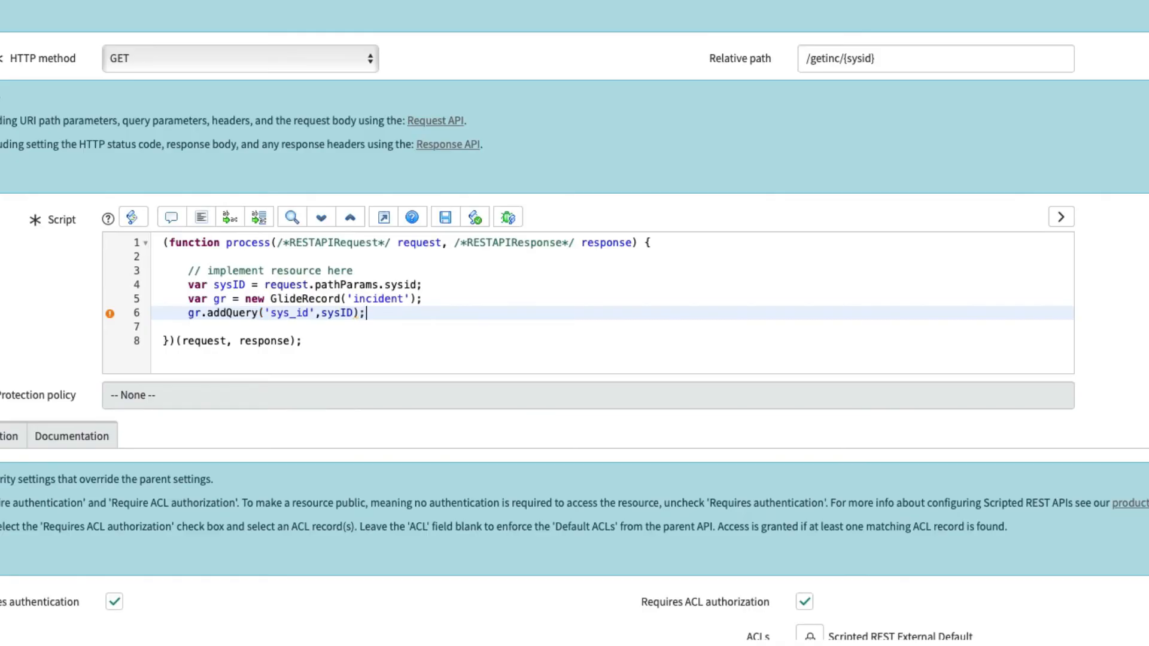
# Add gr.query(); to run the incident lookup and start a new line
pyautogui.write('gr')
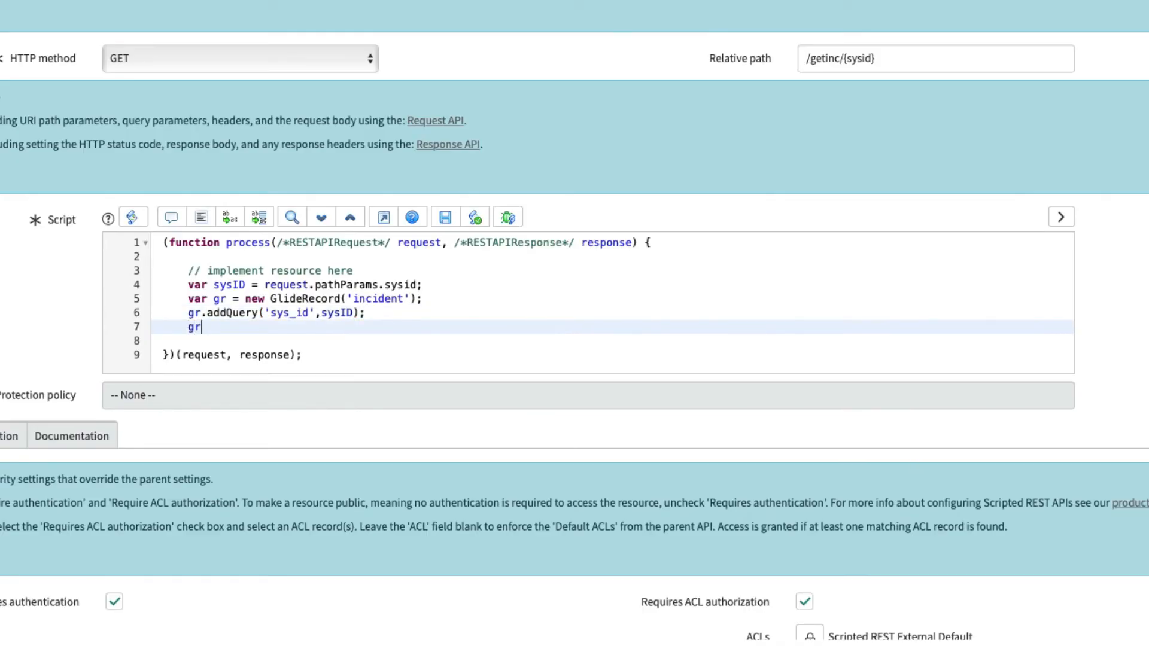
pyautogui.write('.query()')
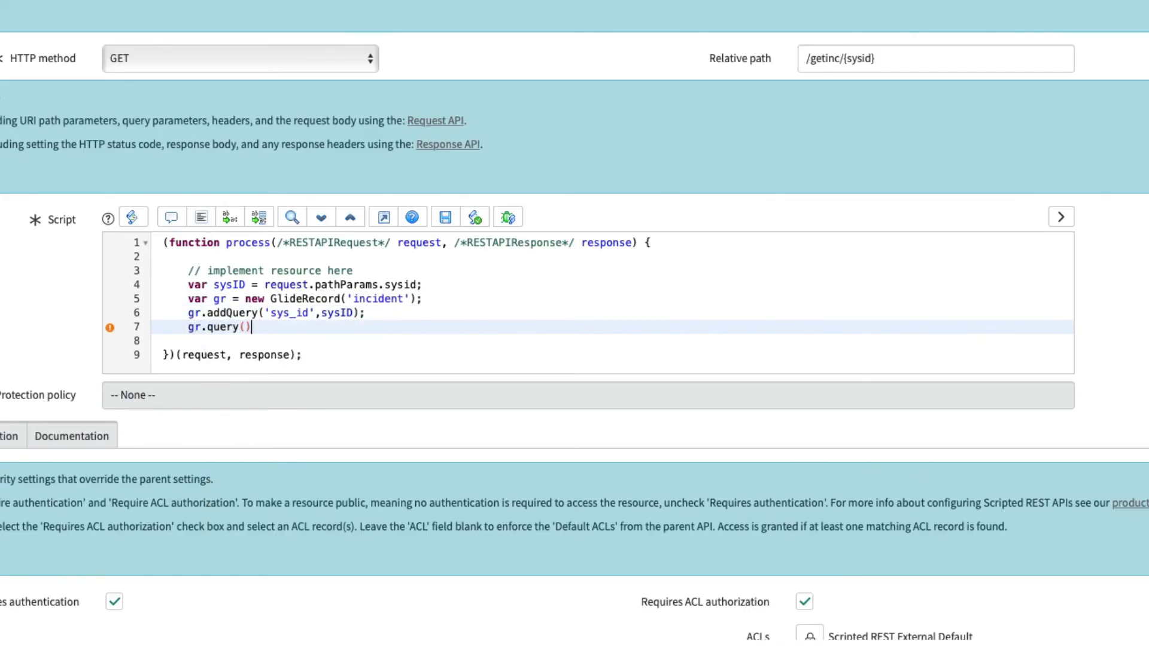
pyautogui.press('Enter')
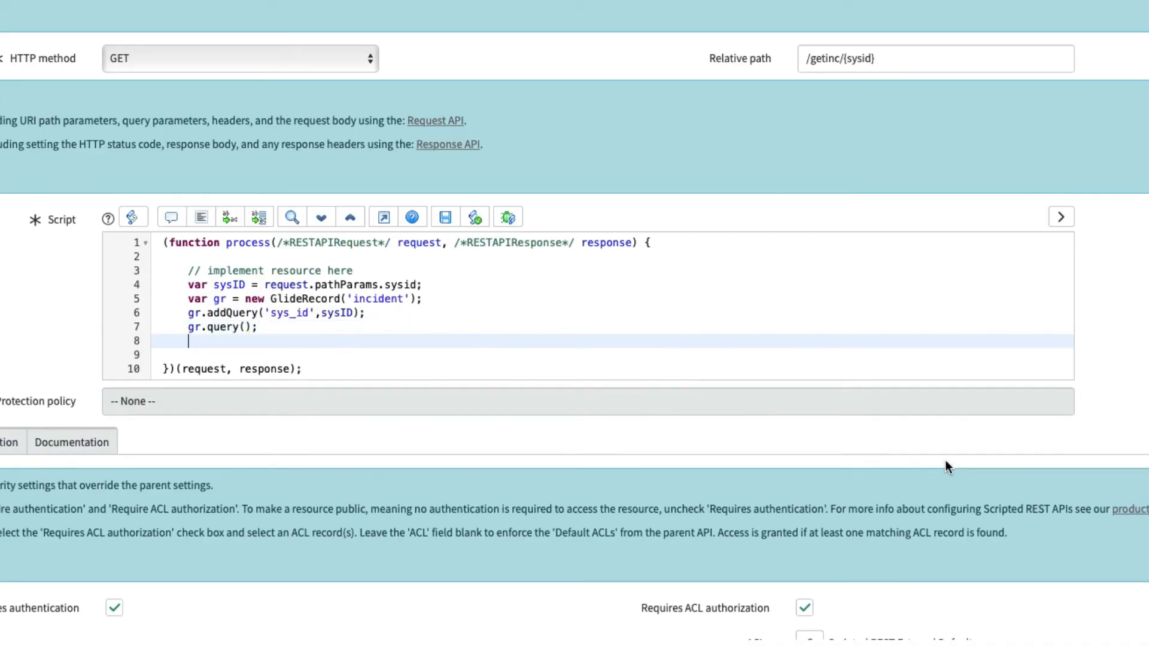
# Add an if (gr.next()) { block to check whether a matching incident was found
pyautogui.write('{')
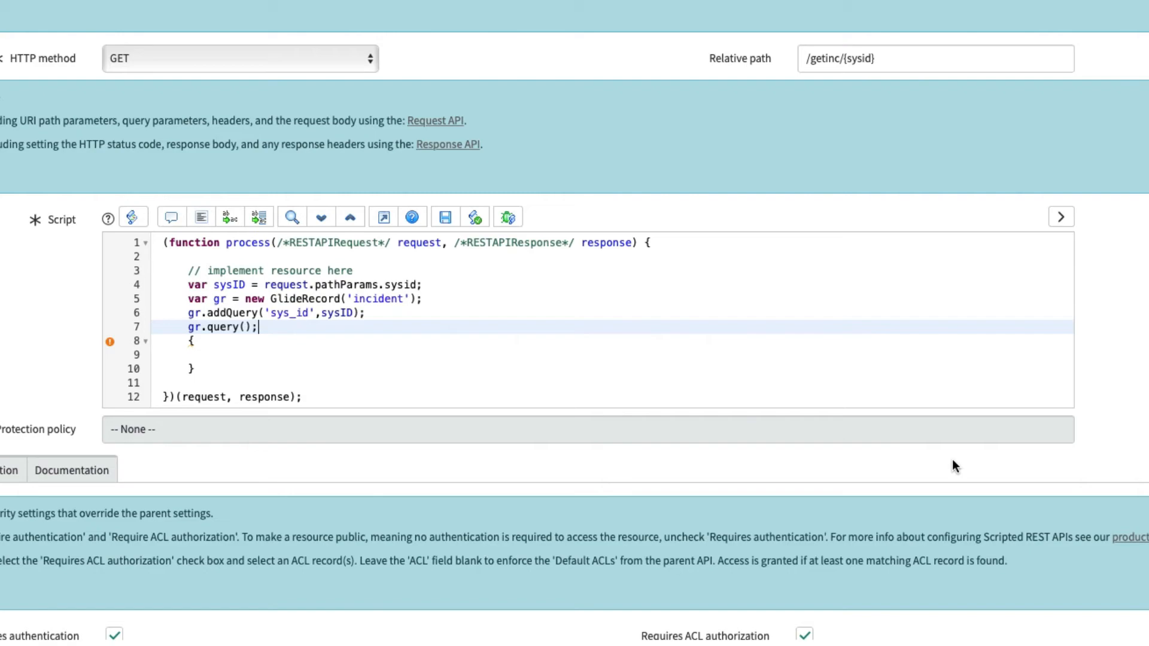
pyautogui.write('if')
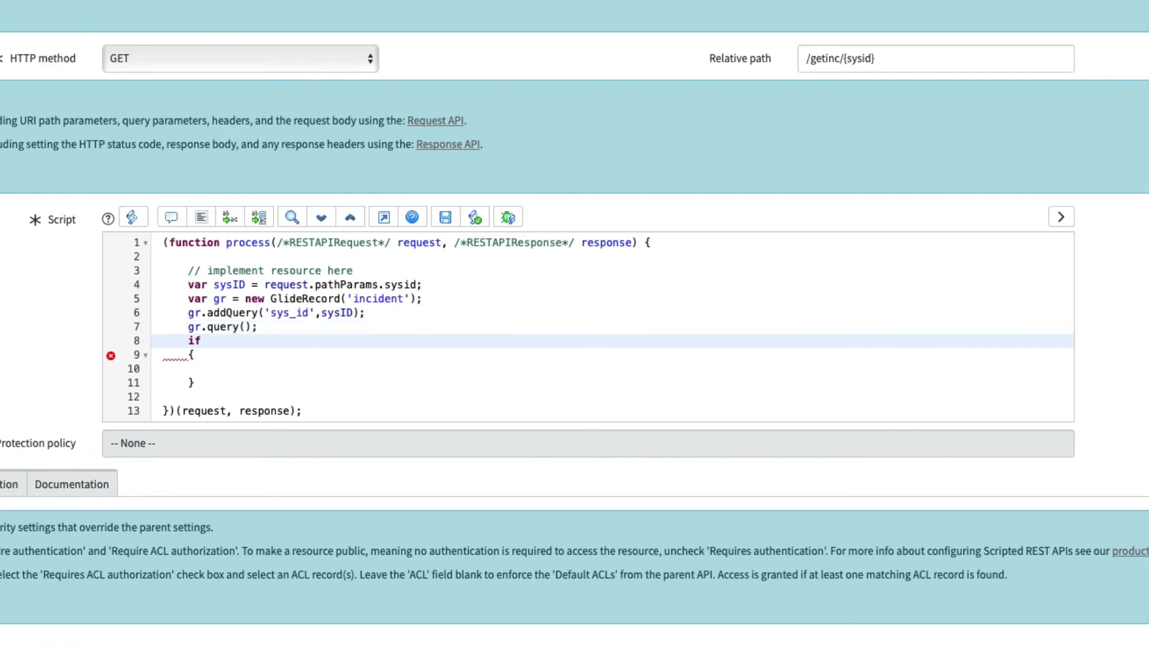
pyautogui.write('(gr)')
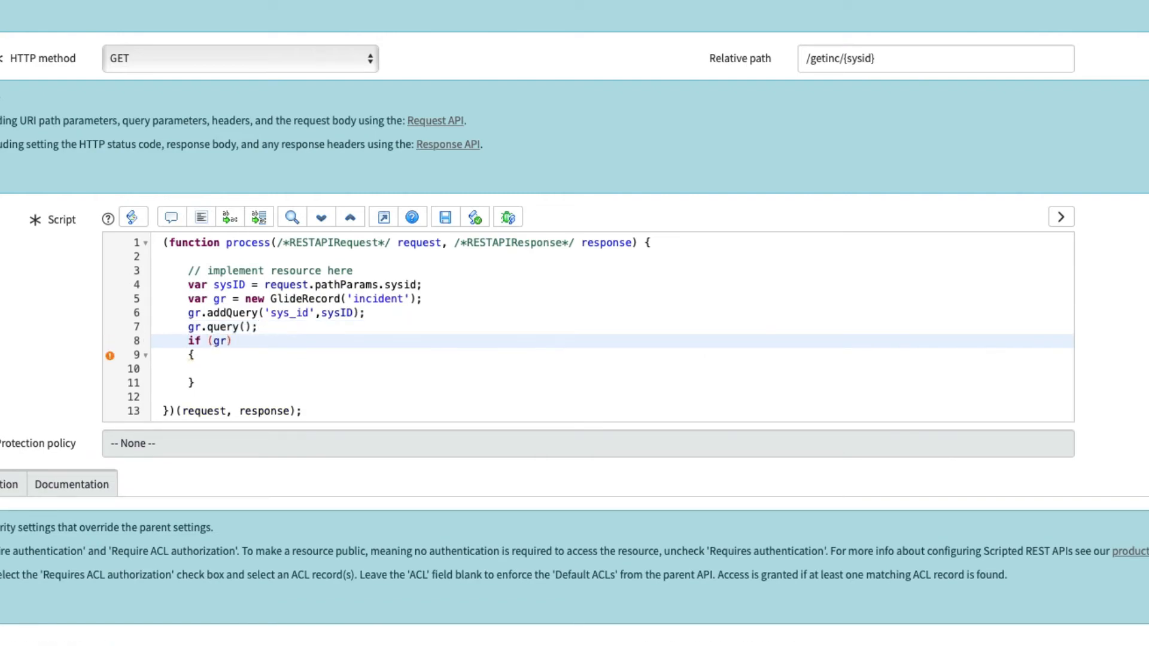
pyautogui.write('.next()')
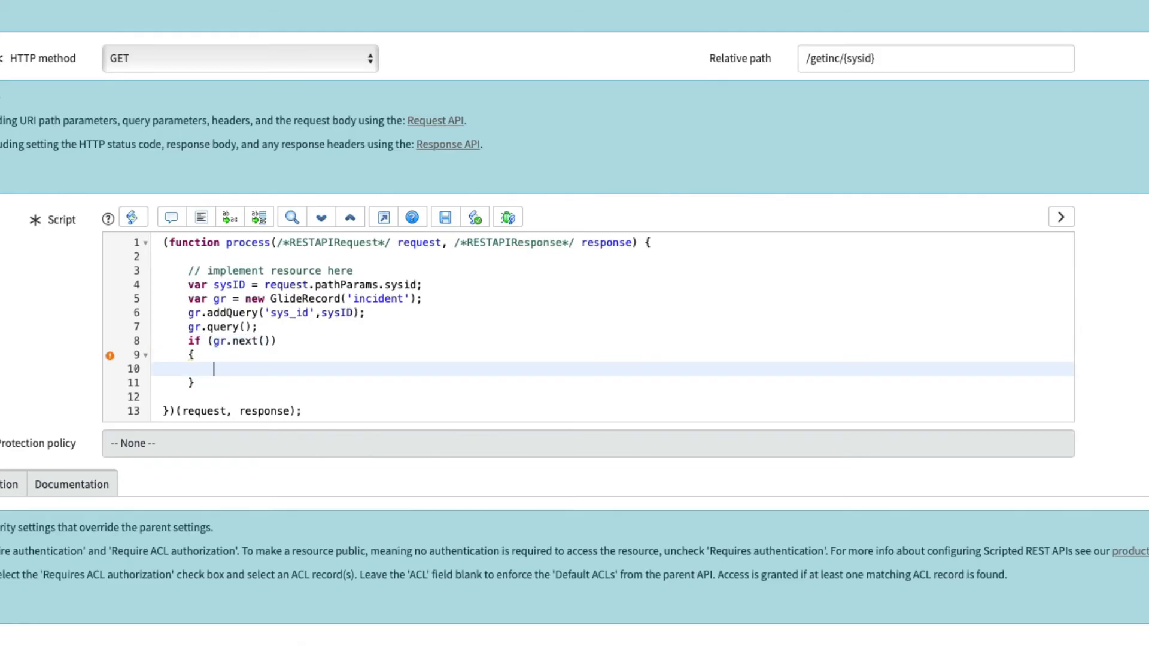
# Declare var body = {}; as an empty object inside the if block
pyautogui.write('var')
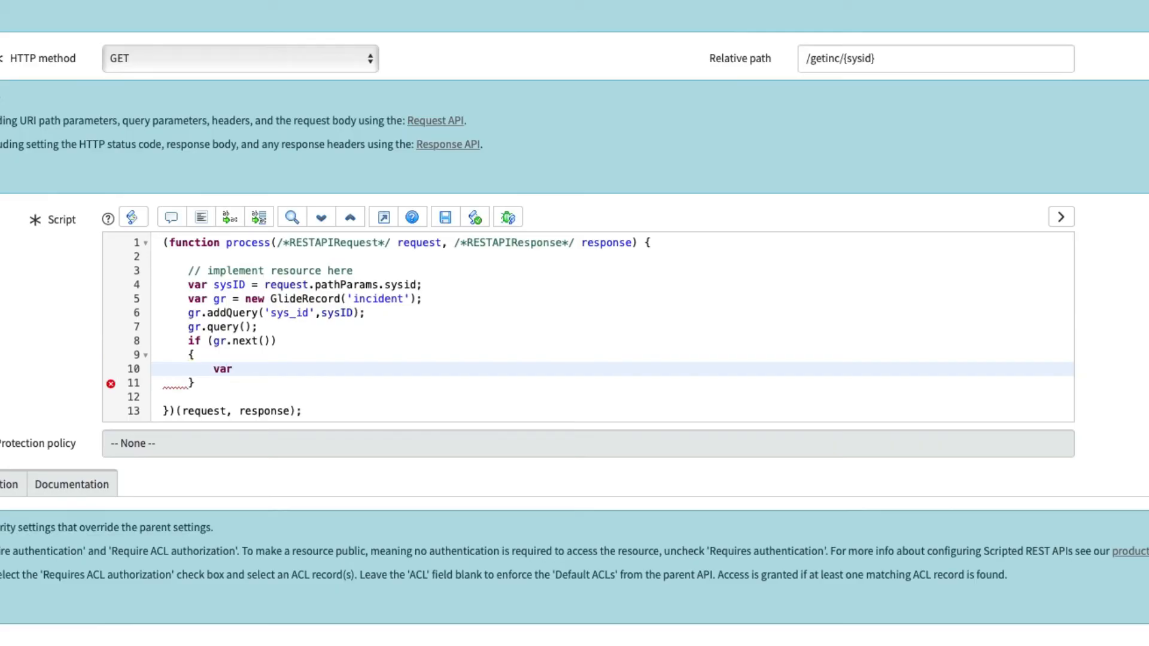
pyautogui.write('bo')
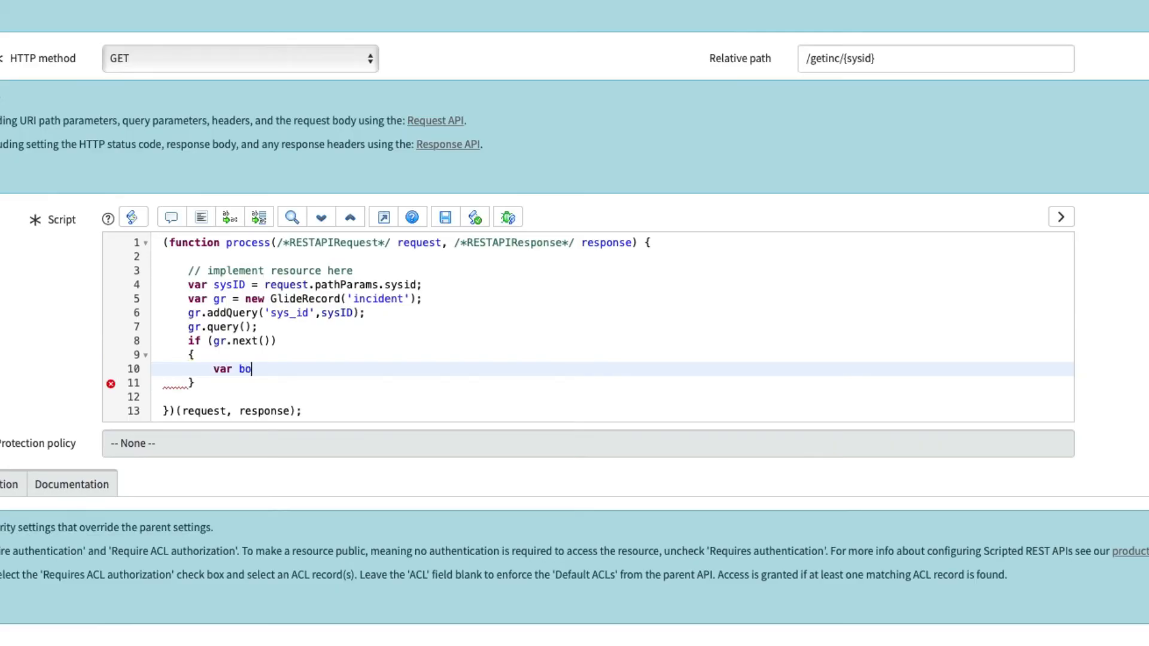
pyautogui.write('dy =')
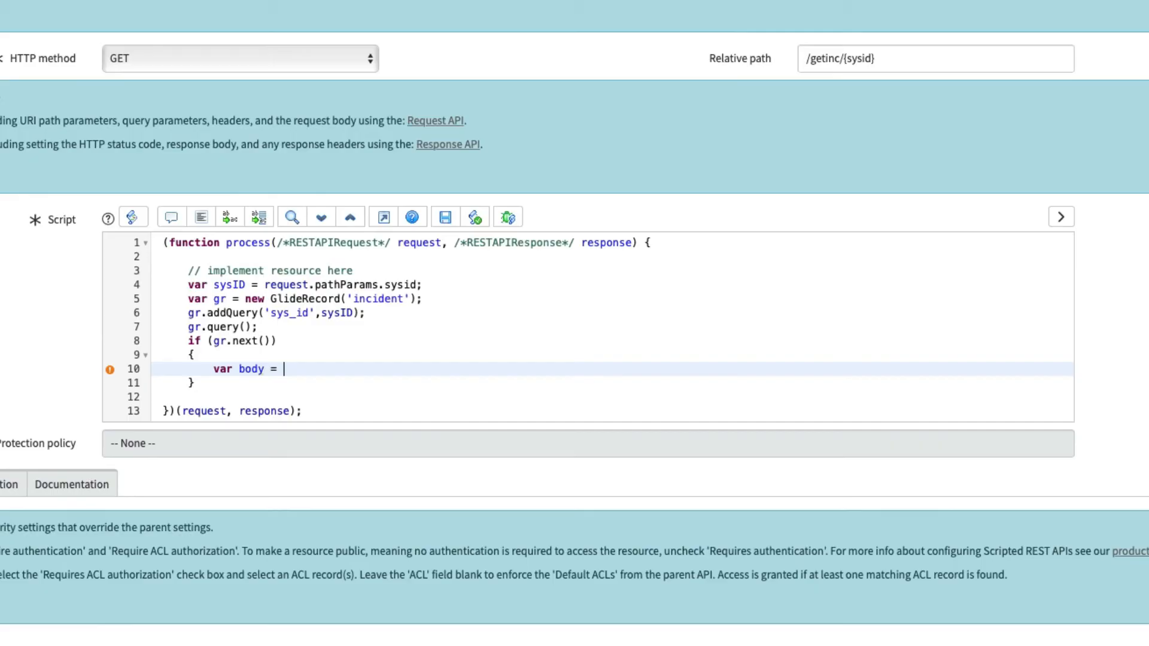
pyautogui.write('[]')
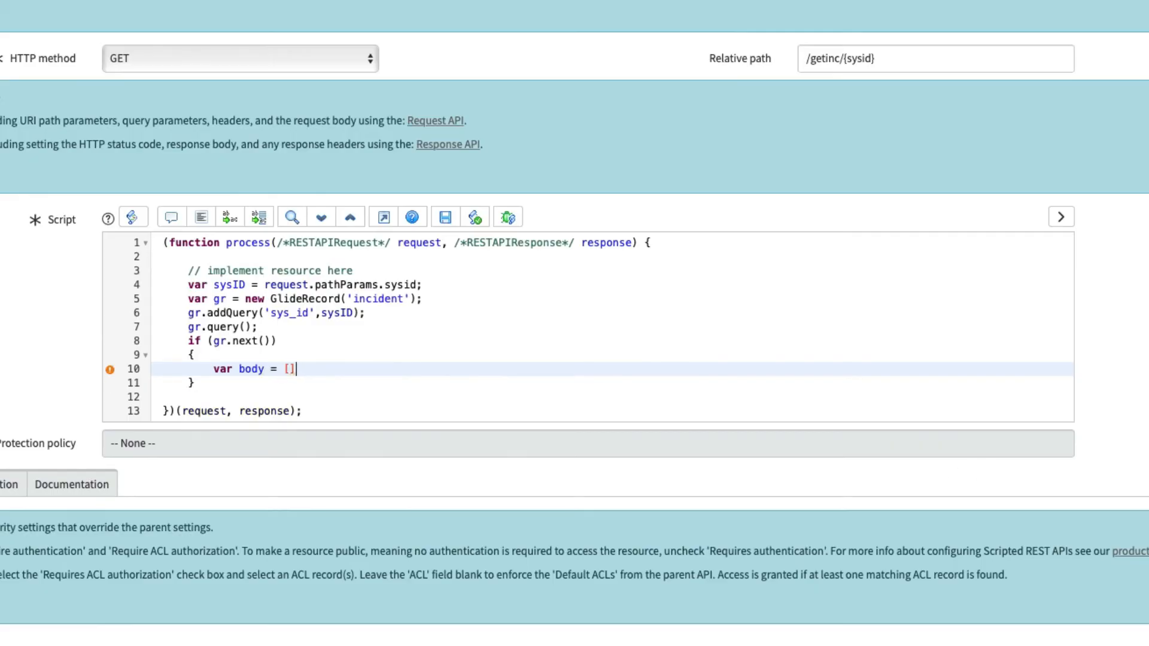
pyautogui.write('{}')
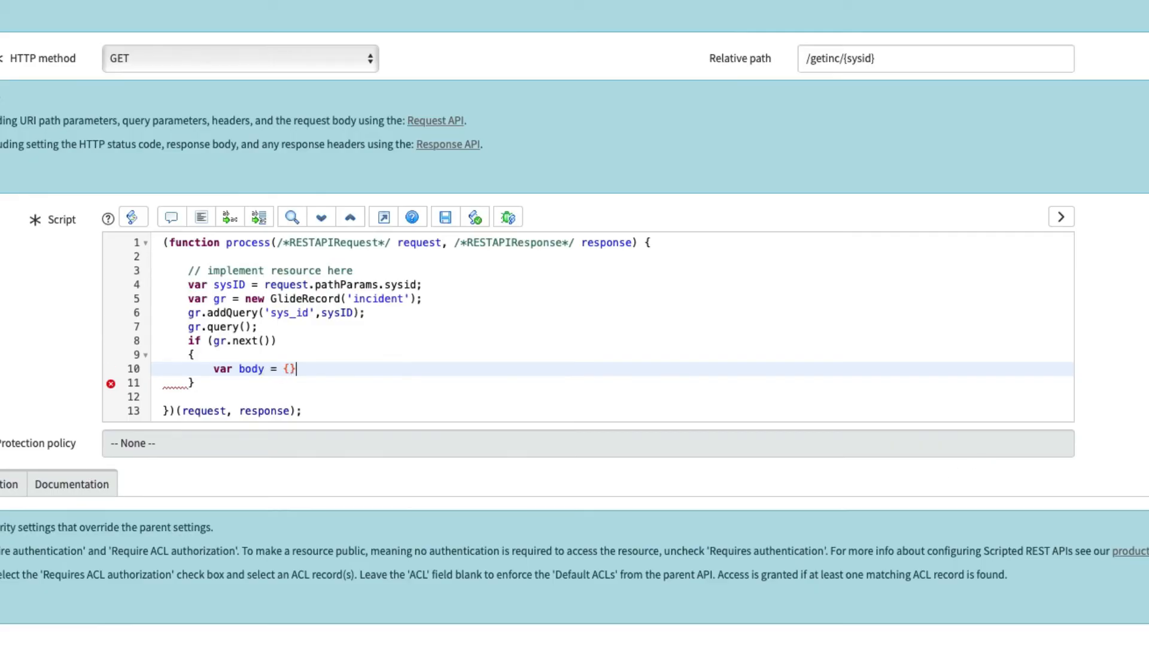
pyautogui.write(';')
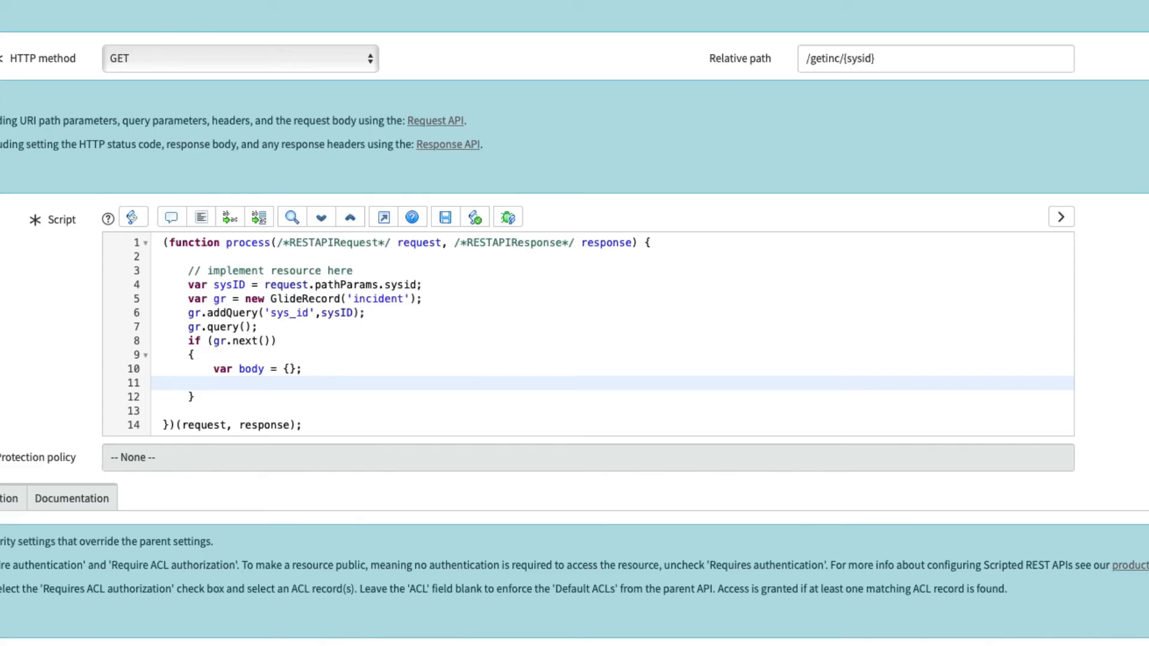
# Add body.number = gr.number; to store the incident number
pyautogui.write('body')
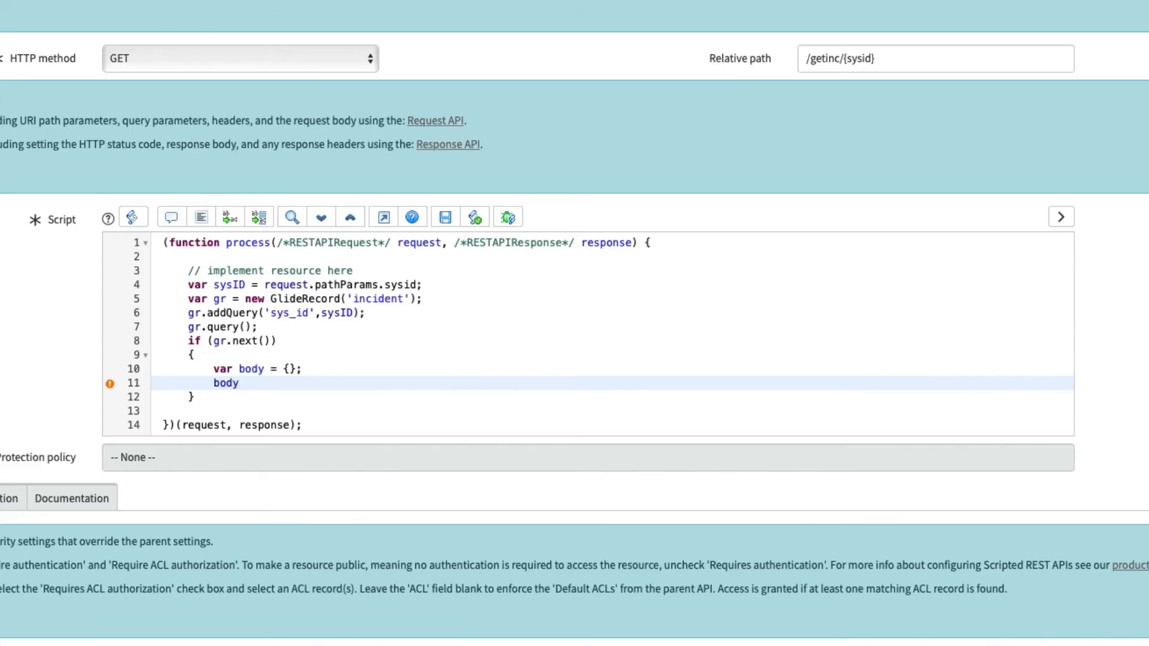
pyautogui.write('.nu')
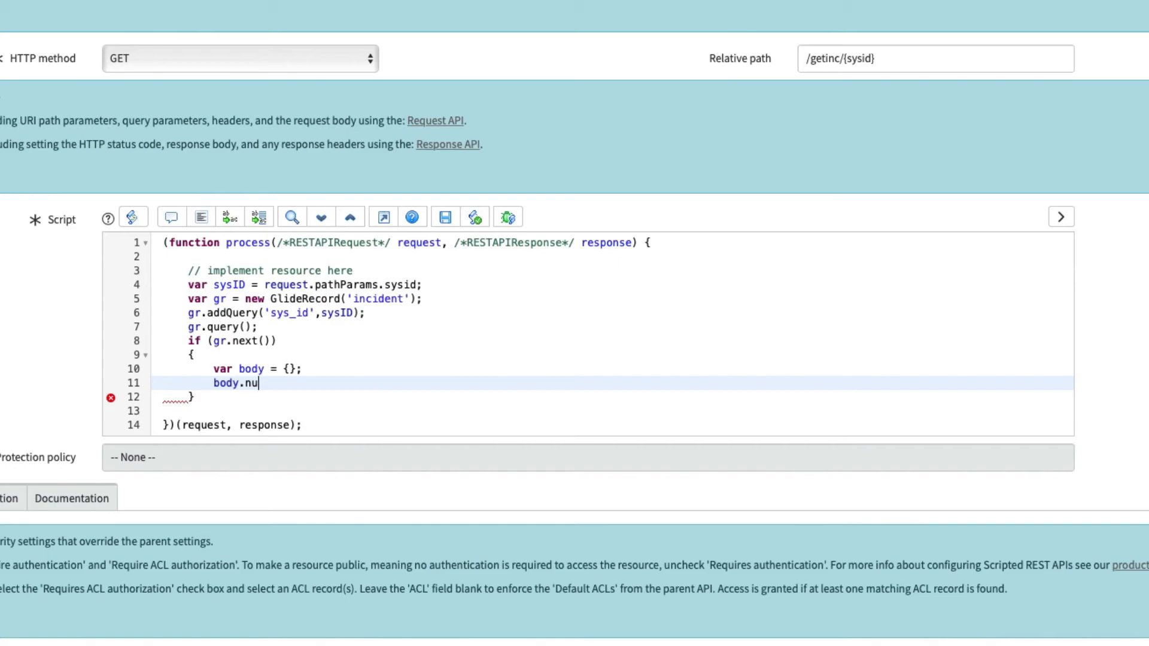
pyautogui.write('mber =')
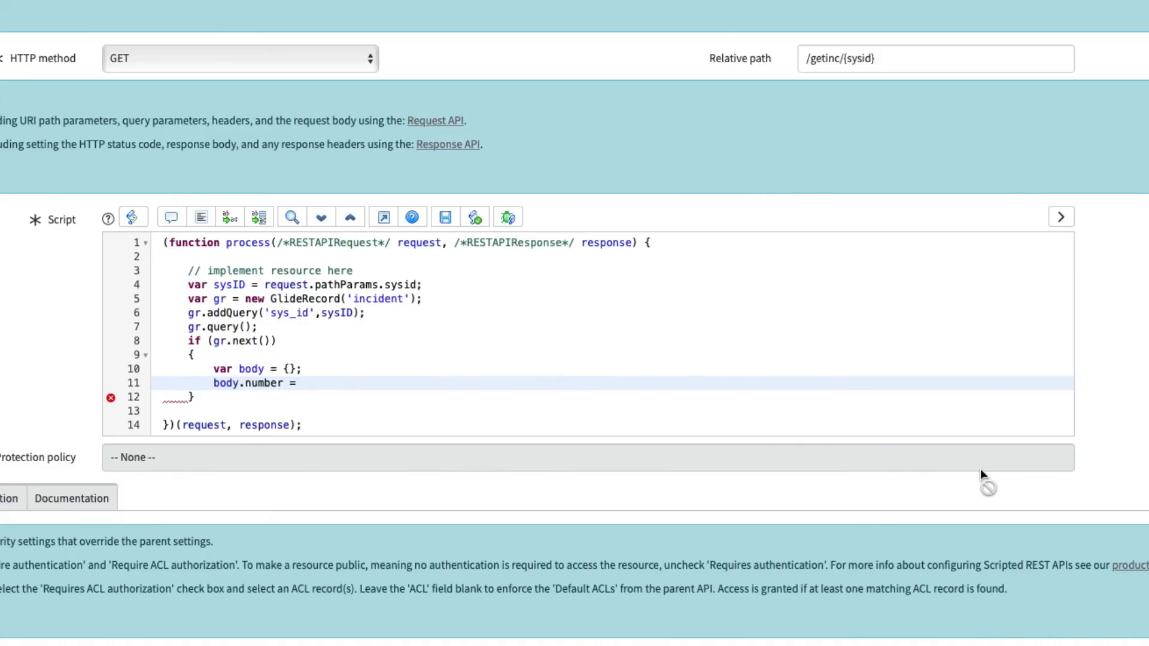
pyautogui.write('gr.')
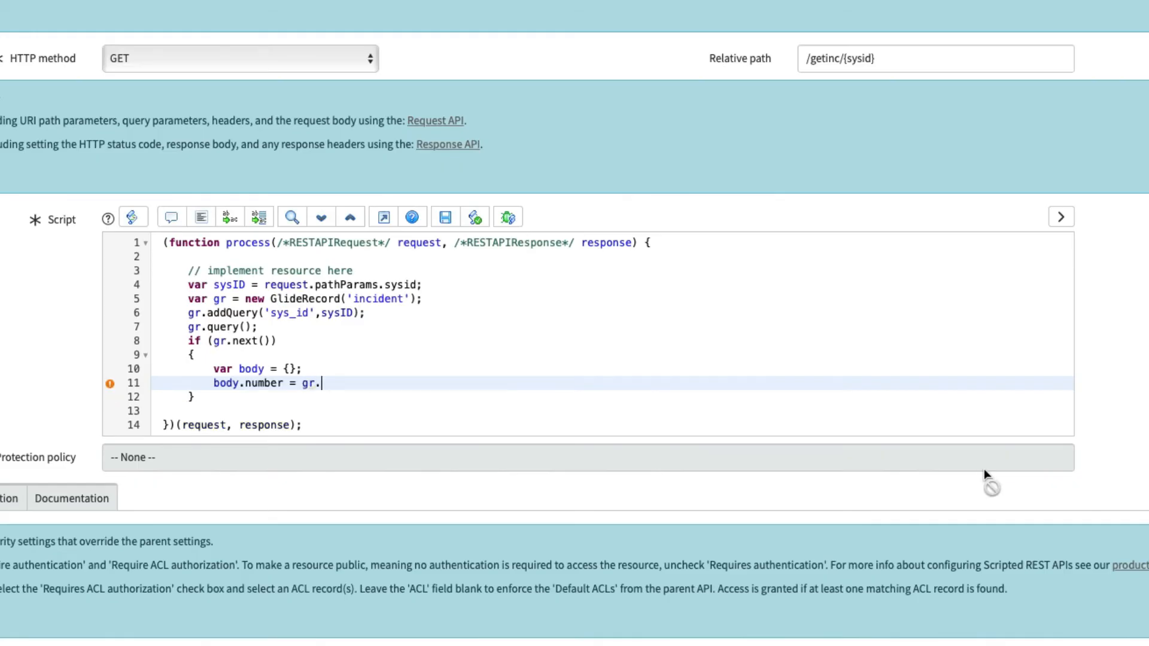
pyautogui.write('number')
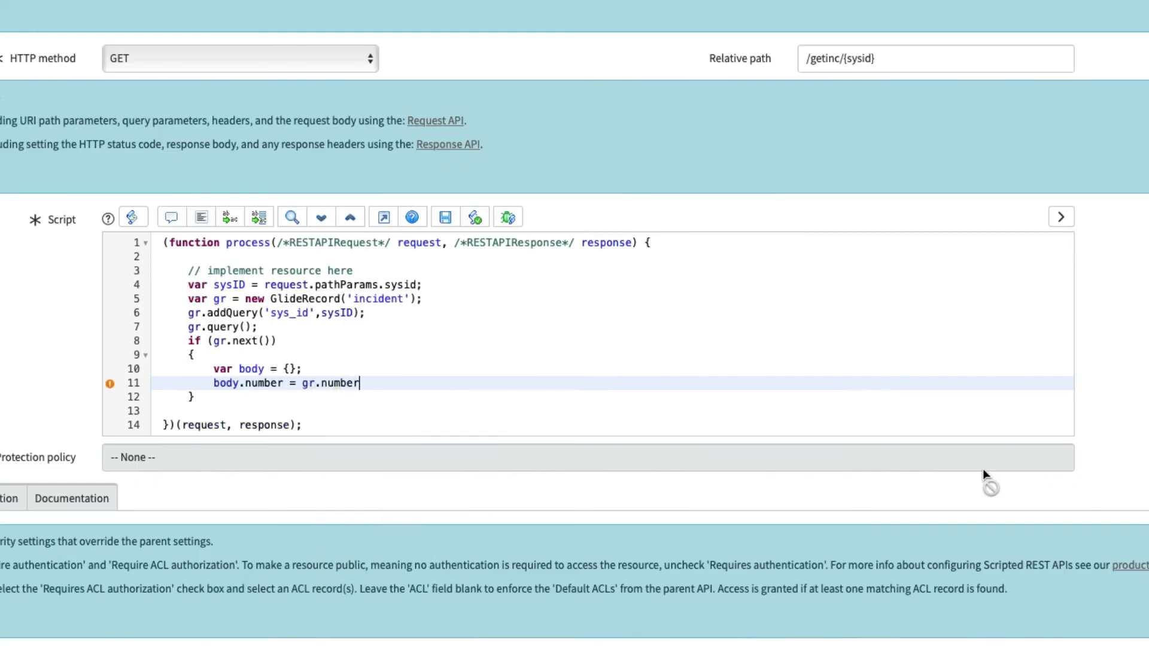
pyautogui.write(';')
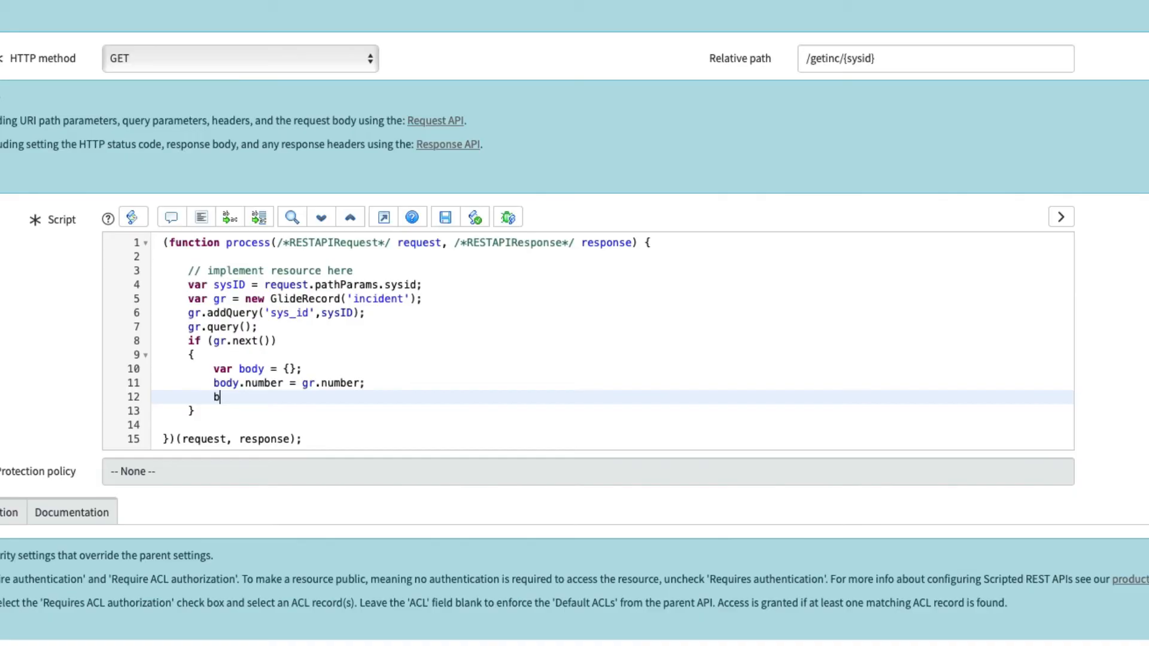
# Add body.short_description = gr.short_description; to store the short description
pyautogui.write('ody.s')
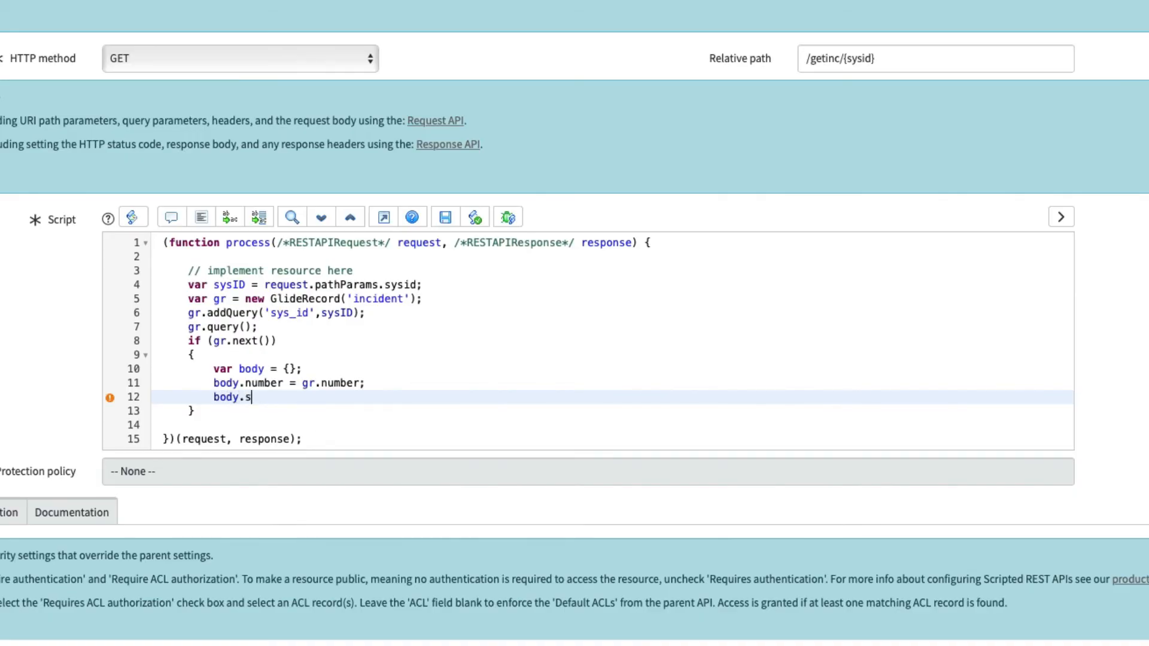
pyautogui.write('hort_')
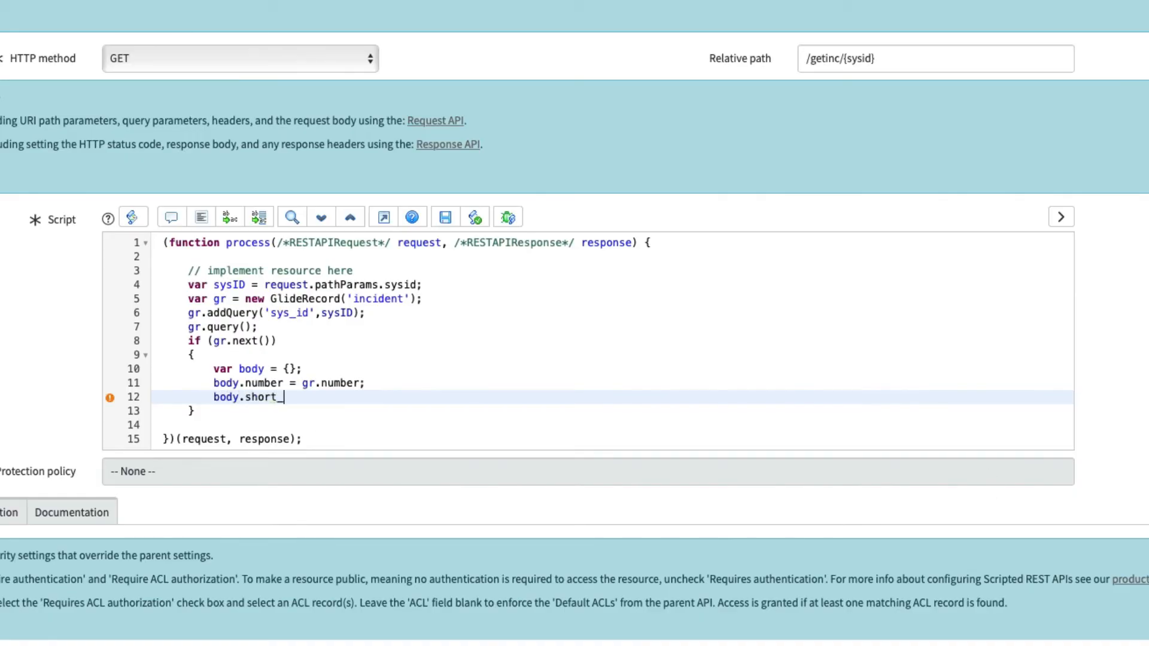
pyautogui.write('descript')
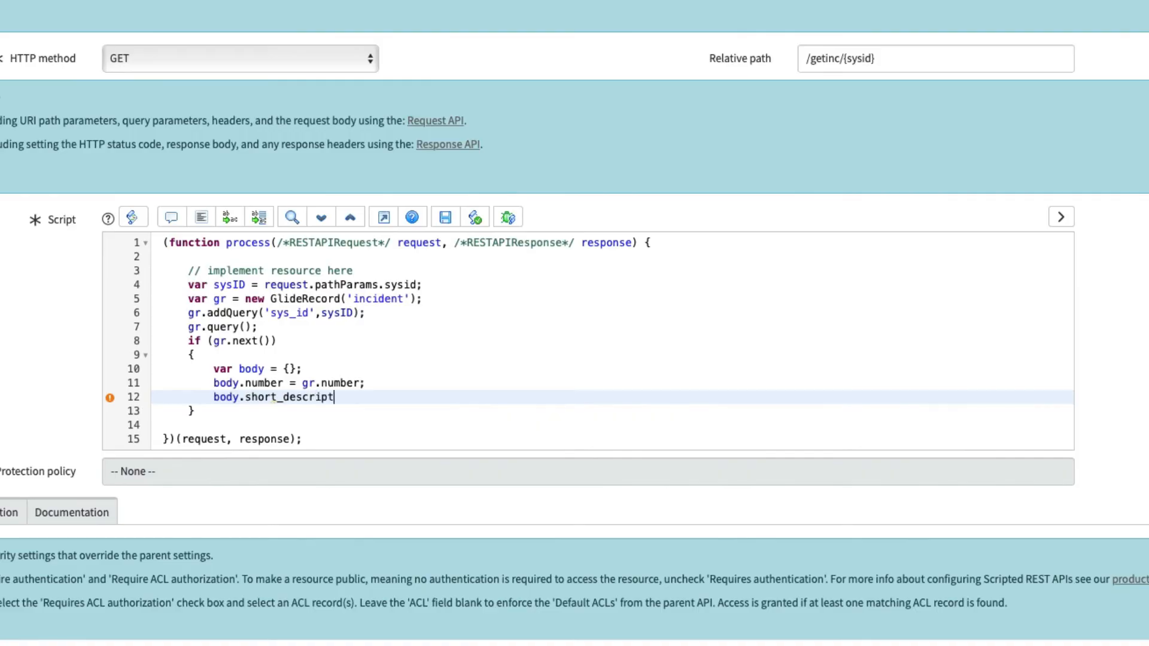
pyautogui.write('io')
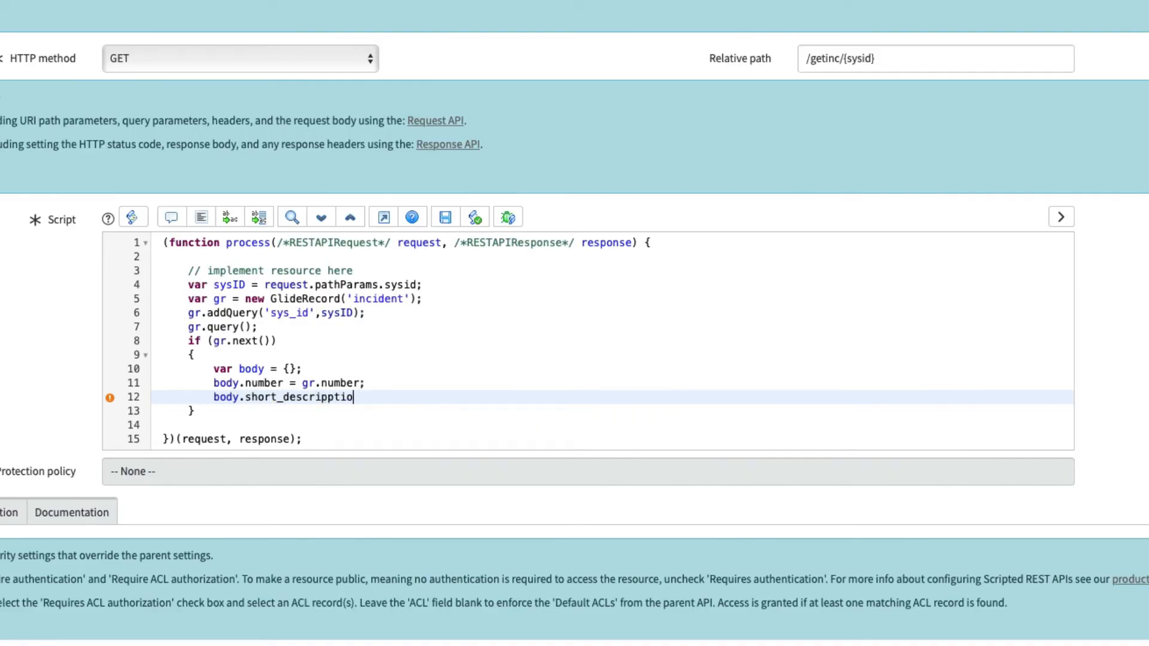
pyautogui.write('n')
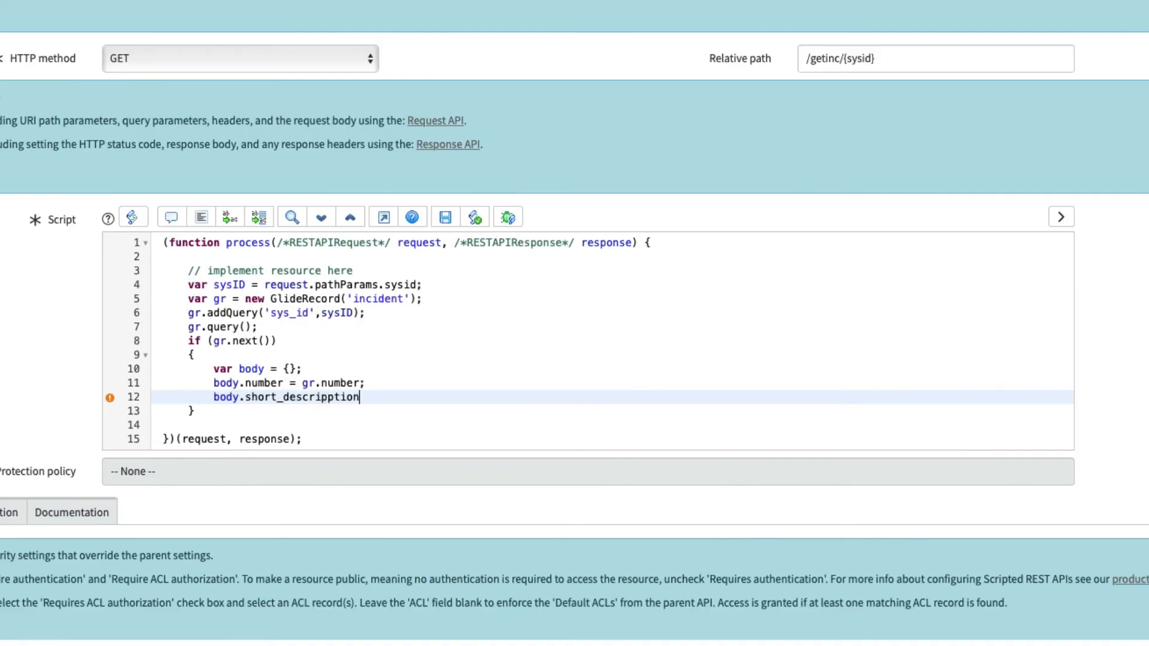
pyautogui.press('Backspace')
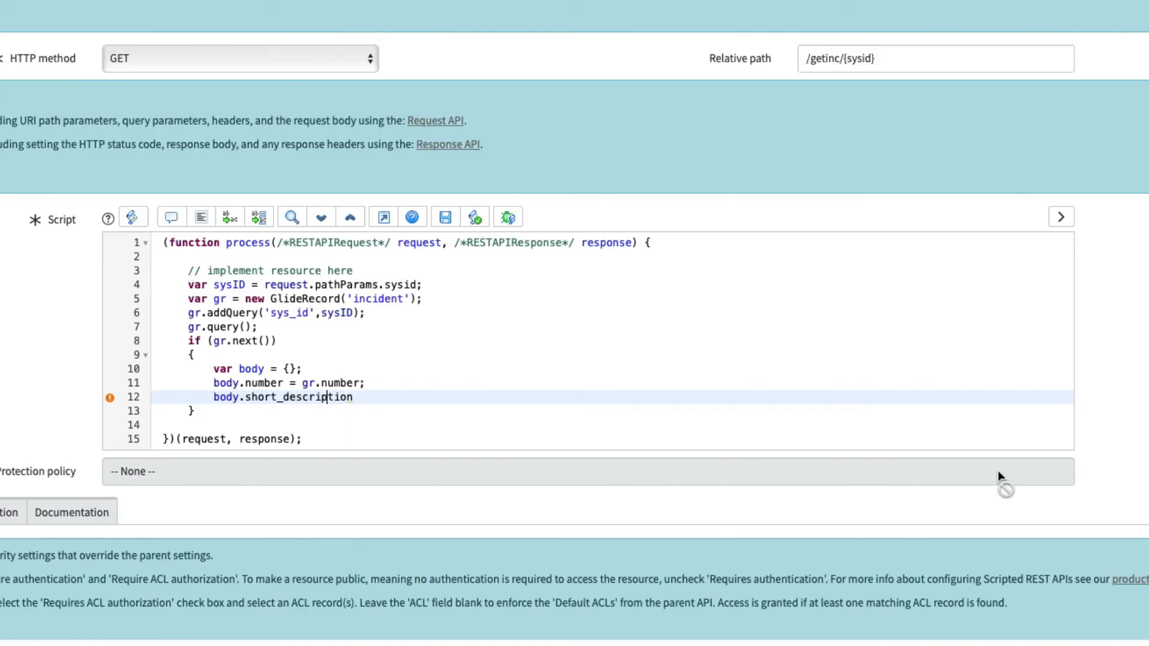
pyautogui.write('=')
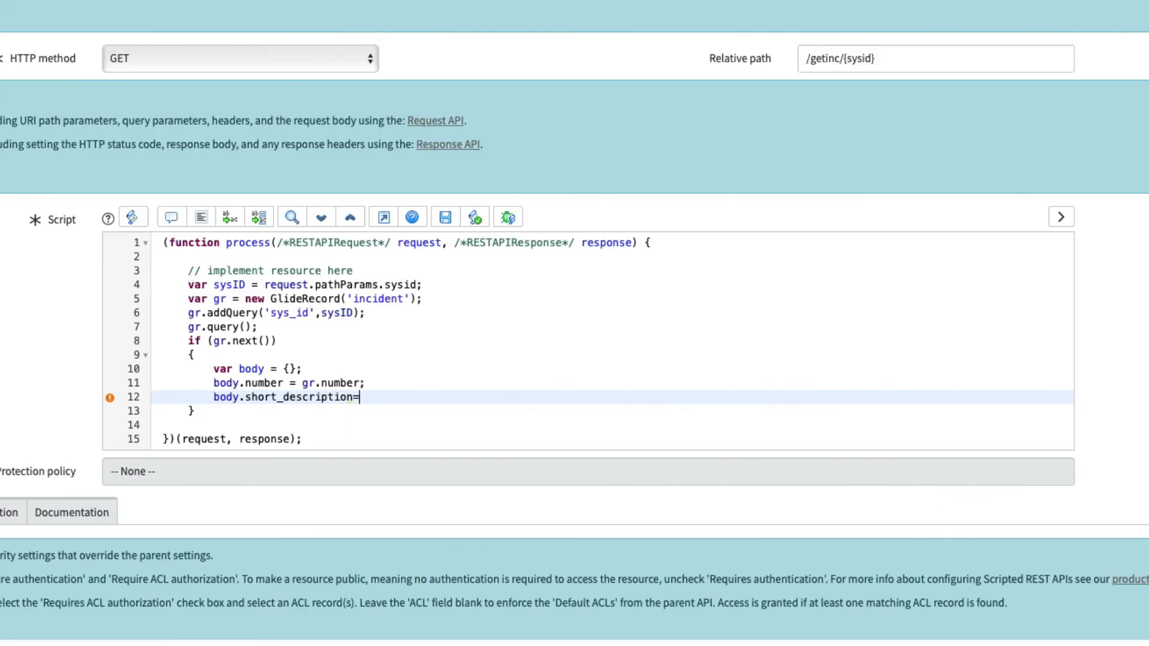
pyautogui.press('Backspace')
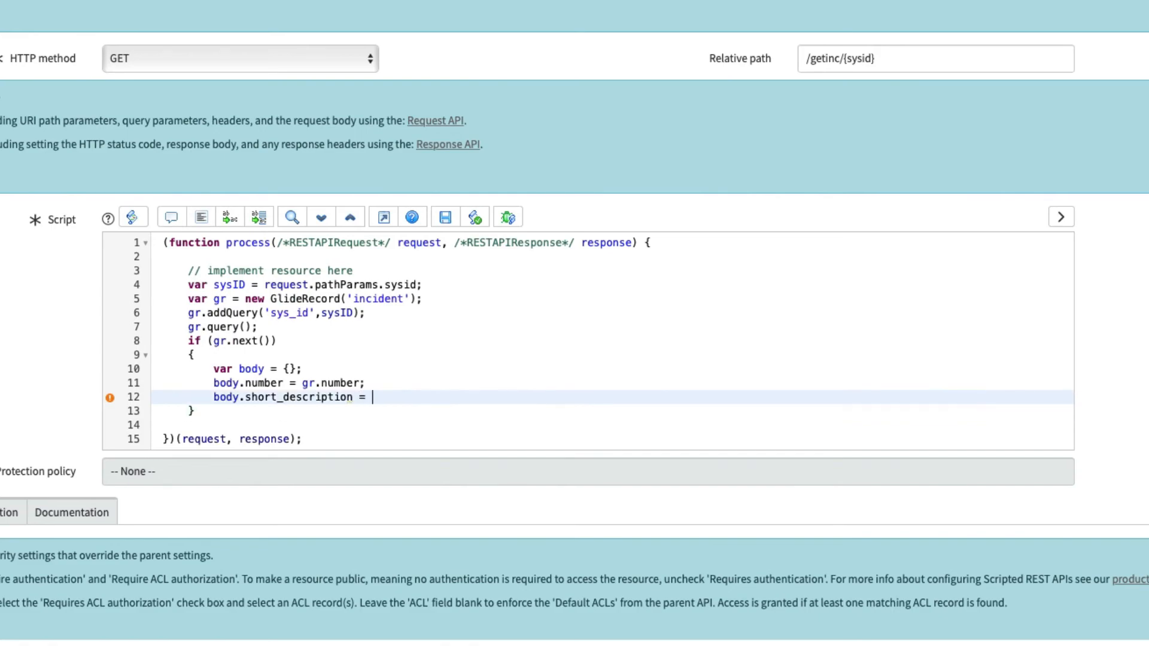
pyautogui.write('gr.short')
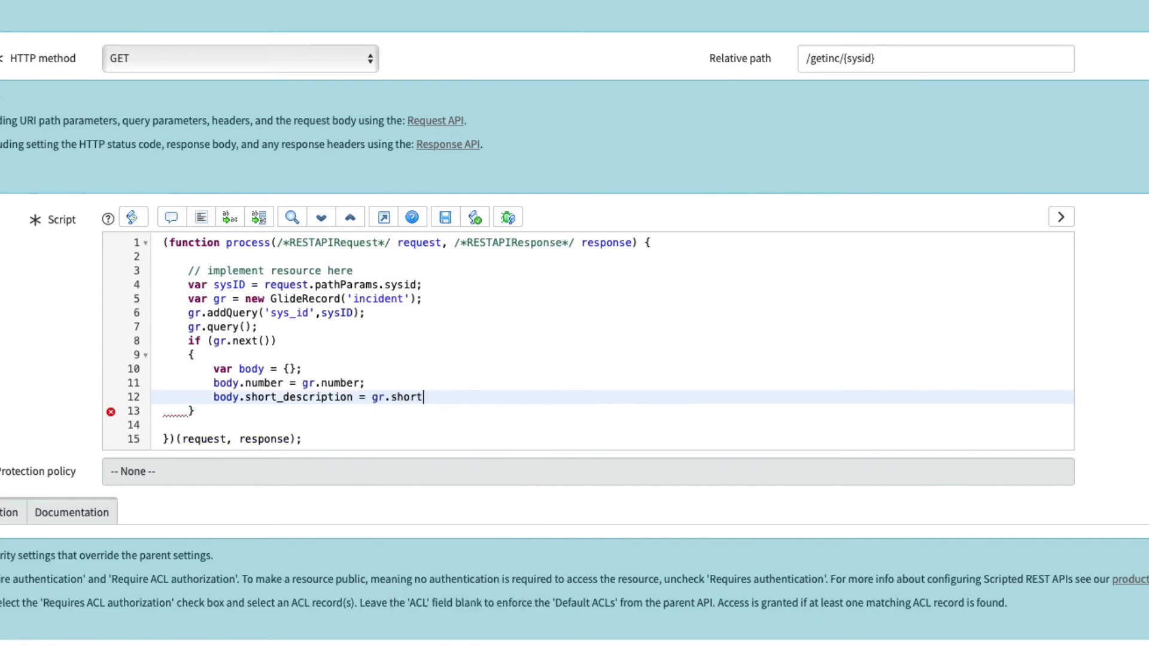
pyautogui.write('_desc')
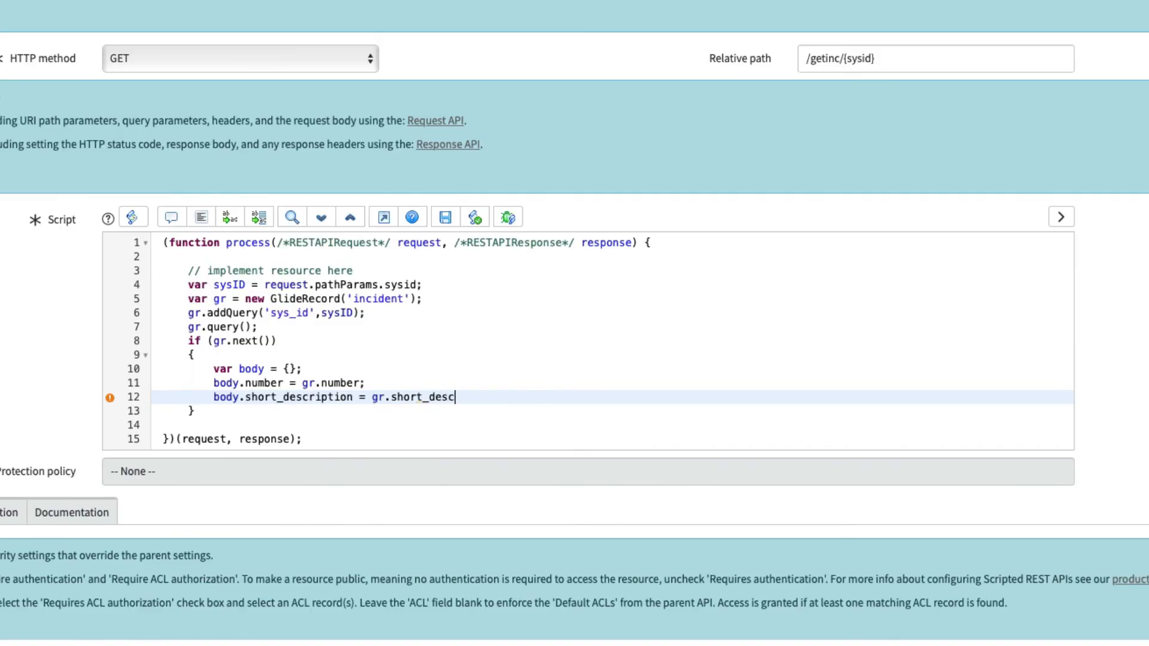
pyautogui.write('ription')
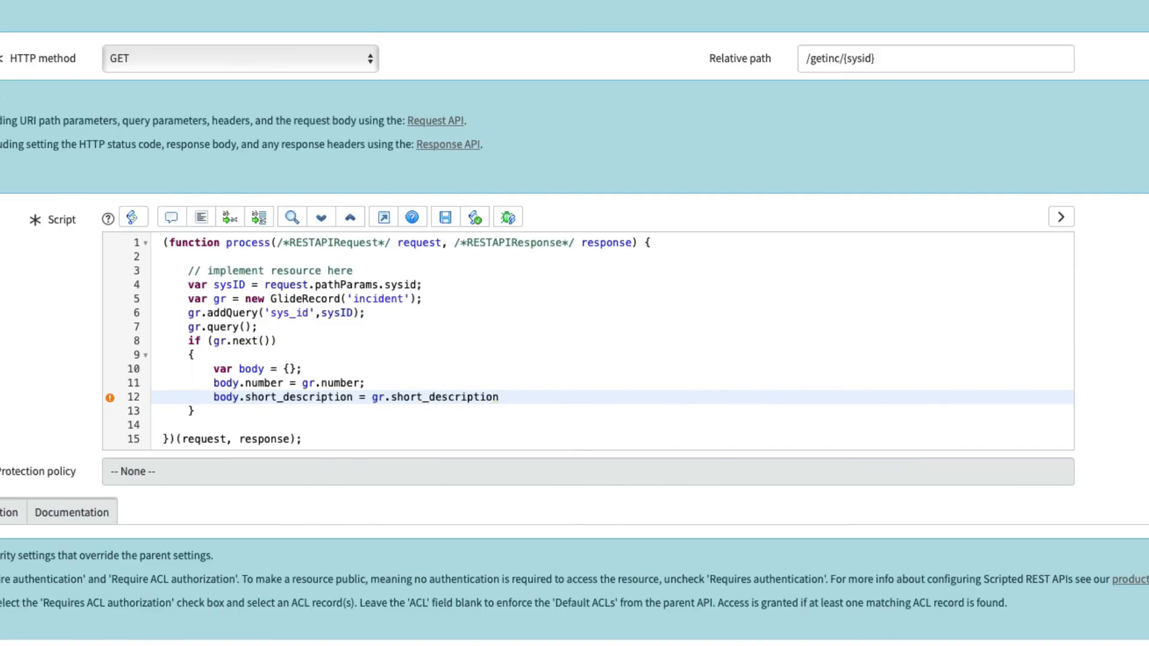
pyautogui.write(';')
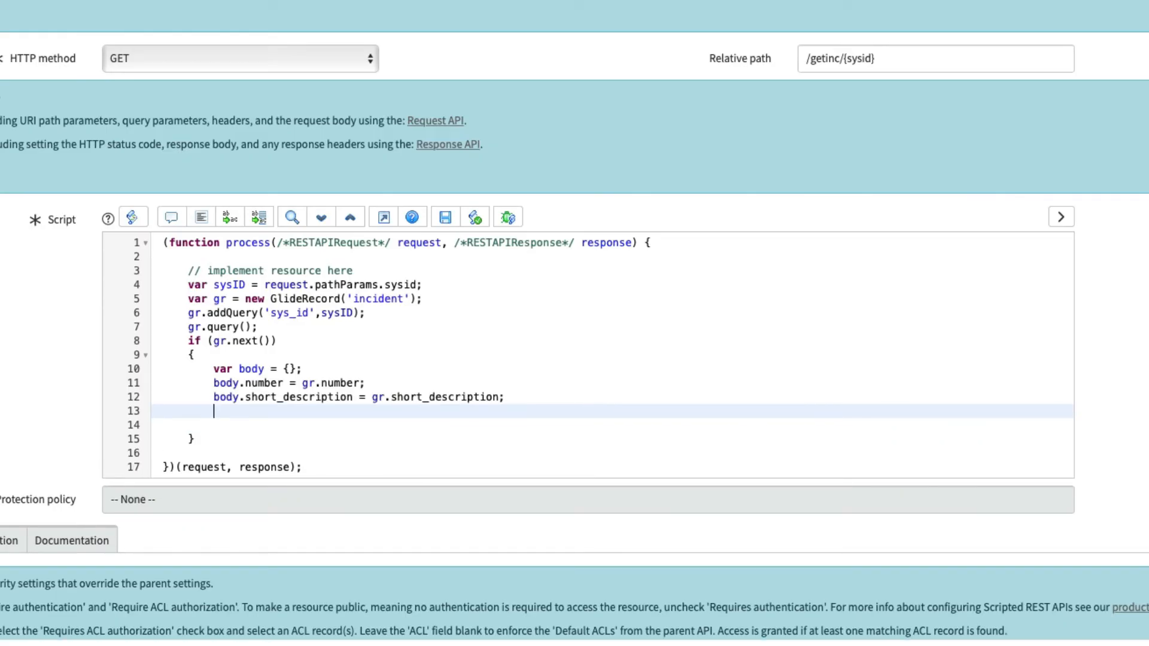
# Add response.setBody(body); so the script returns the body object
pyautogui.write('respons')
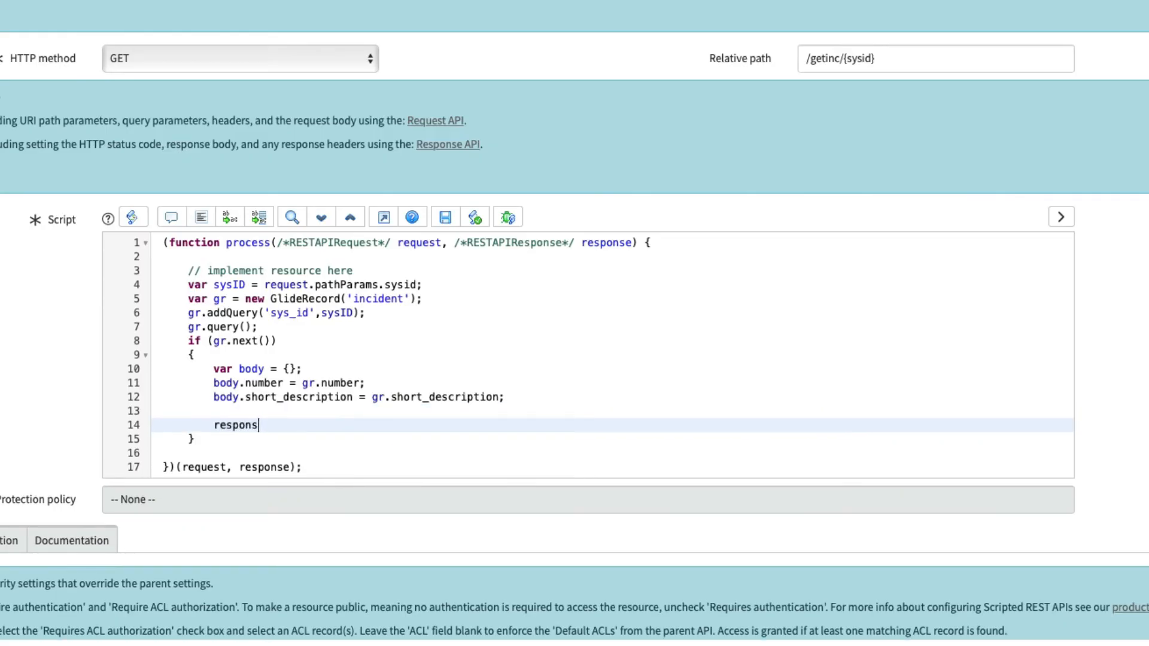
pyautogui.write('e.setBody(bo')
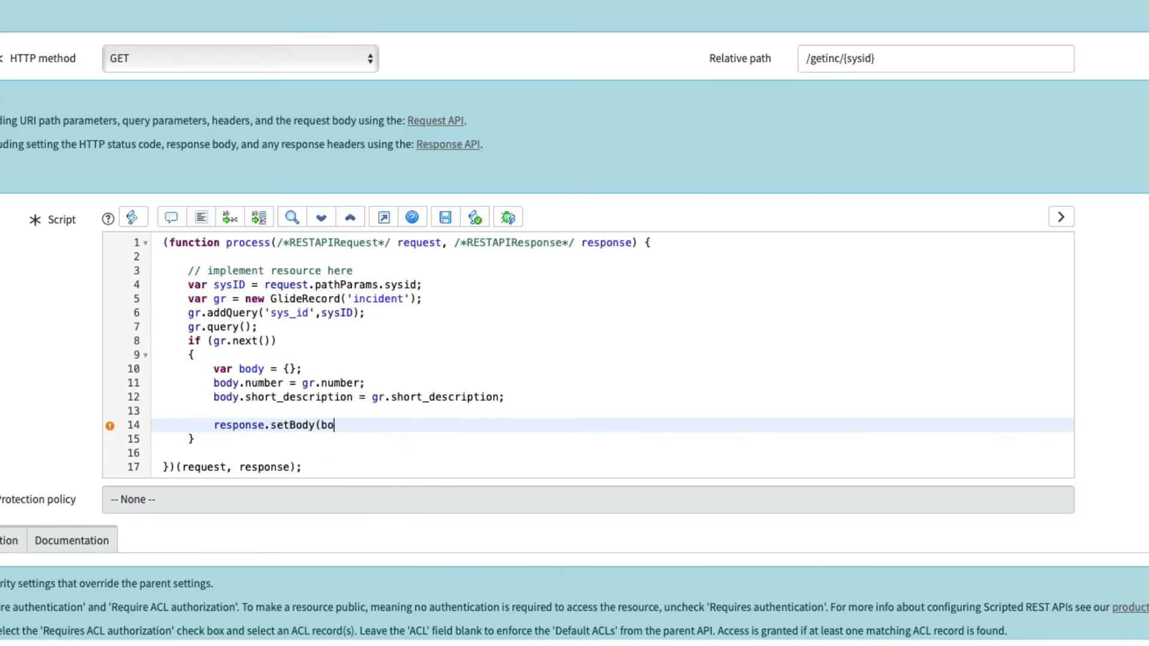
pyautogui.write('dy);')
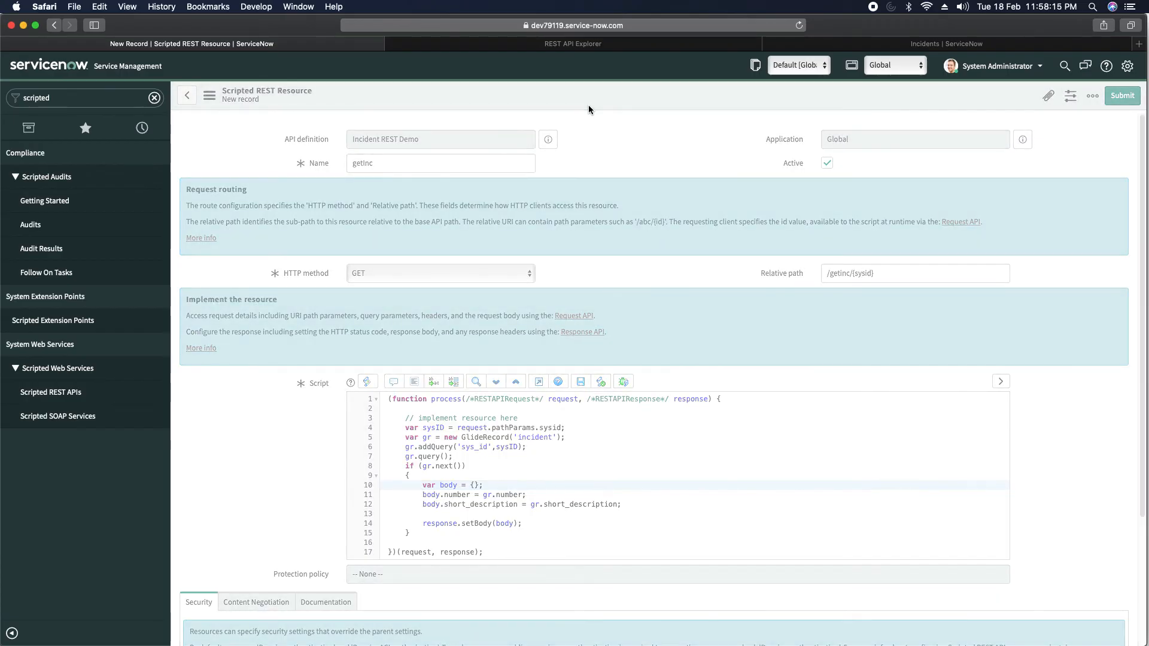
# Submit the getinc resource and launch the REST API Explorer from its related links
pyautogui.click(1121, 96)
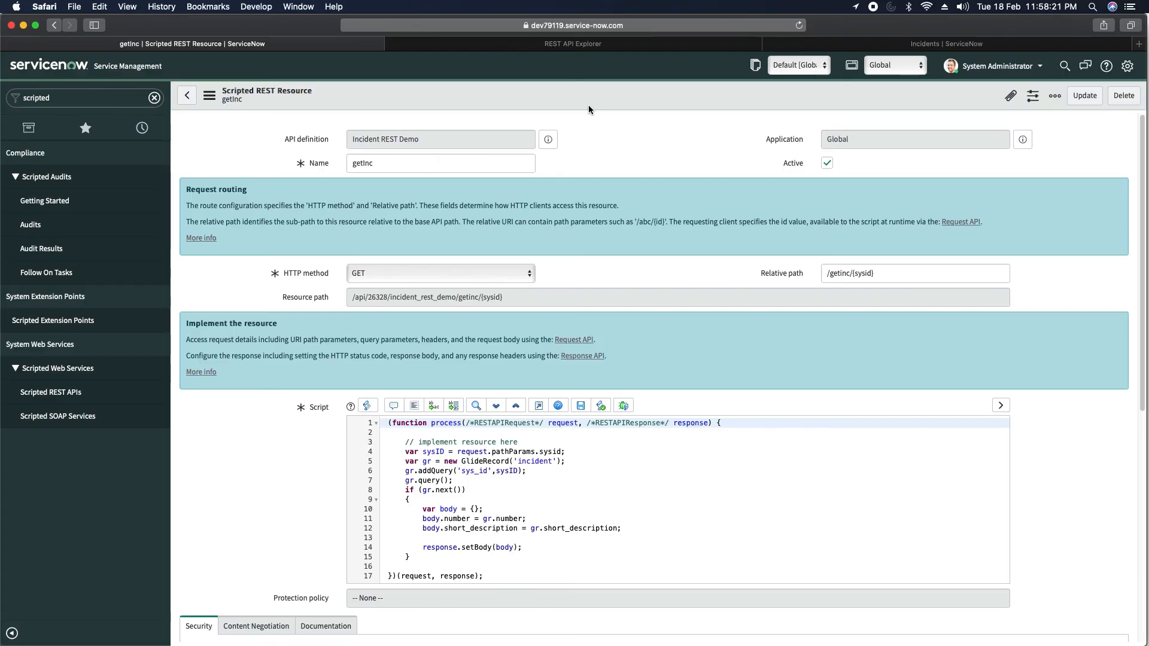
pyautogui.scroll(-3)
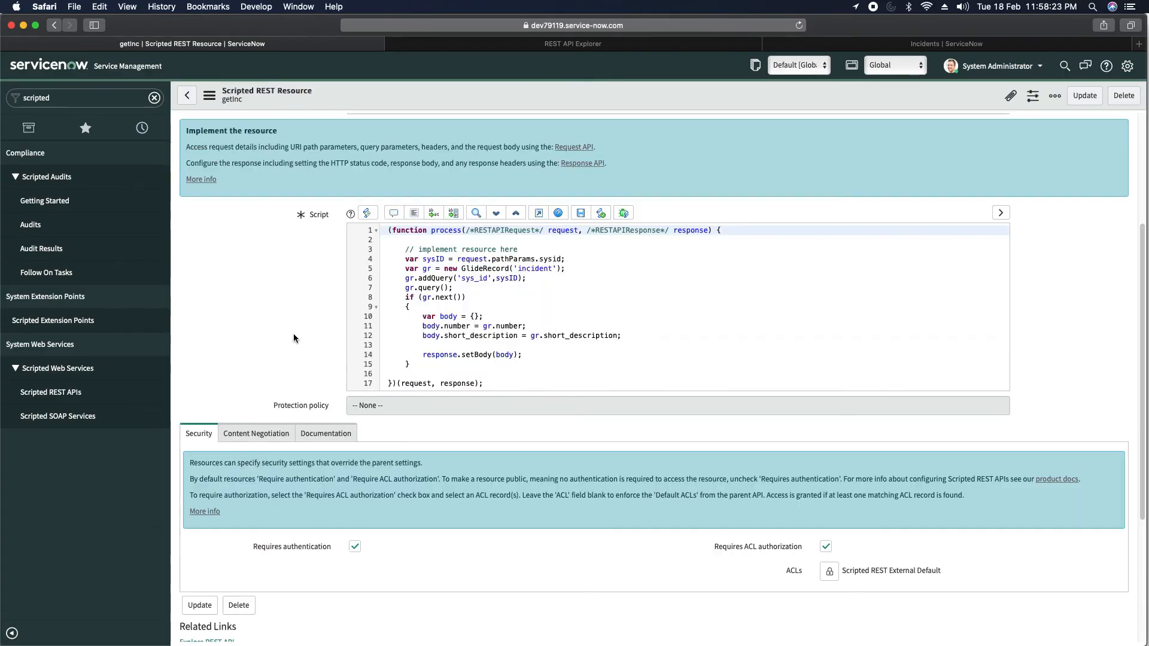
pyautogui.scroll(-3)
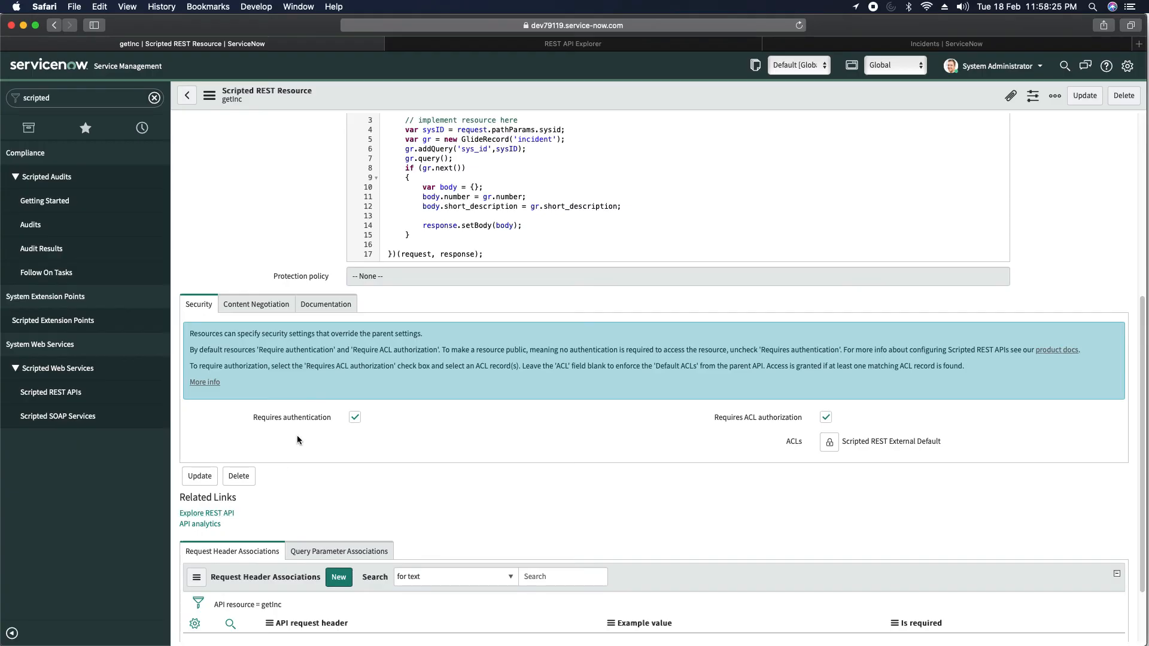
pyautogui.moveTo(206, 513)
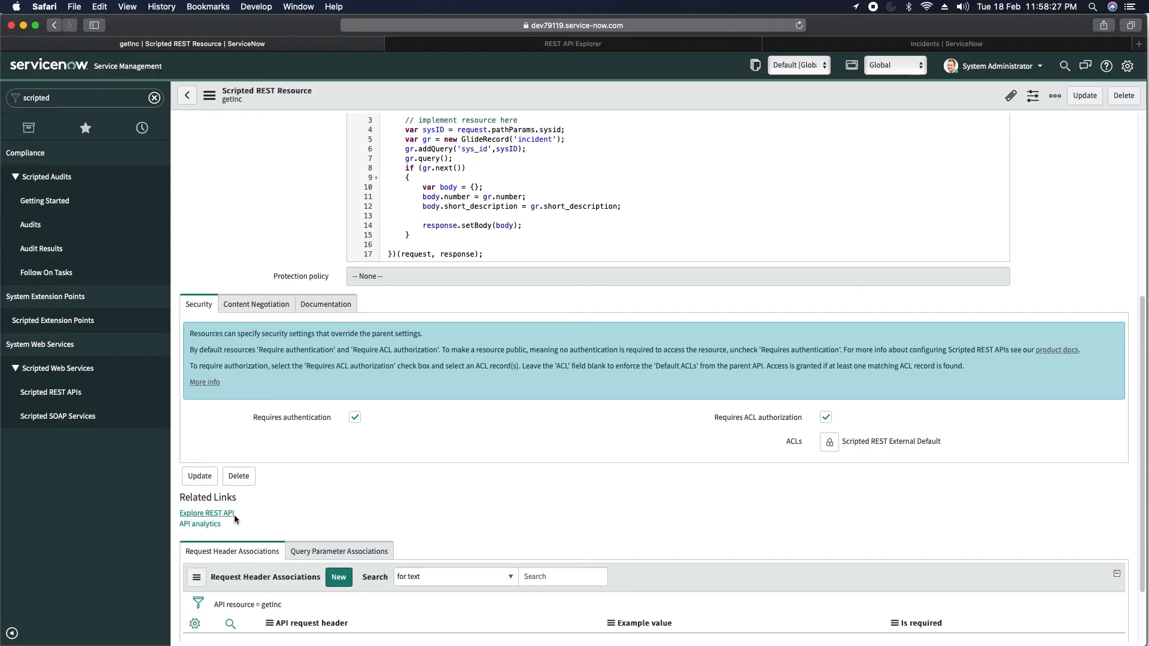
pyautogui.scroll(3)
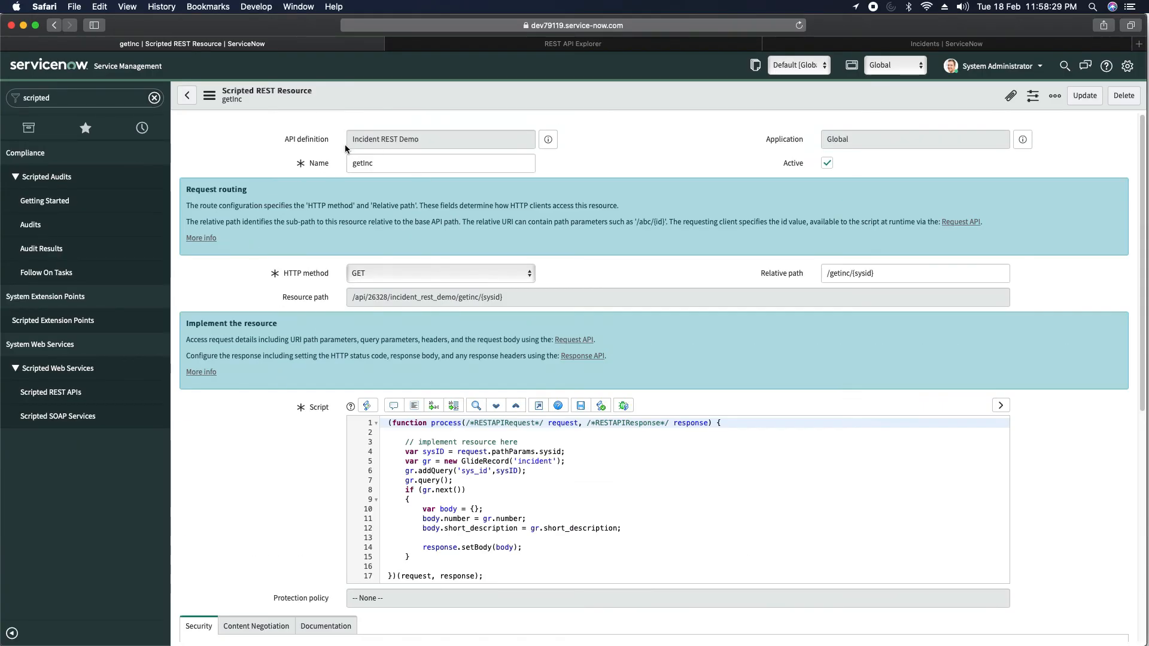
pyautogui.moveTo(250, 294)
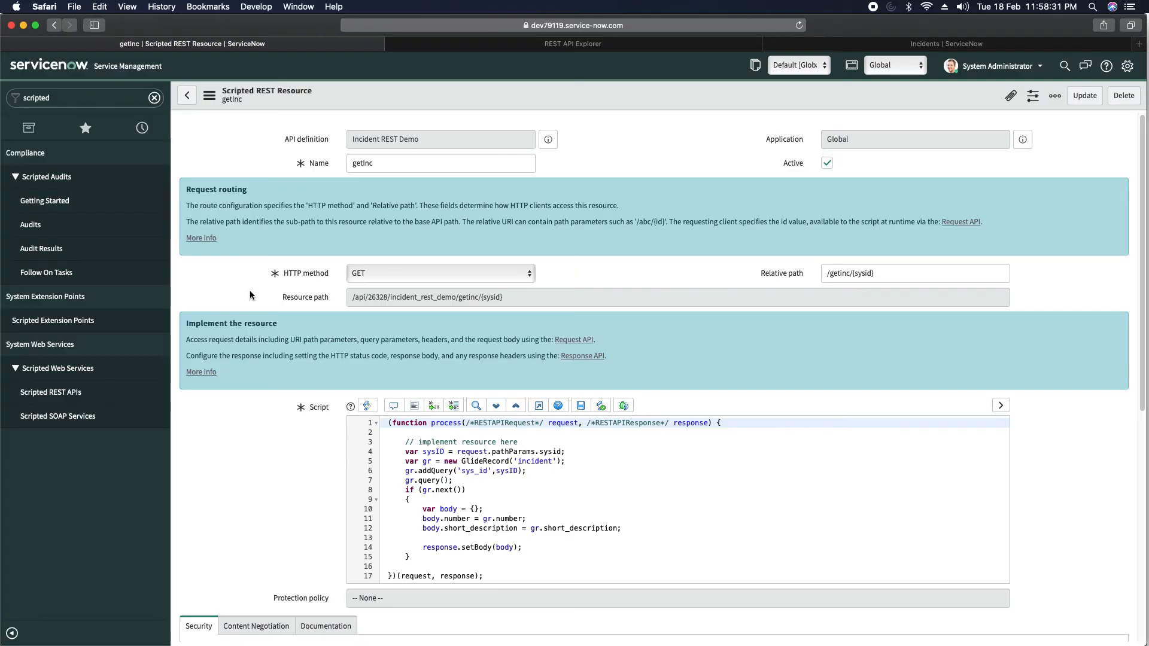
pyautogui.scroll(-3)
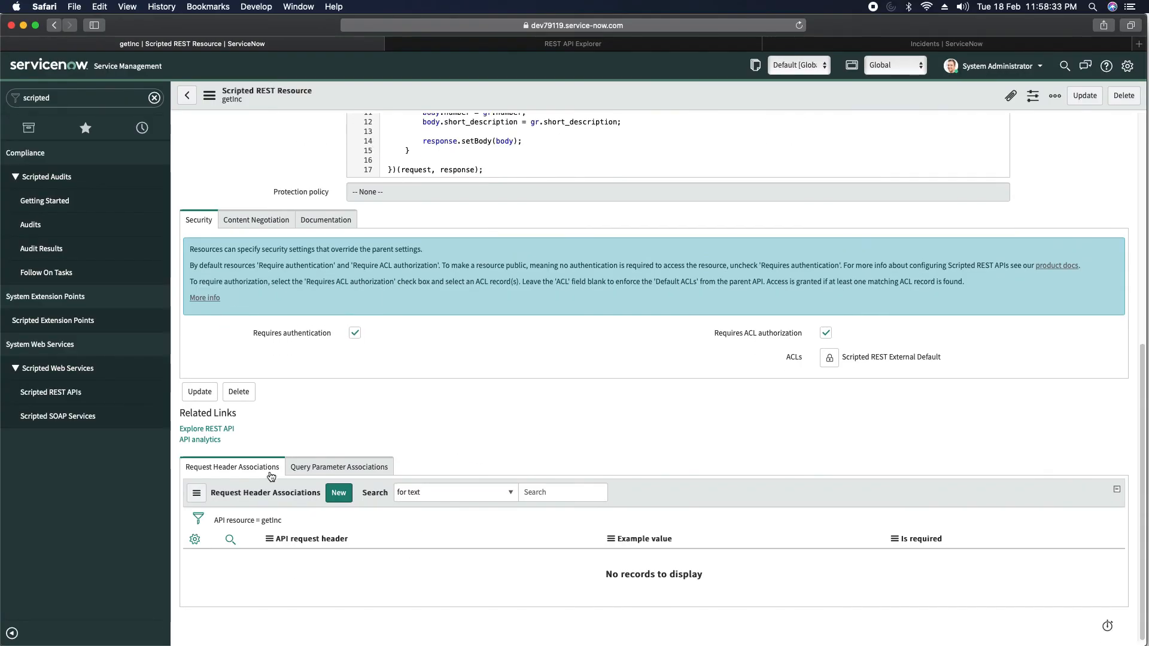
pyautogui.moveTo(207, 428)
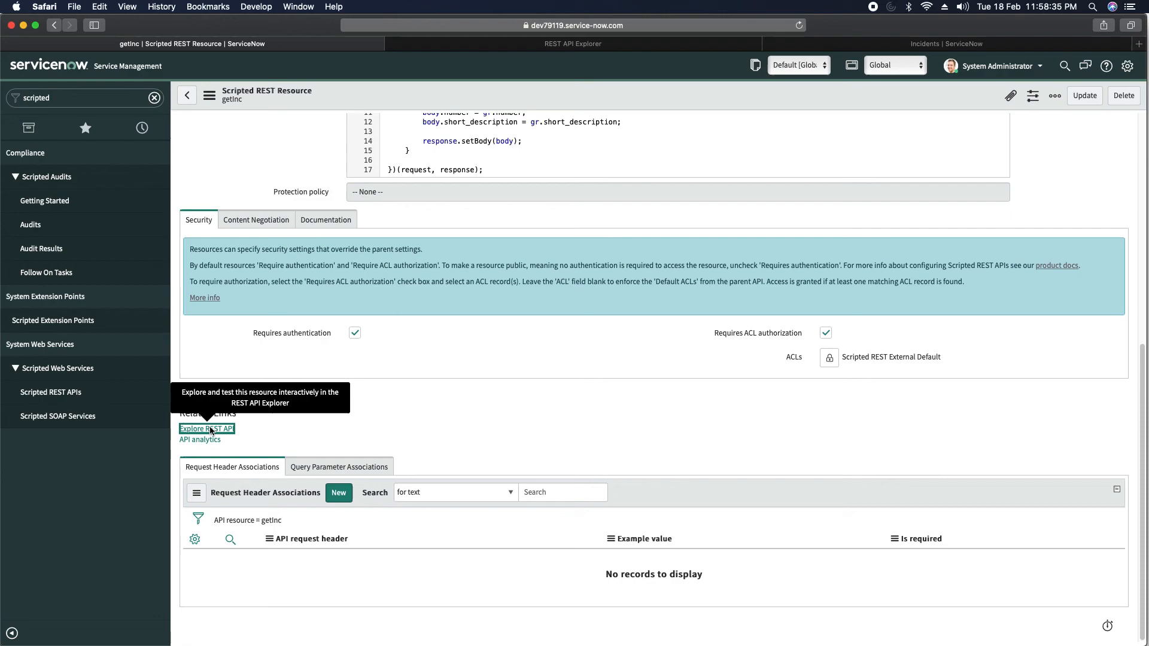
pyautogui.click(207, 428)
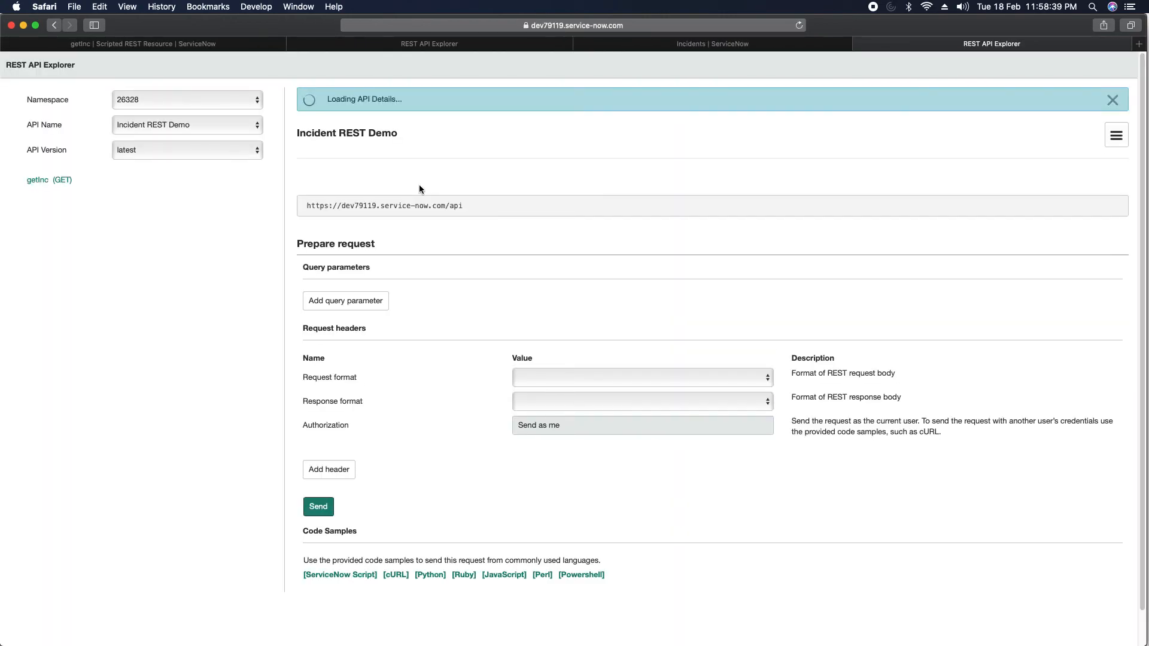
pyautogui.click(49, 180)
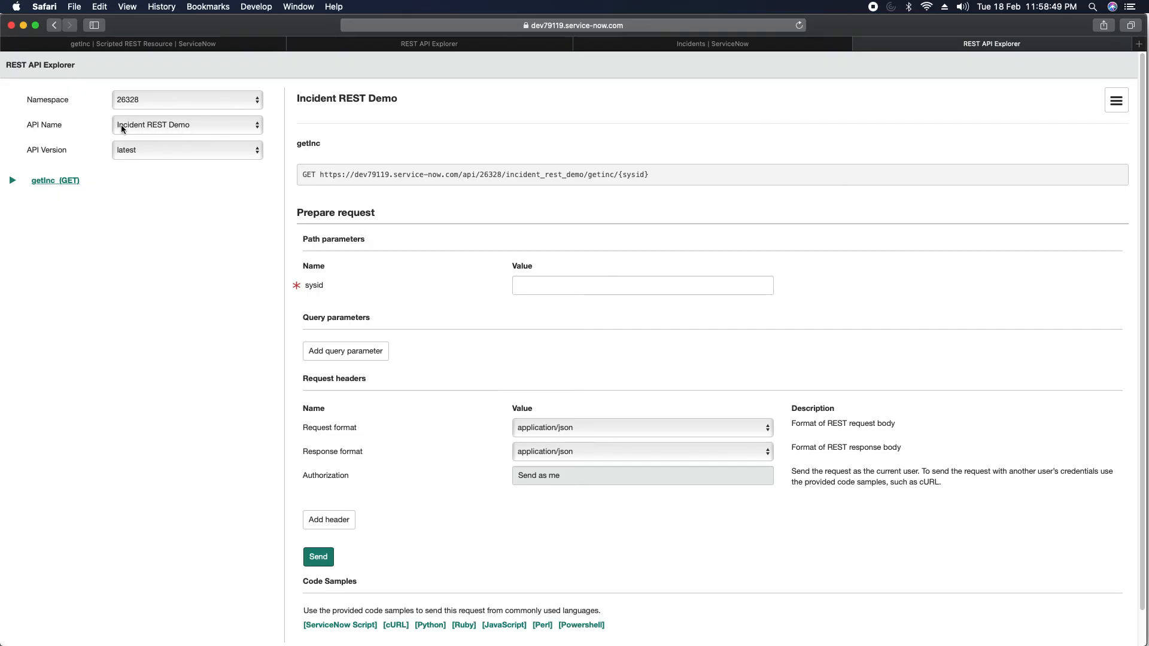
pyautogui.moveTo(541, 285)
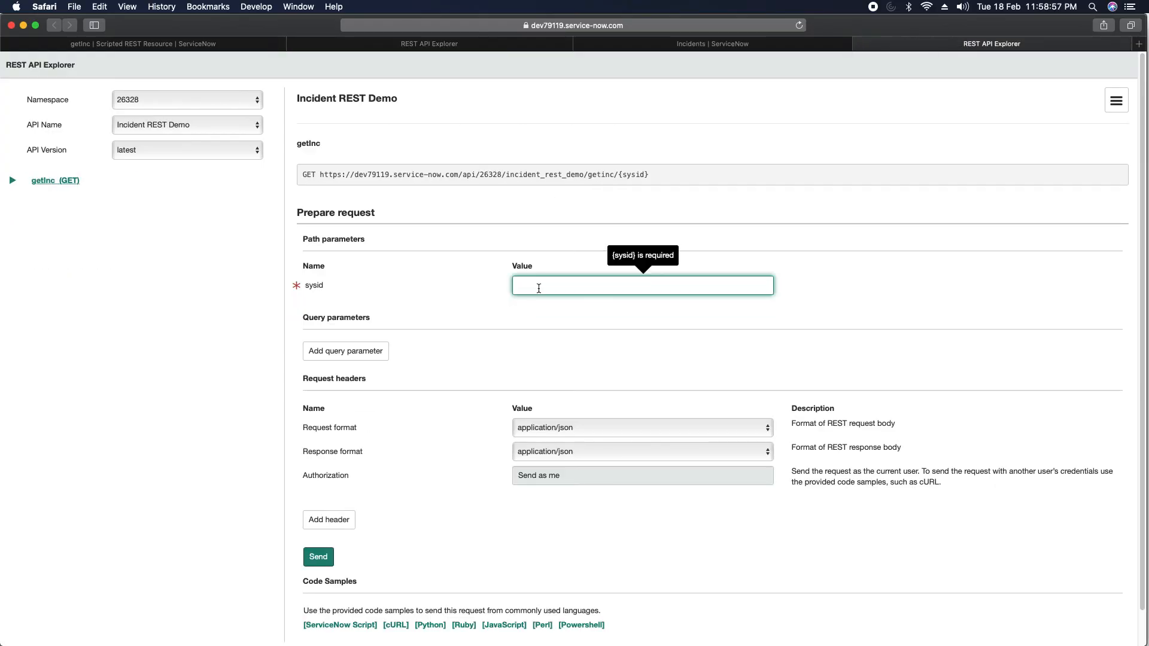
pyautogui.moveTo(431, 280)
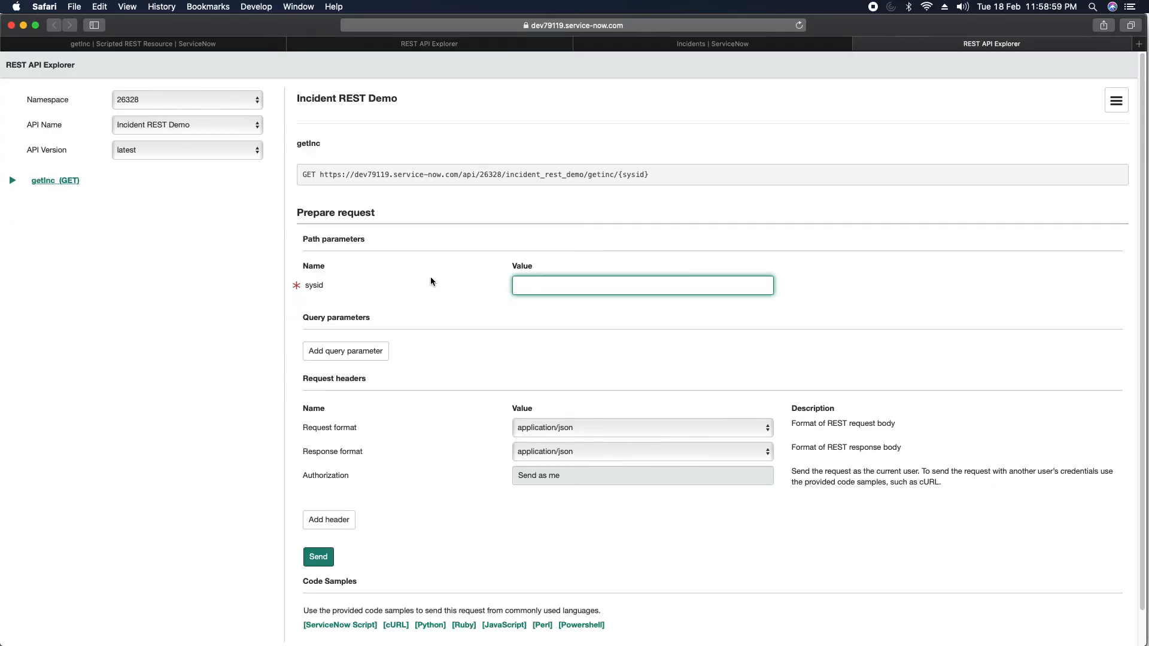
pyautogui.write('ed92e8d173d023002728660c4cf6a7bc')
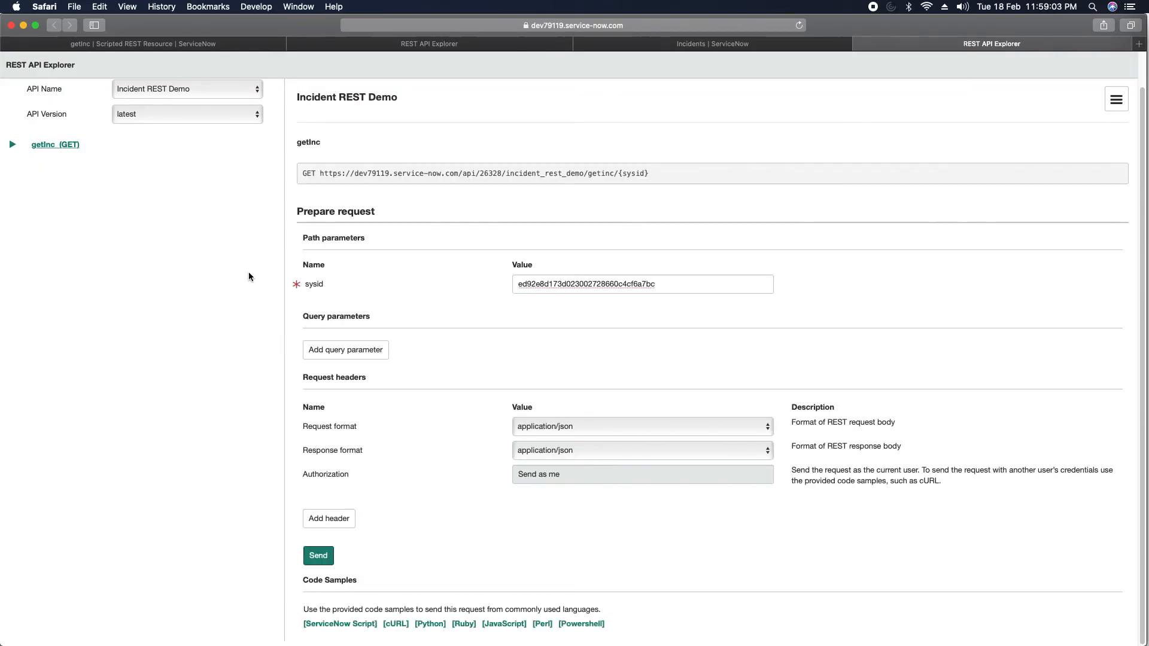
pyautogui.click(318, 555)
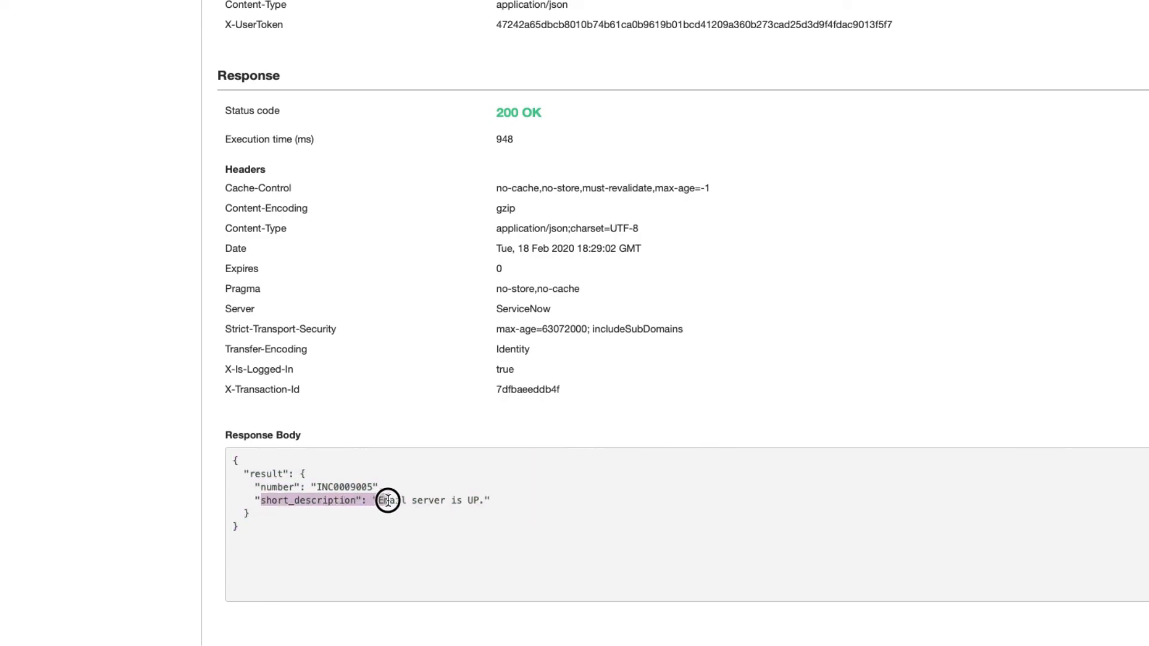
pyautogui.moveTo(334, 267)
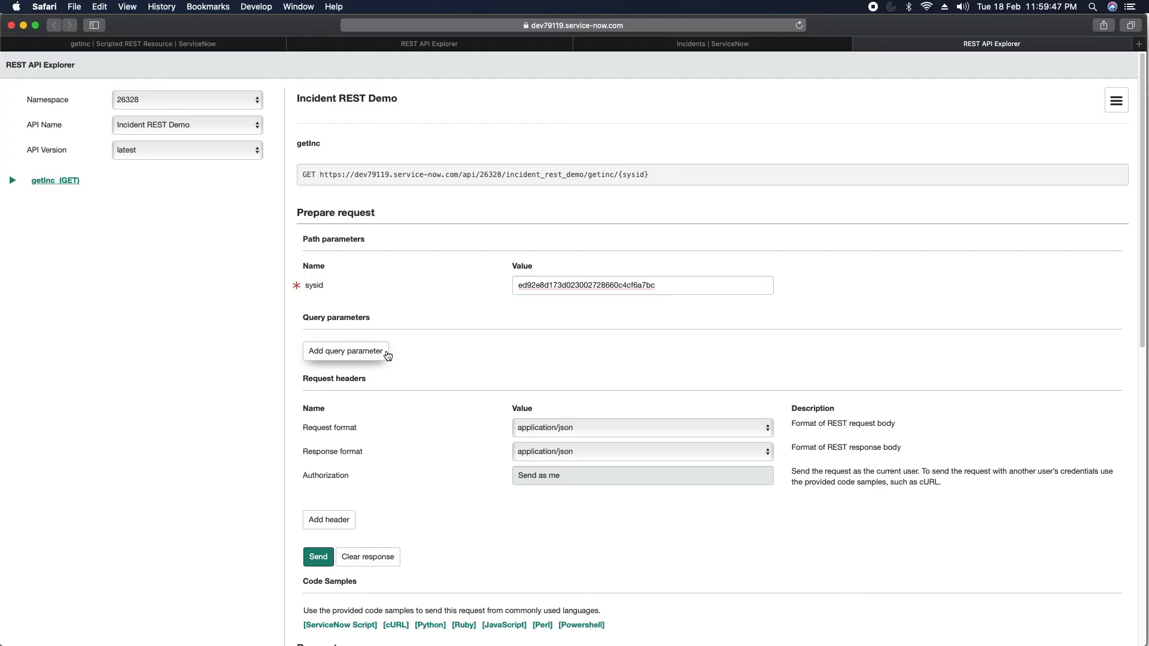
pyautogui.moveTo(419, 231)
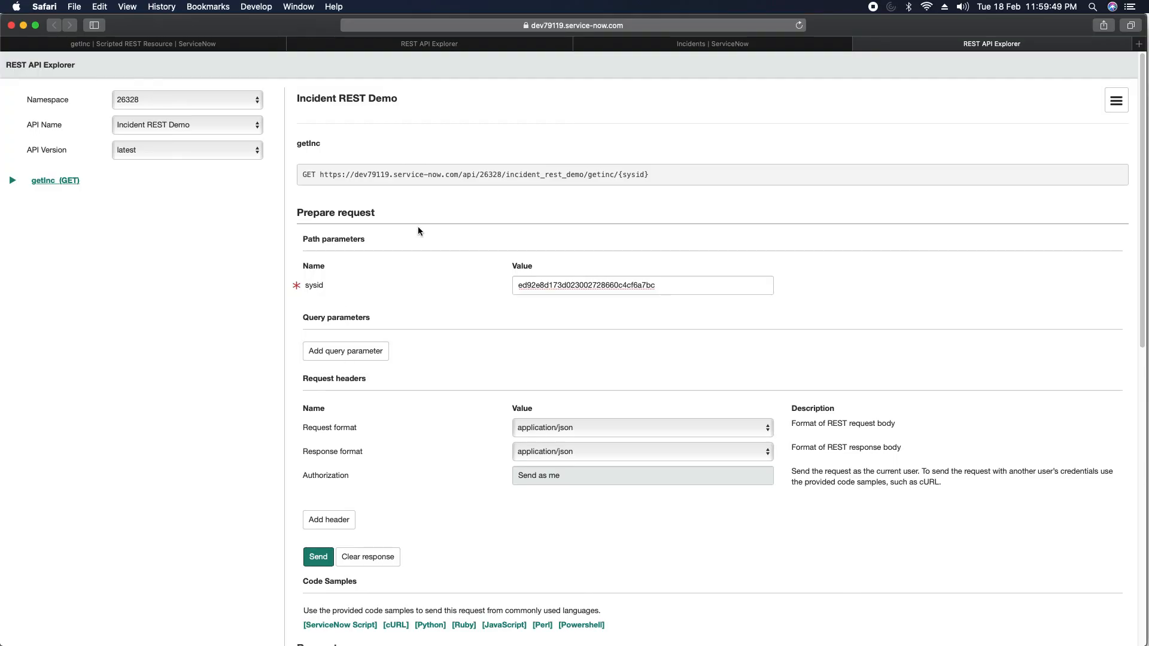
pyautogui.moveTo(409, 230)
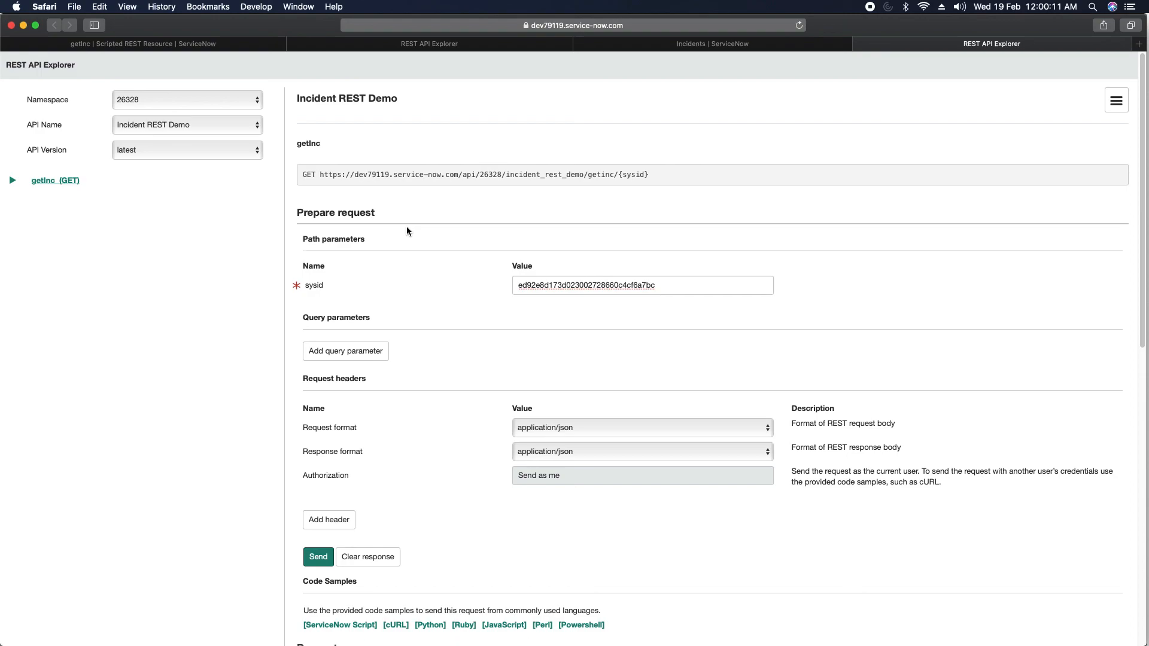
pyautogui.moveTo(416, 264)
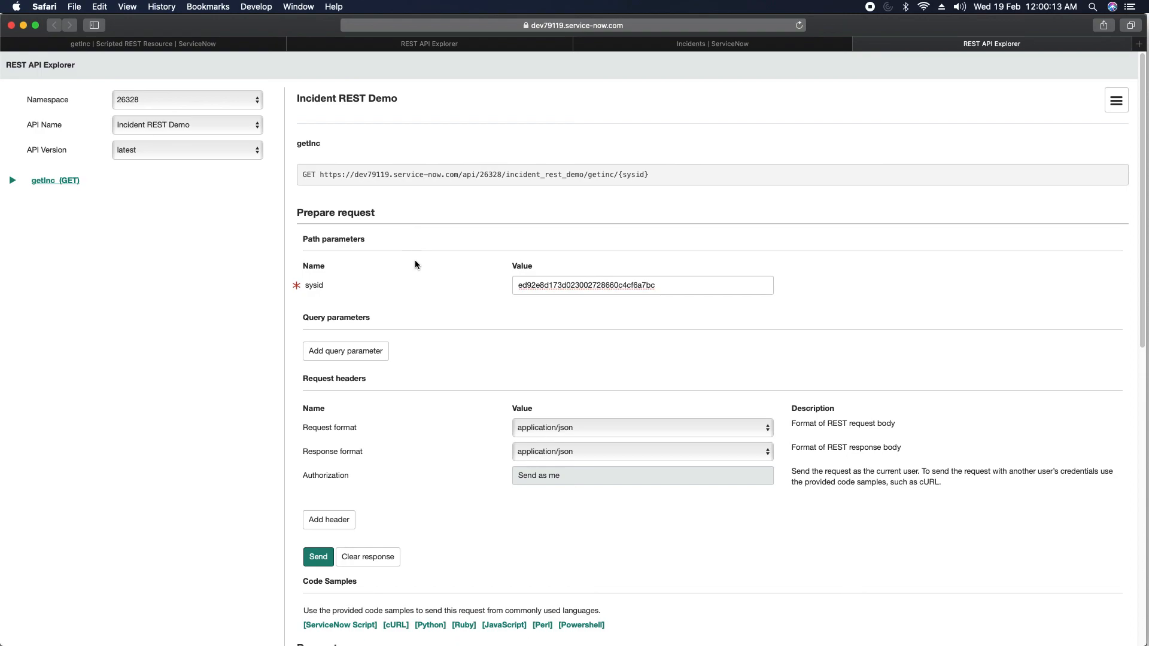
pyautogui.moveTo(409, 266)
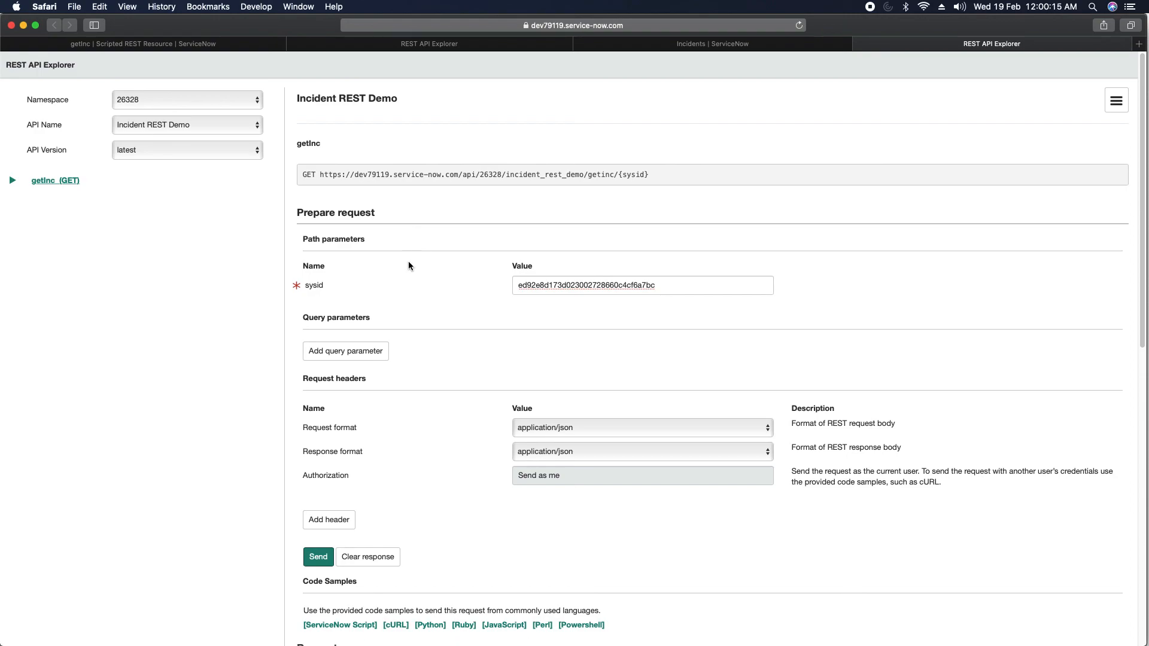